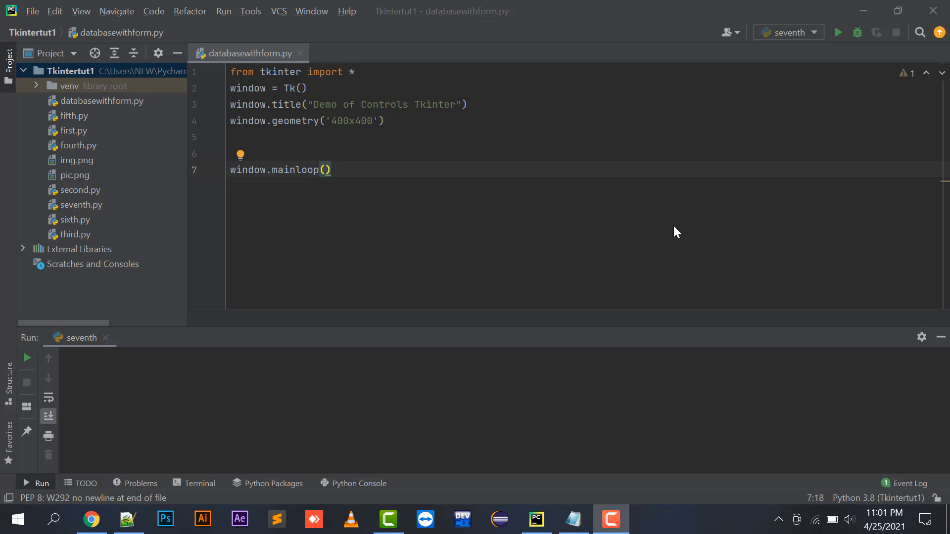
pyautogui.moveTo(312, 237)
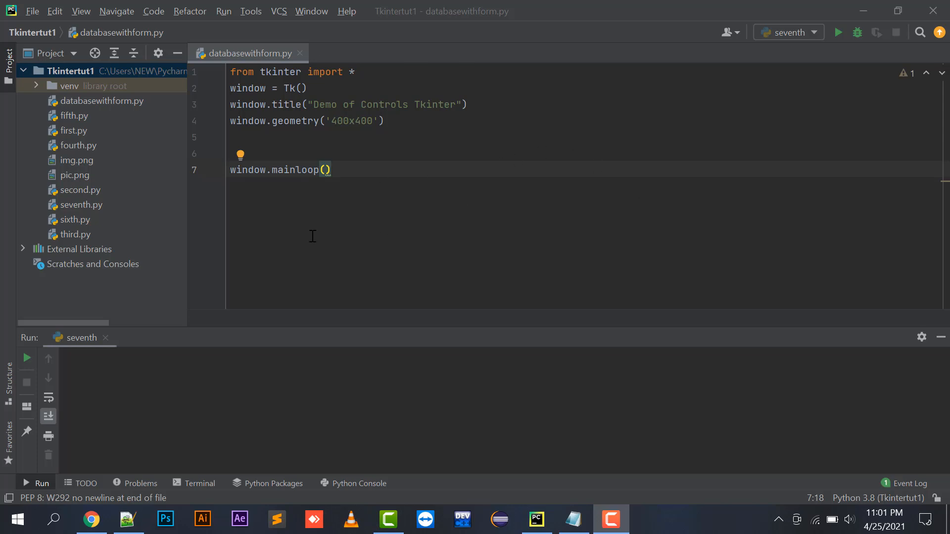
pyautogui.moveTo(441, 178)
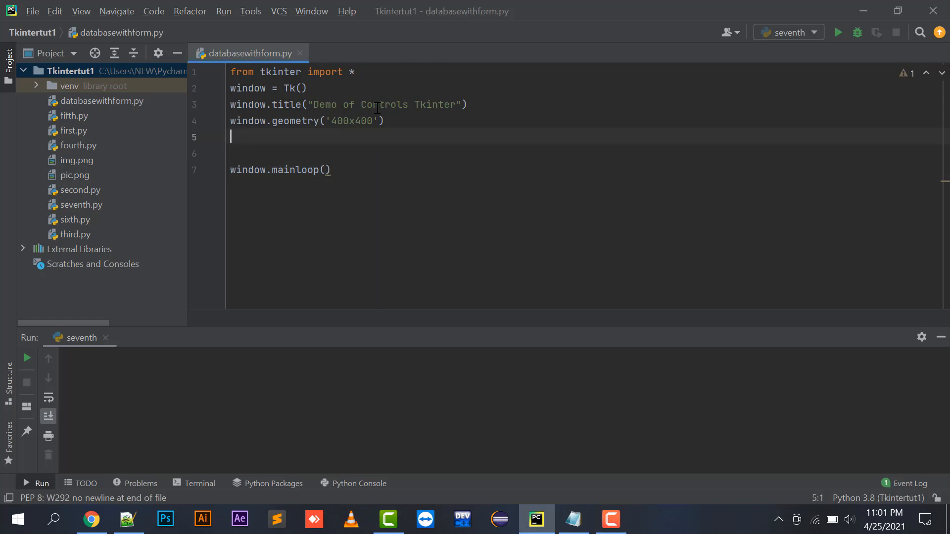
# Add an 'import pymysql' line directly beneath the tkinter import
pyautogui.press('Backspace')
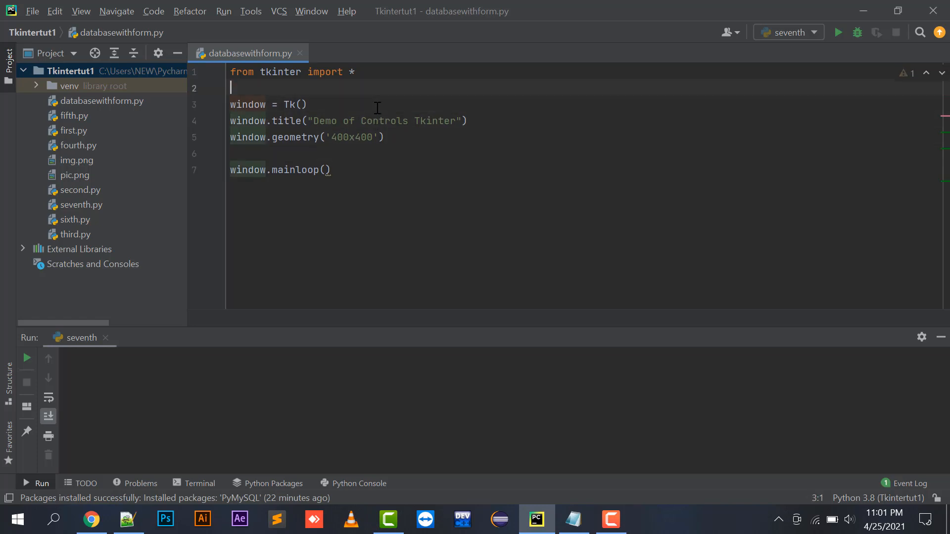
pyautogui.write('import p')
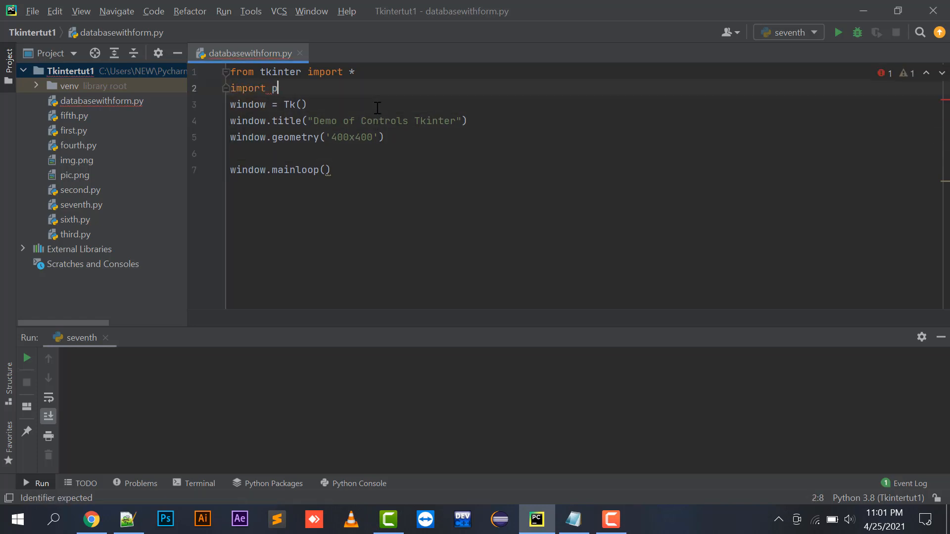
pyautogui.write('ymysql')
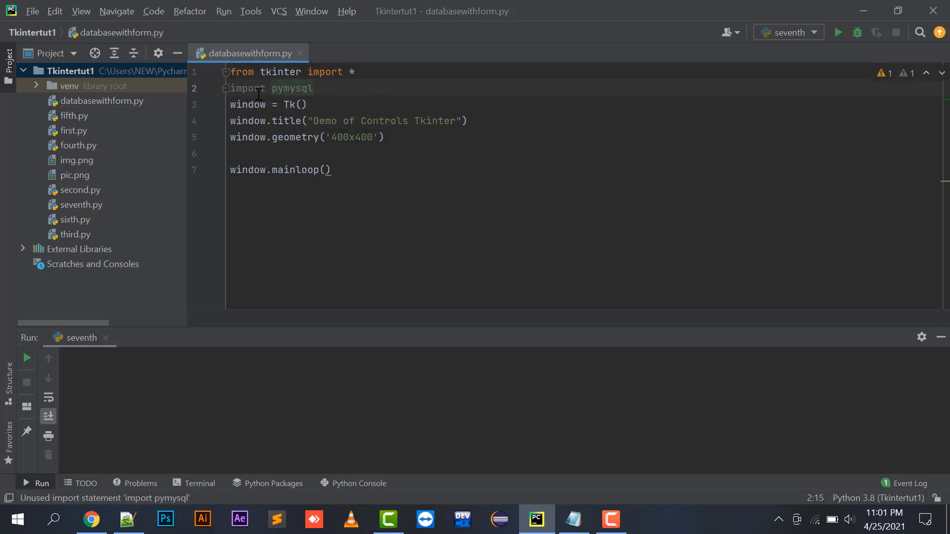
pyautogui.click(31, 11)
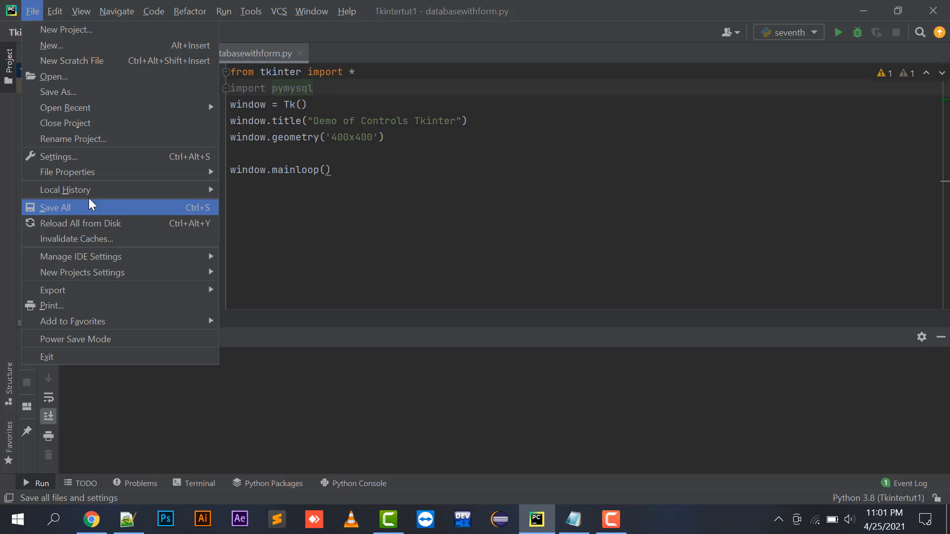
pyautogui.click(57, 157)
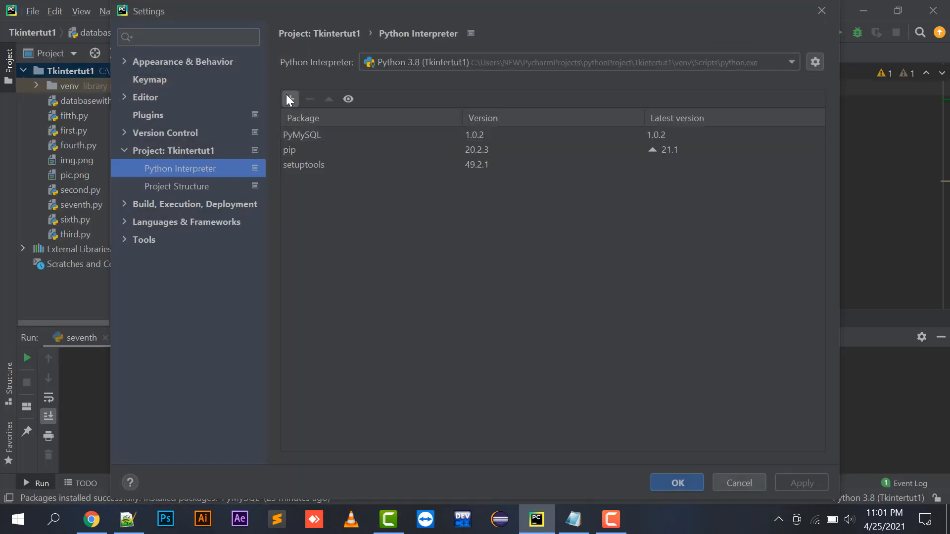
pyautogui.click(291, 99)
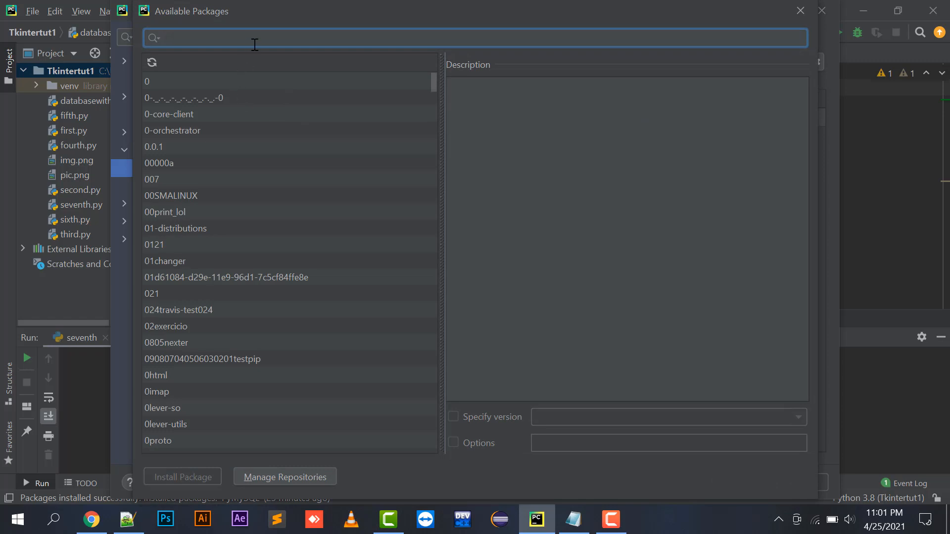
pyautogui.write('pymysql')
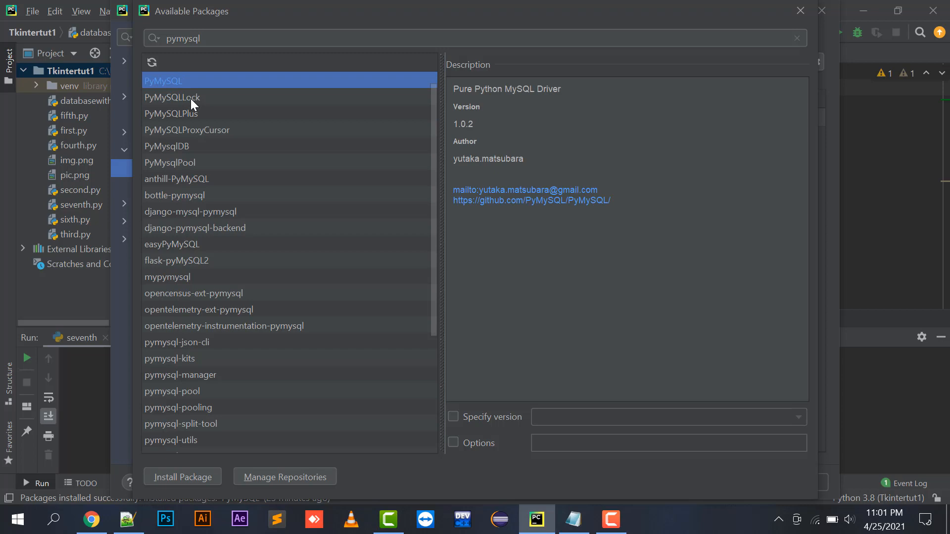
pyautogui.click(172, 113)
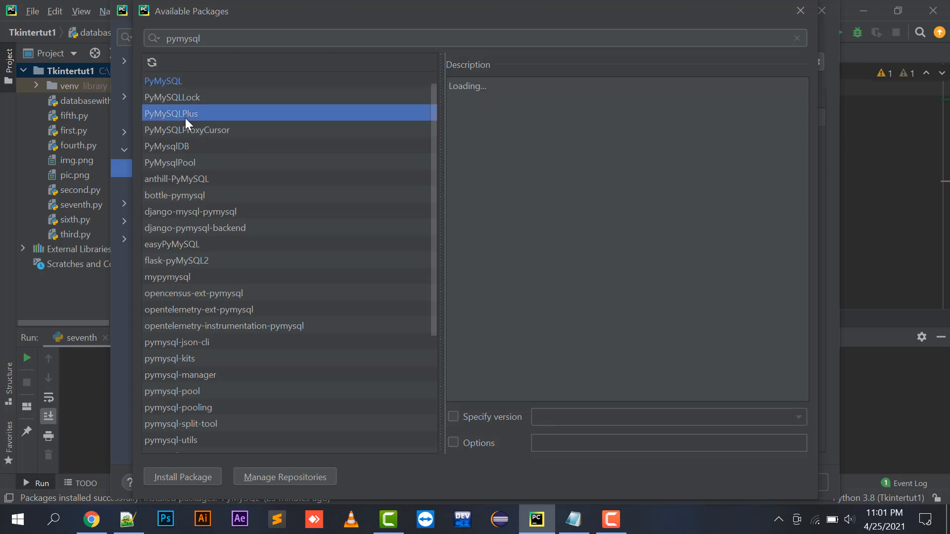
pyautogui.click(162, 81)
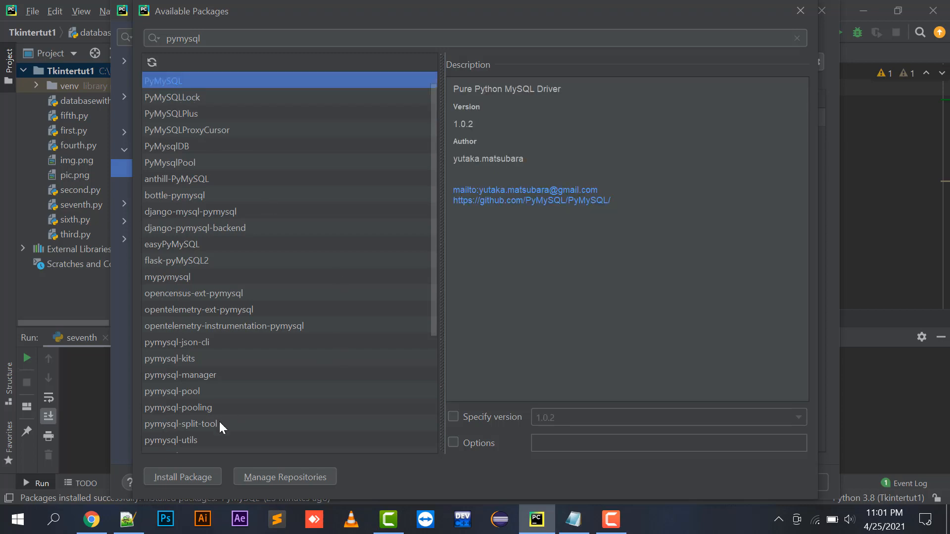
pyautogui.moveTo(202, 337)
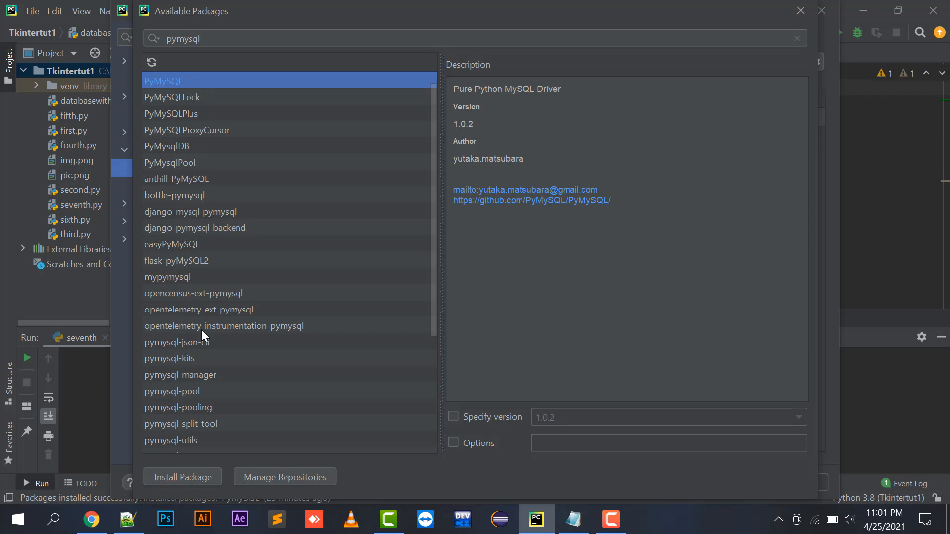
pyautogui.moveTo(772, 20)
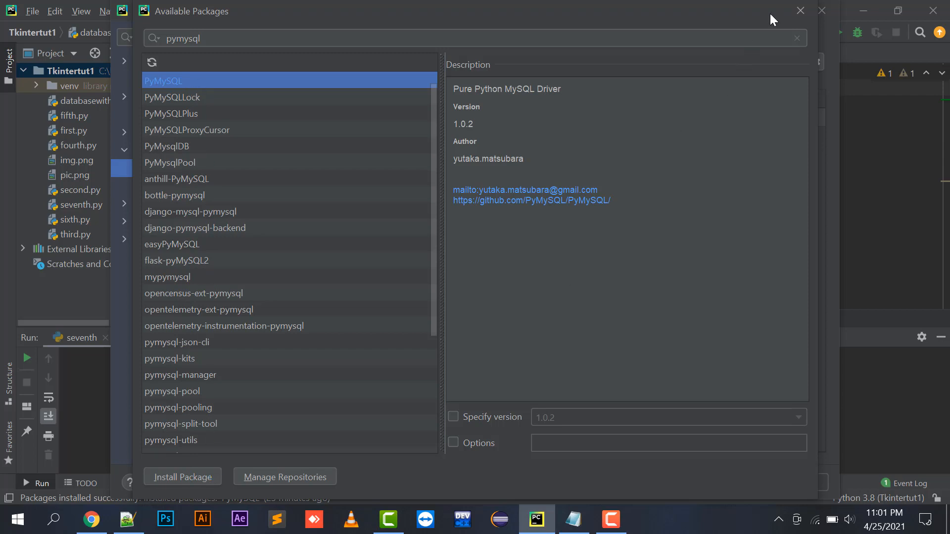
pyautogui.click(799, 10)
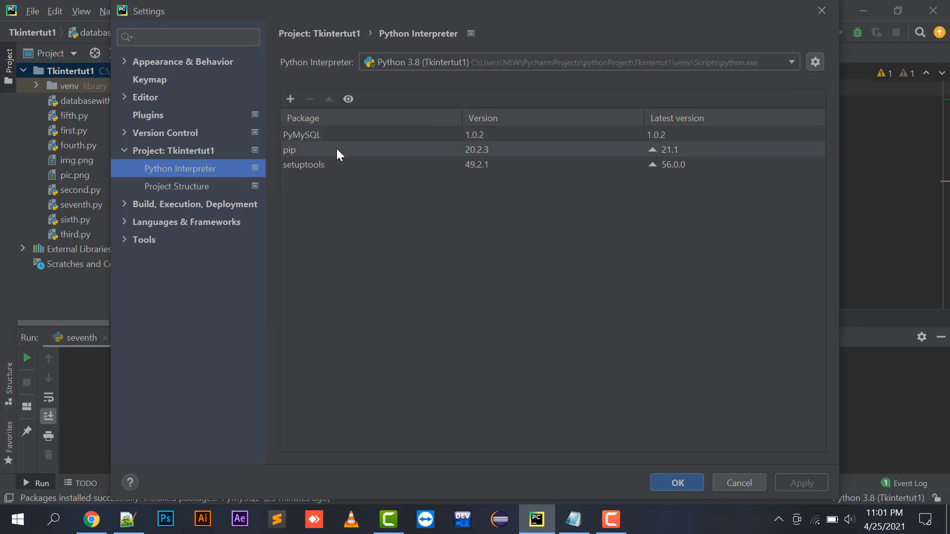
pyautogui.click(676, 482)
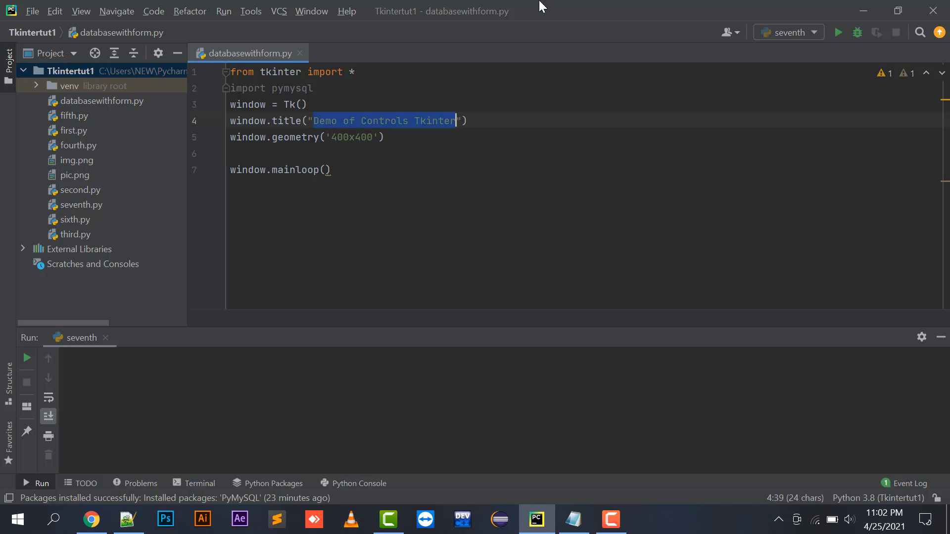
# Change the window.title text to 'Form Inserting into Mysql'
pyautogui.write('Datanase ")')
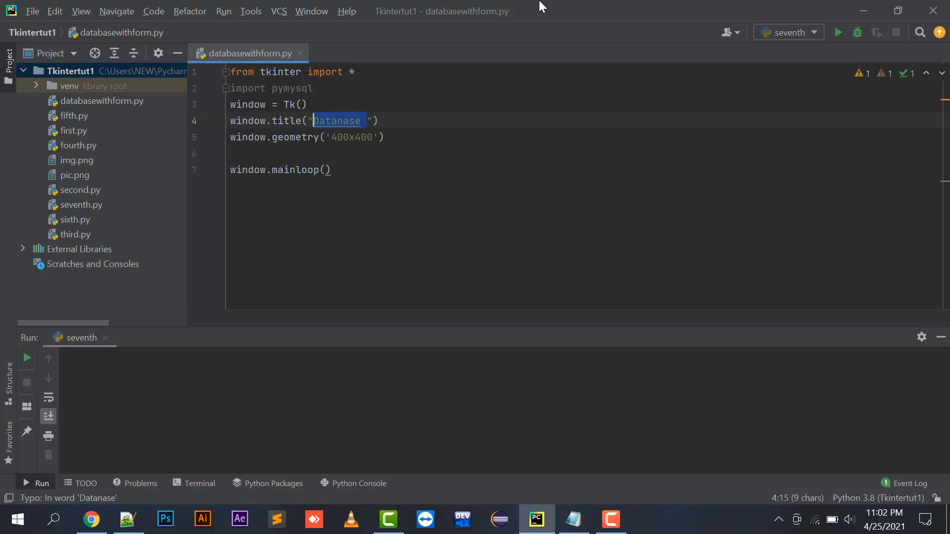
pyautogui.write('Form Insert')
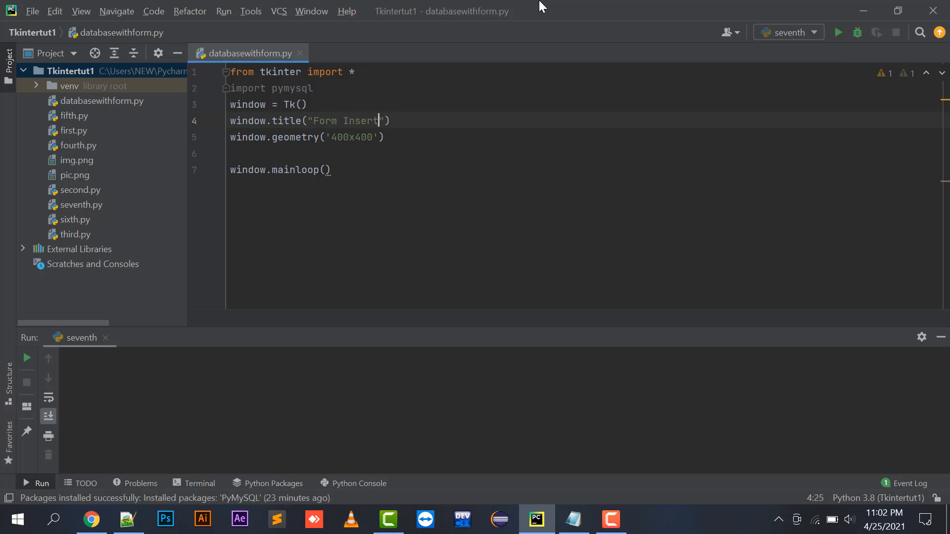
pyautogui.write('ing into')
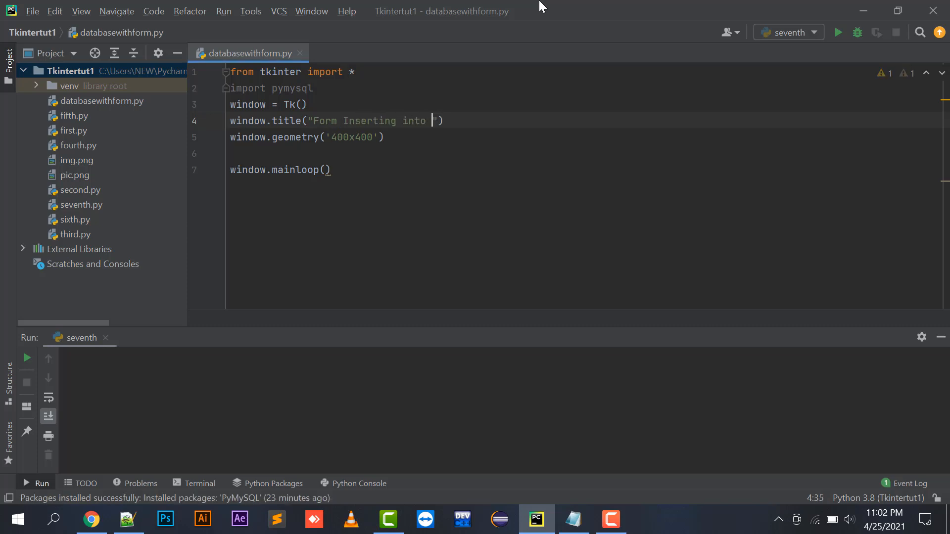
pyautogui.write('Mysql')
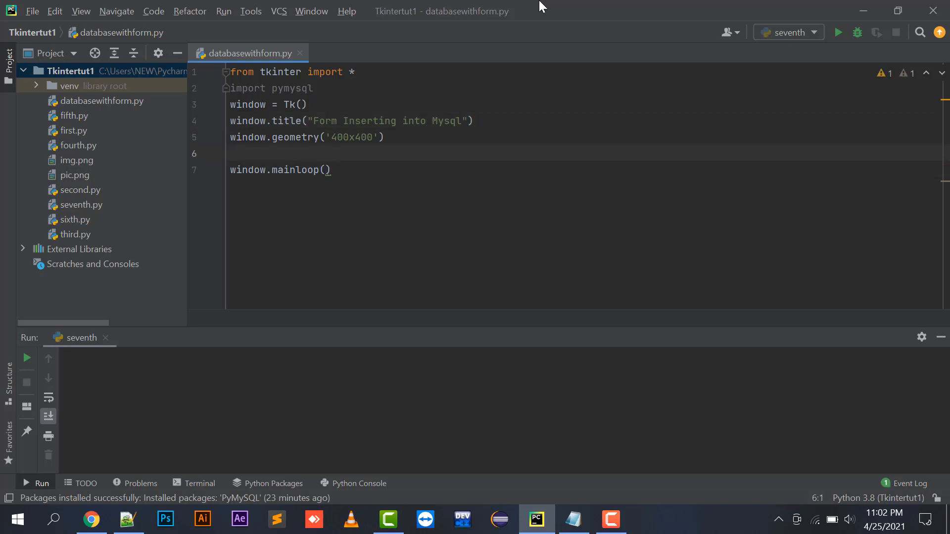
pyautogui.click(231, 153)
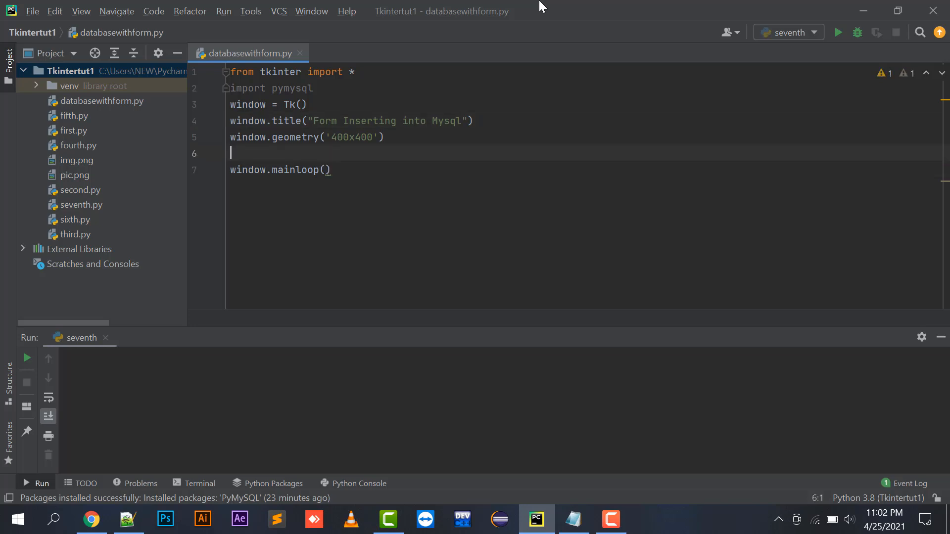
pyautogui.write('con')
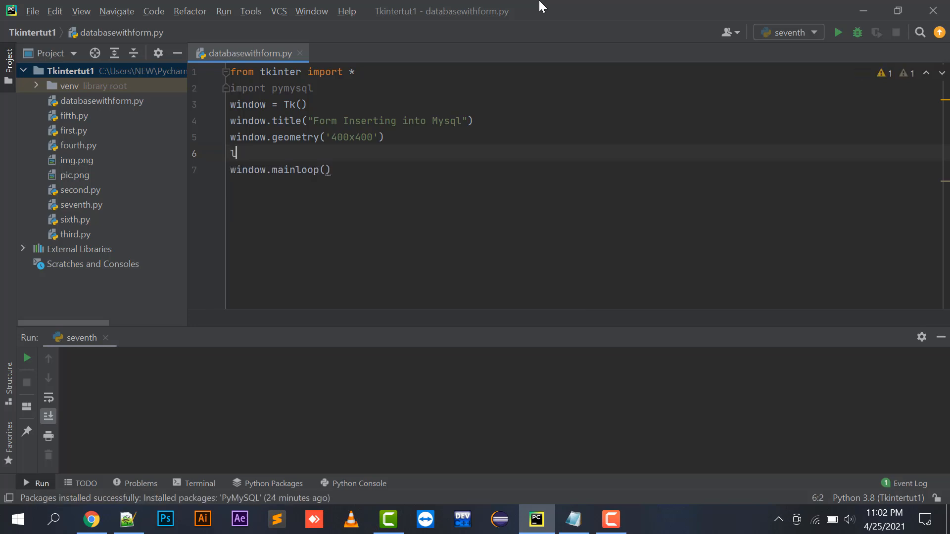
# Create lab1, a Label with text 'Name', placed at x=10, y=50
pyautogui.write('lab1')
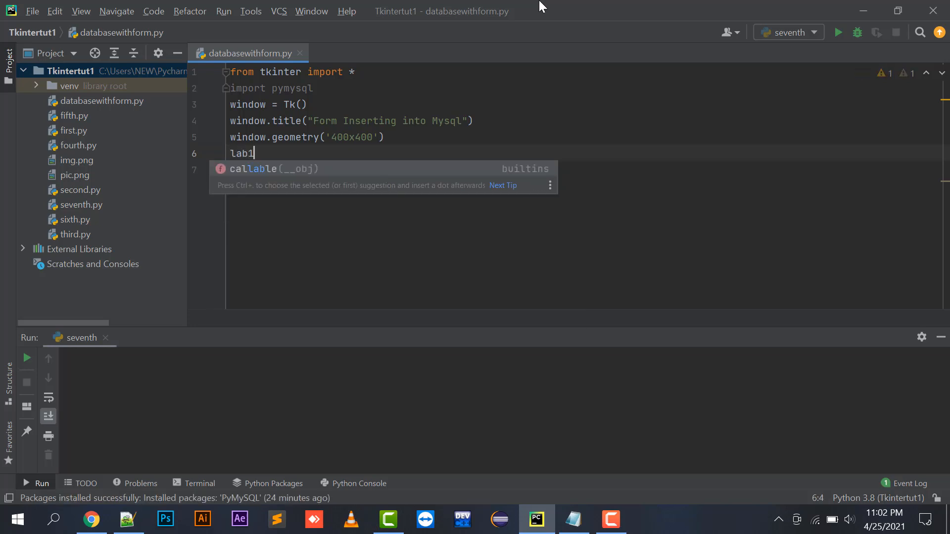
pyautogui.write('=')
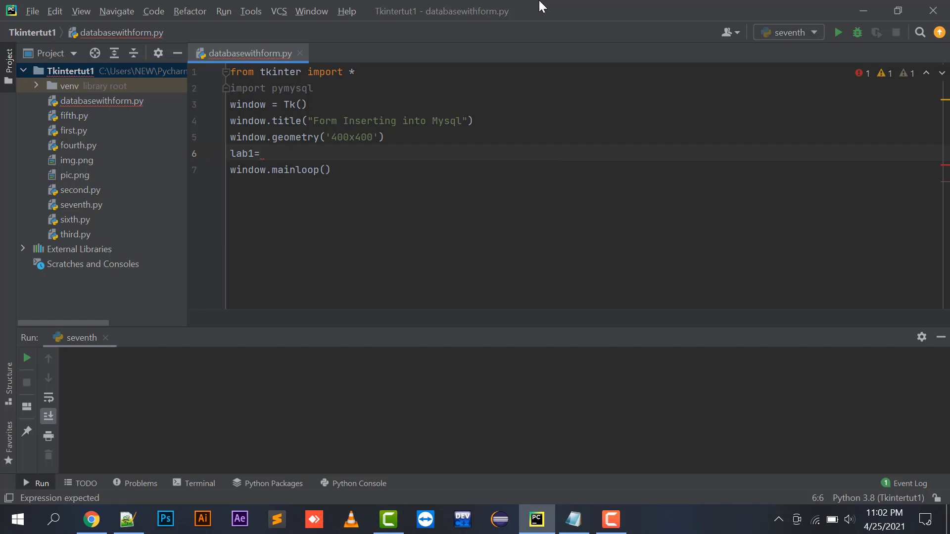
pyautogui.write('Label(window,')
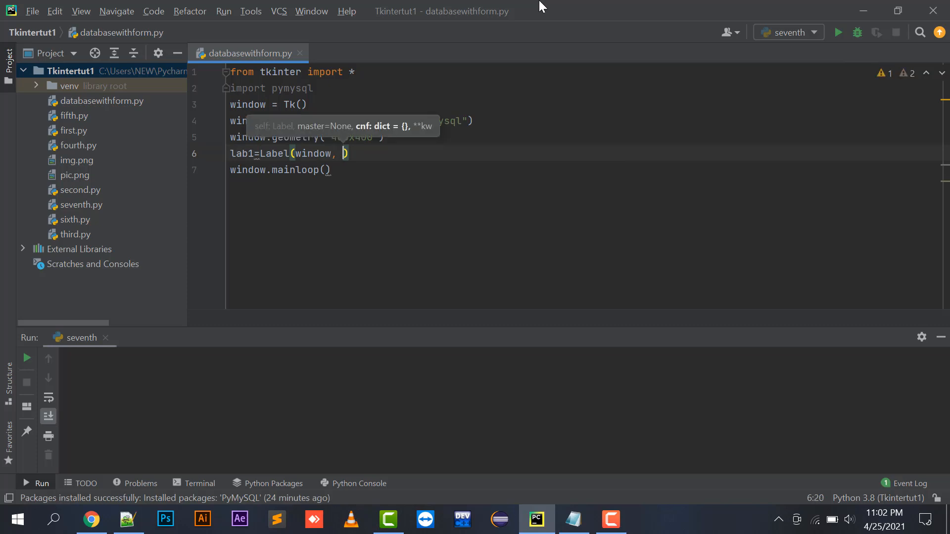
pyautogui.write('te')
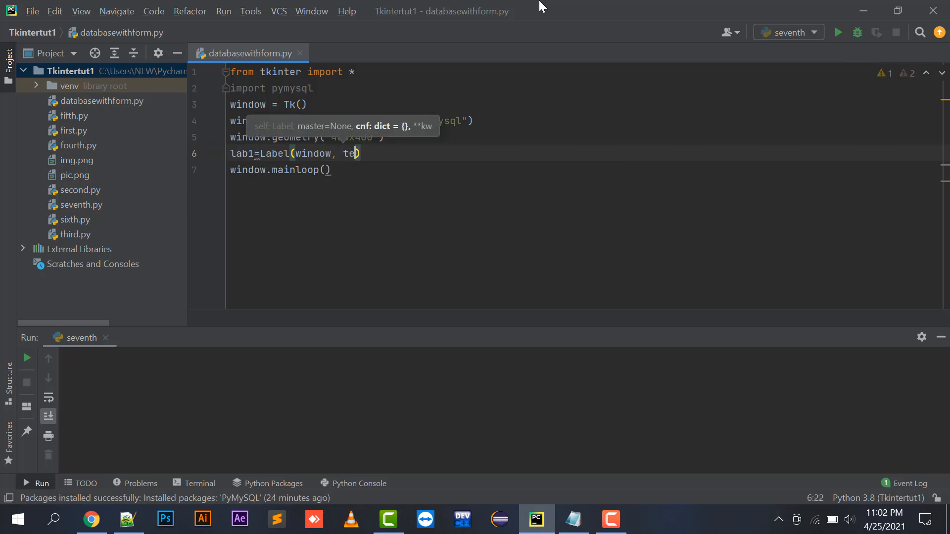
pyautogui.write('xt="Name"')
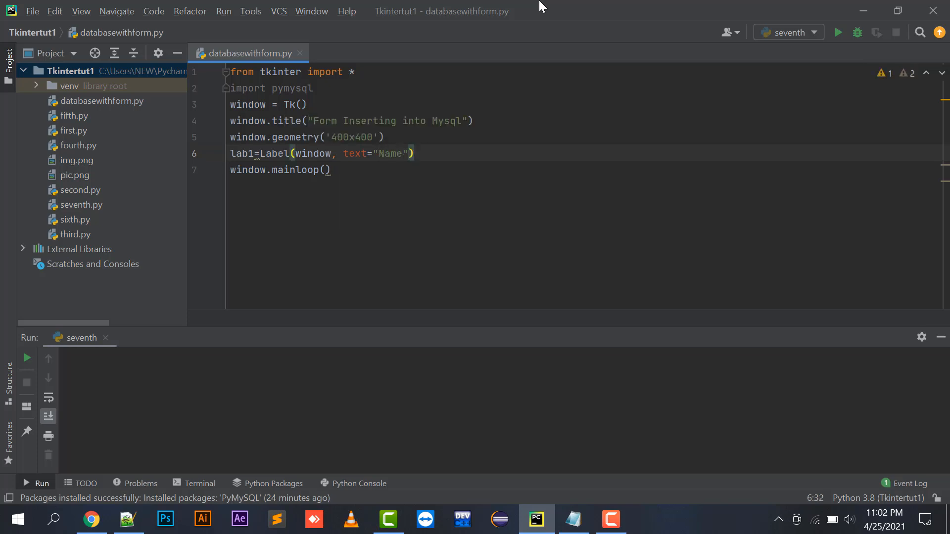
pyautogui.write('.place')
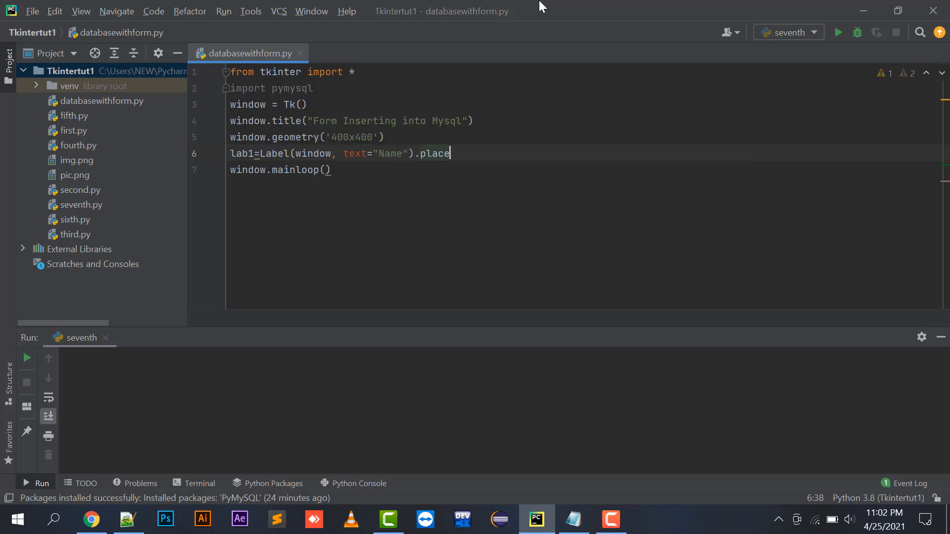
pyautogui.write('(x=10')
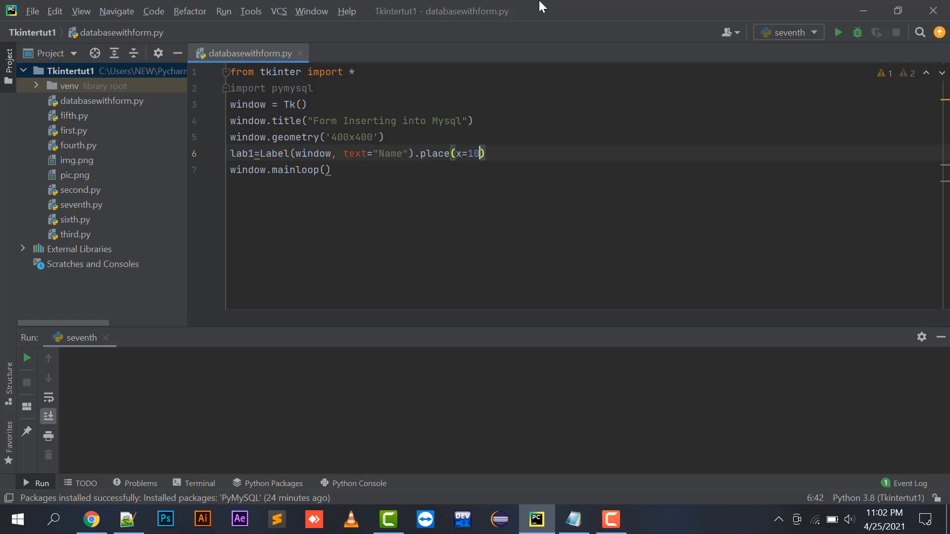
pyautogui.write(',y=50')
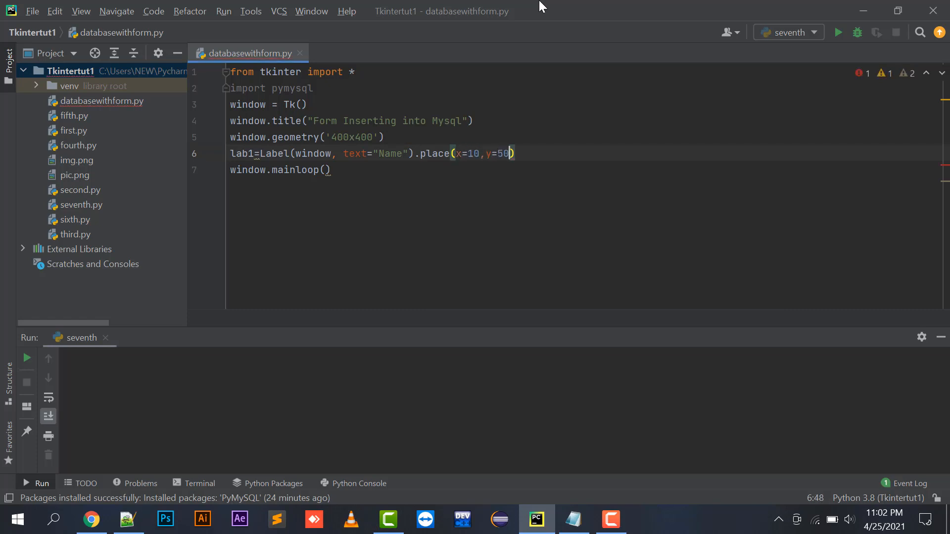
# Create the ent1 Entry widget in the window
pyautogui.write('en')
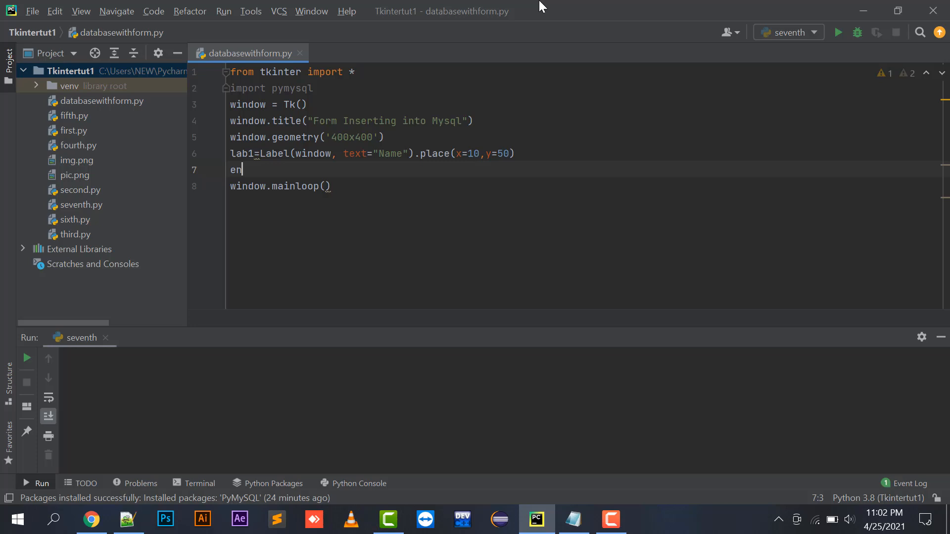
pyautogui.write('t1=')
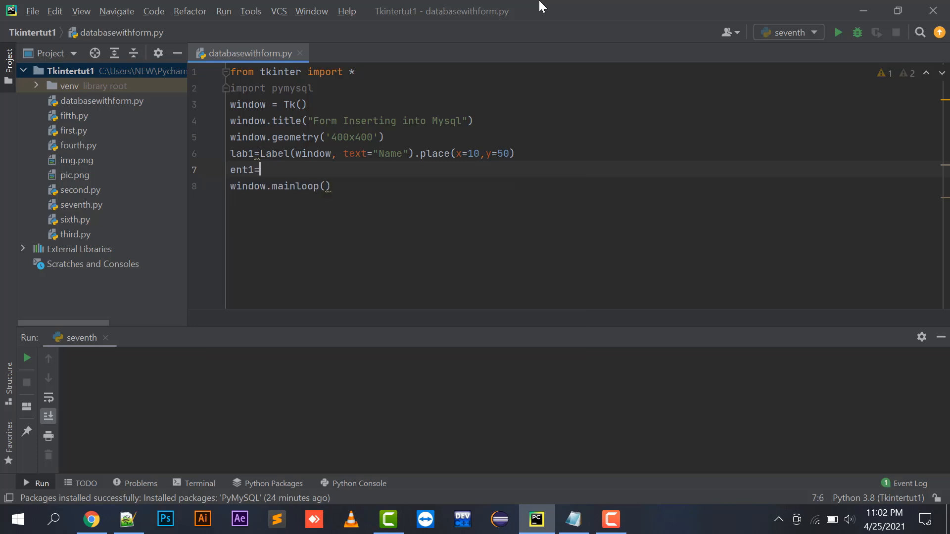
pyautogui.write('Entry(window')
pyautogui.write('ent1')
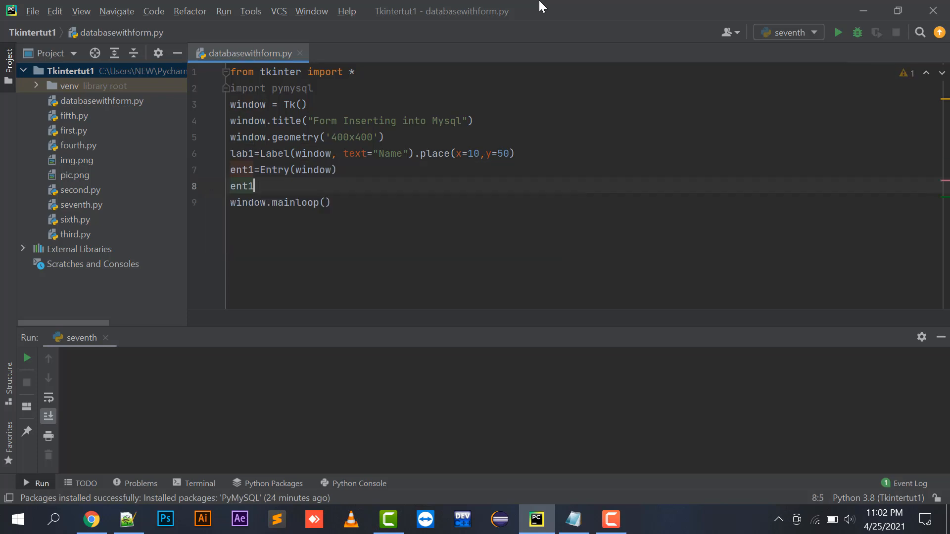
pyautogui.write('.')
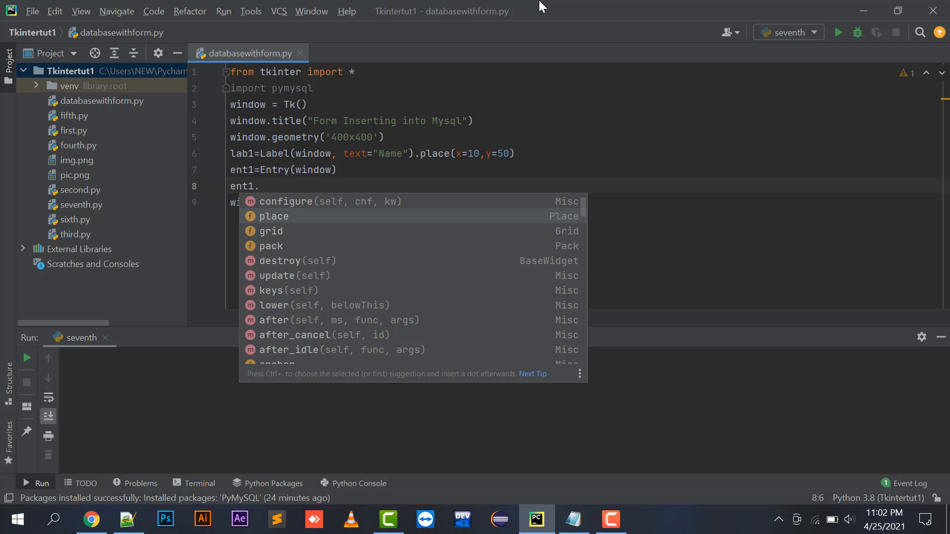
pyautogui.moveTo(409, 64)
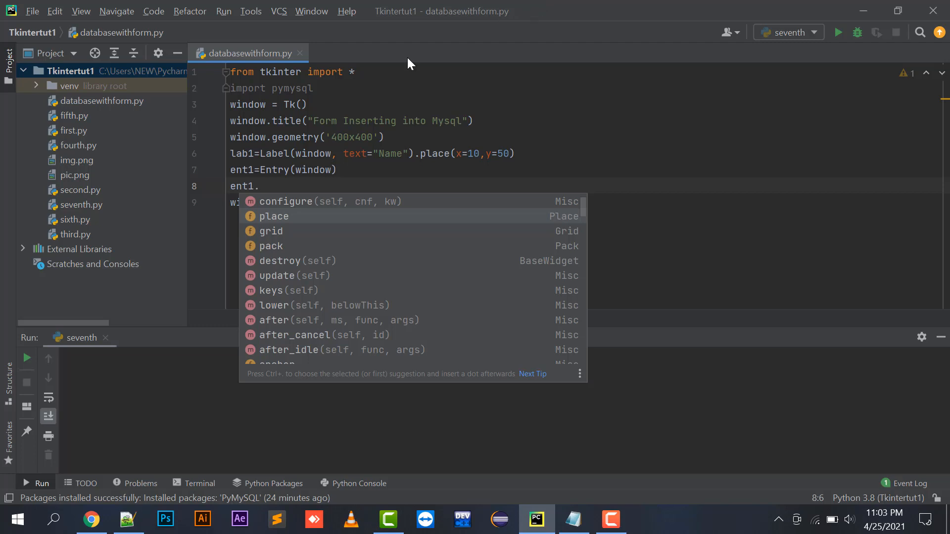
# Place ent1 at x=150, y=50 beside the Name label
pyautogui.press('Escape')
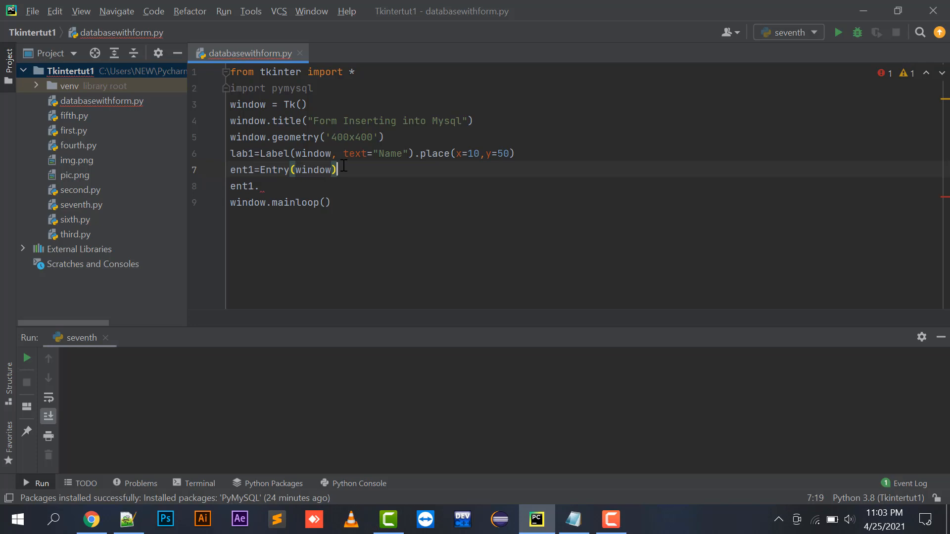
pyautogui.doubleClick(275, 153)
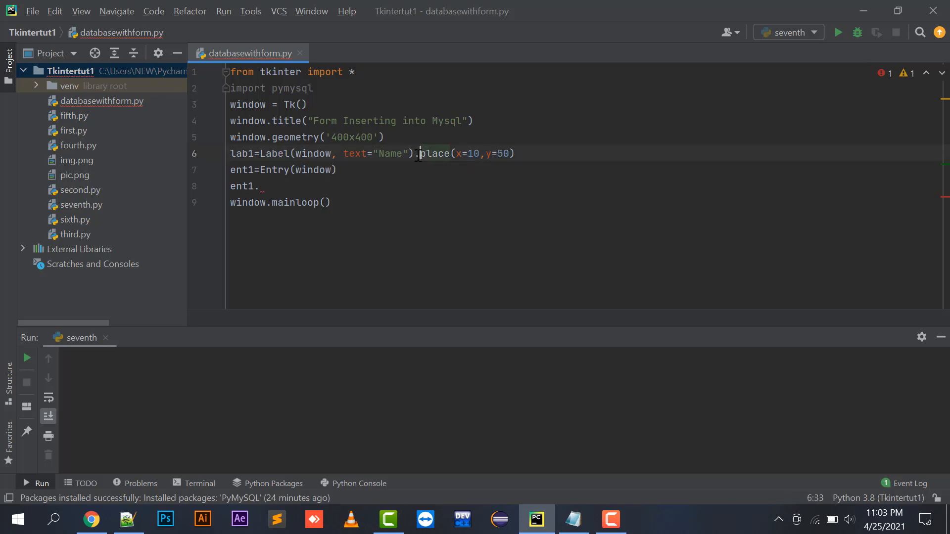
pyautogui.doubleClick(434, 153)
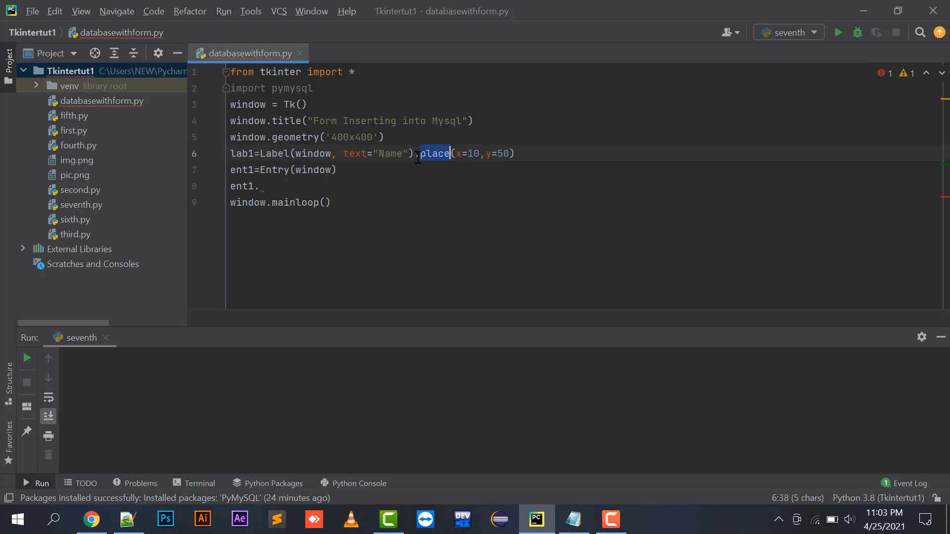
pyautogui.click(415, 154)
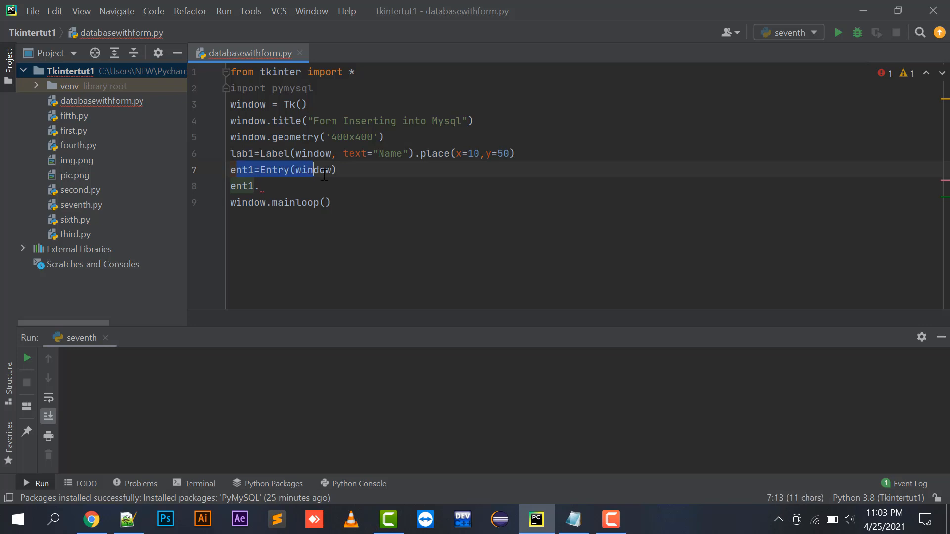
pyautogui.write('dow)')
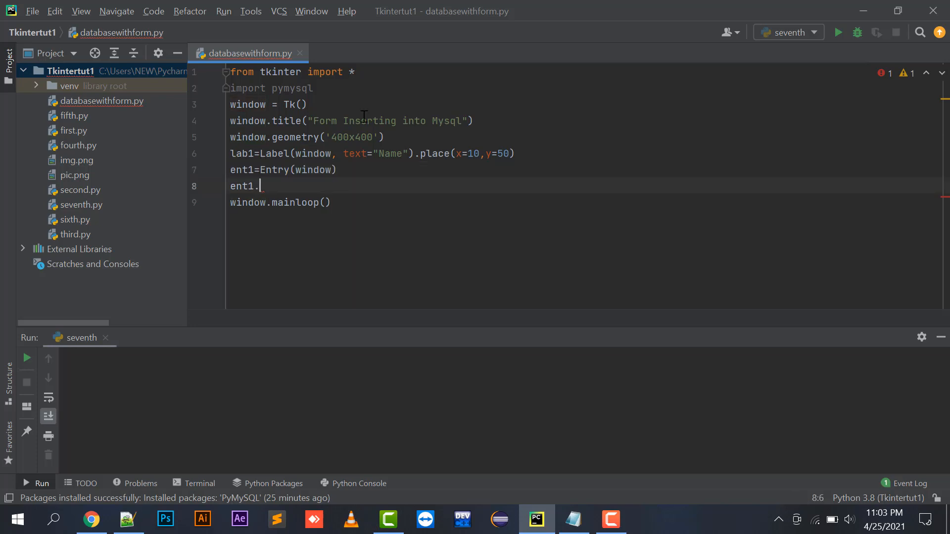
pyautogui.write('place')
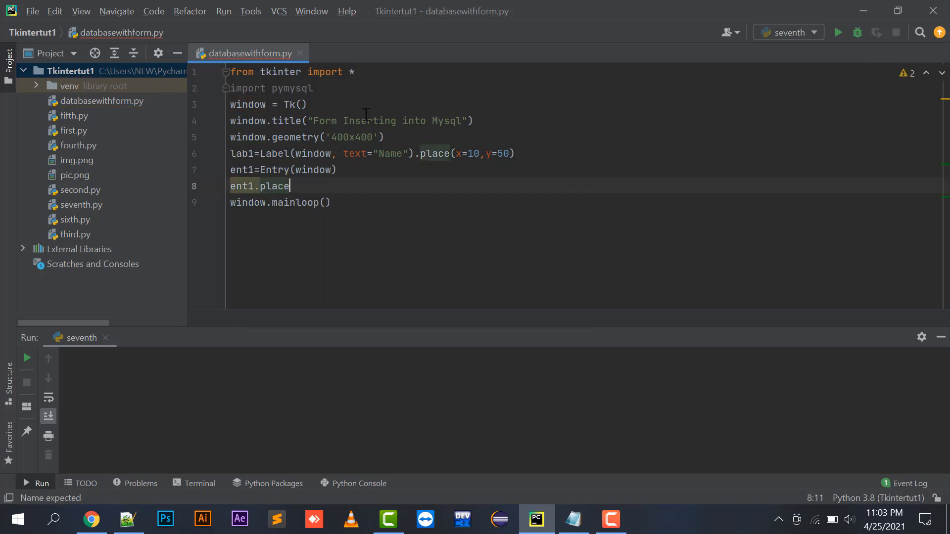
pyautogui.write('()')
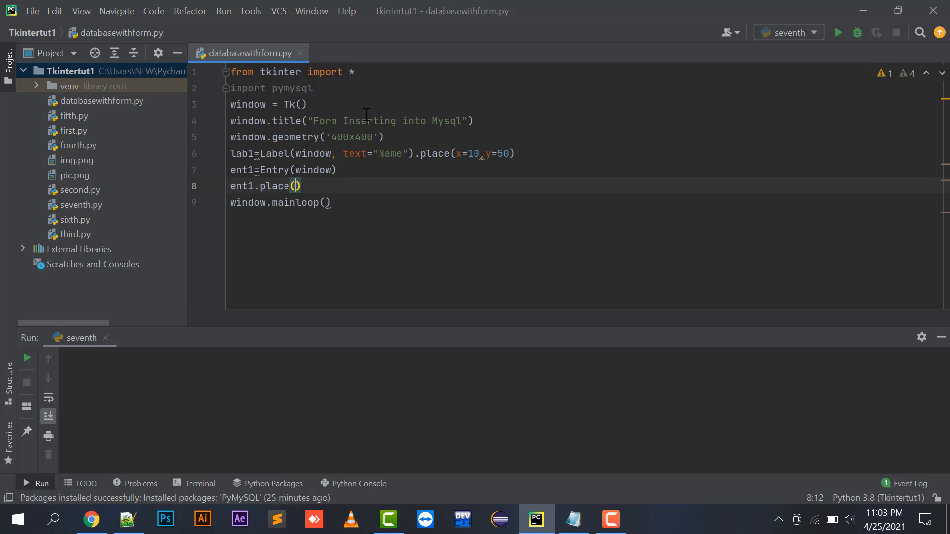
pyautogui.write('x=')
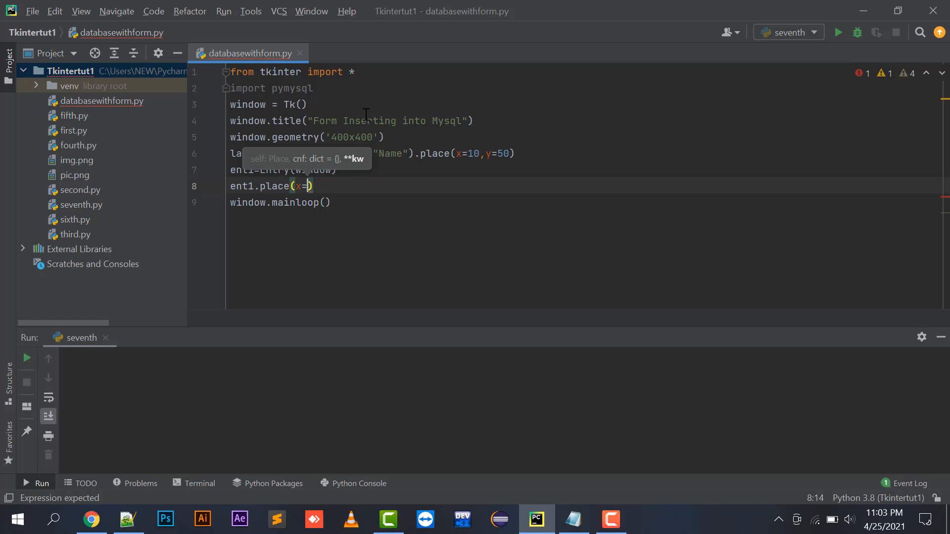
pyautogui.write('150')
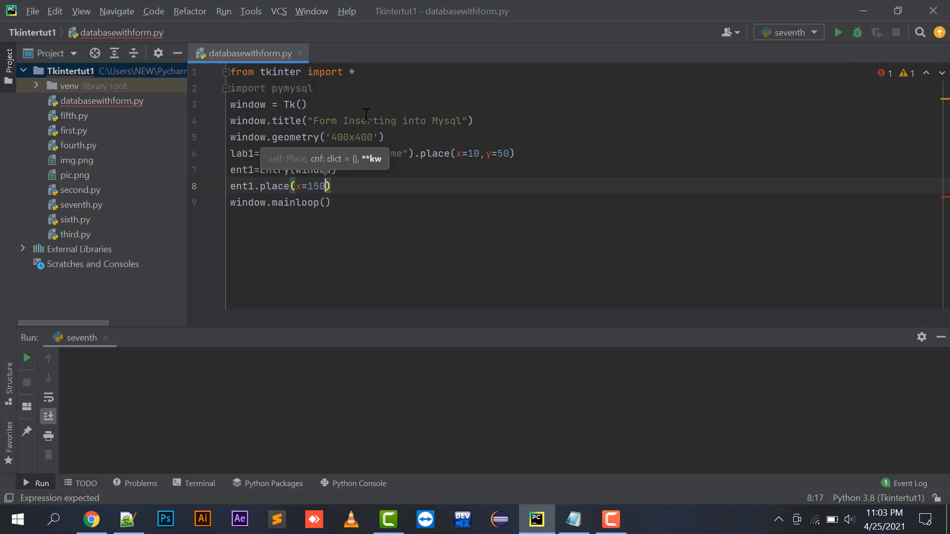
pyautogui.write(', y=50')
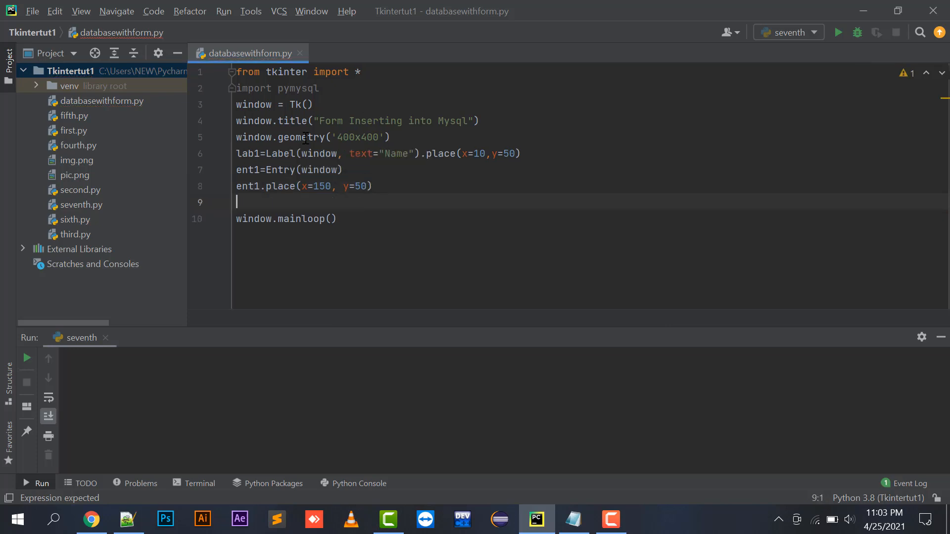
# Duplicate the label and entry lines as lab2/ent2 at y=70
pyautogui.moveTo(237, 153); pyautogui.dragTo(373, 186)
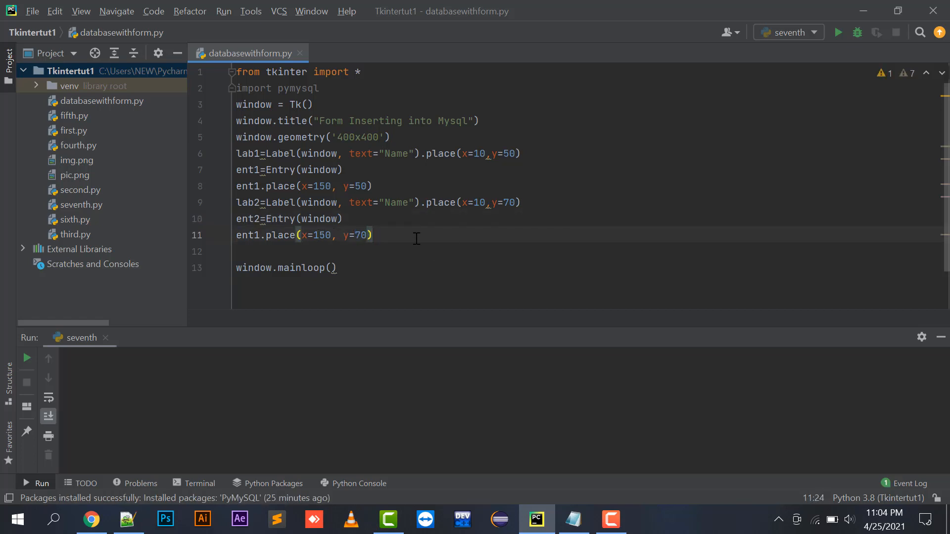
pyautogui.press('enter')
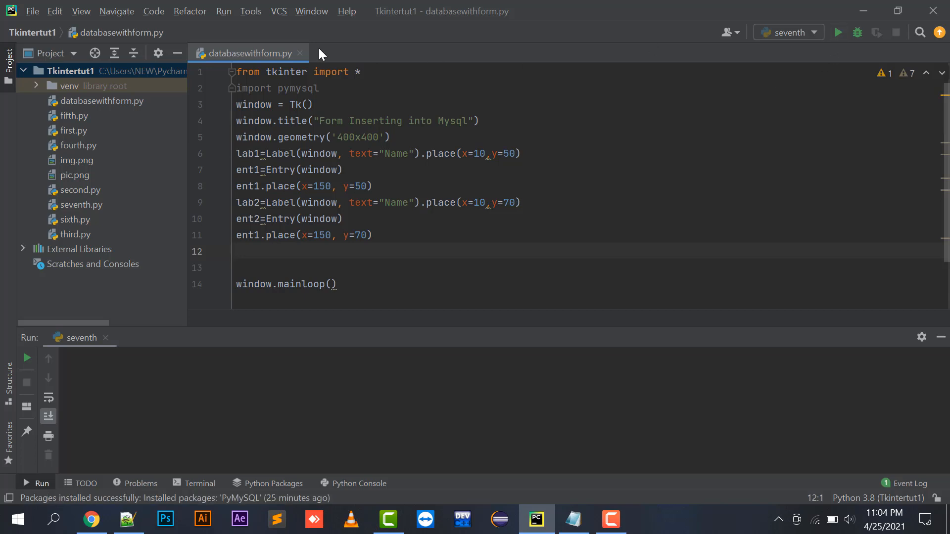
# Test-run databasewithform to preview the form, then close its window
pyautogui.rightClick(248, 53)
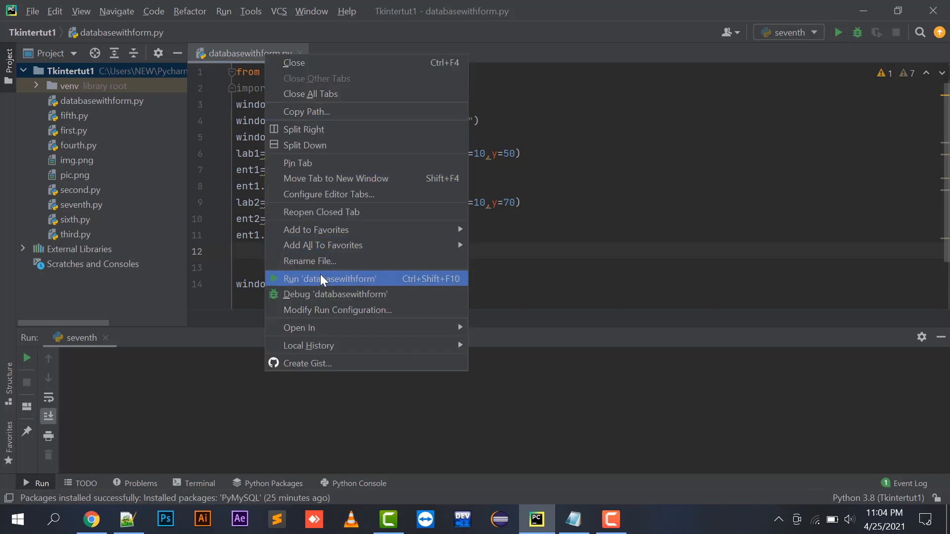
pyautogui.click(329, 278)
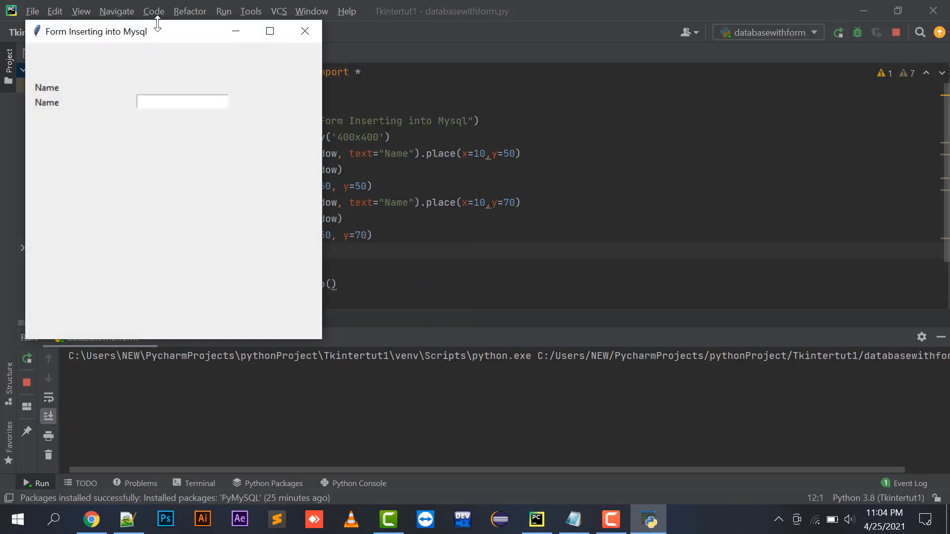
pyautogui.moveTo(108, 31); pyautogui.dragTo(582, 83)
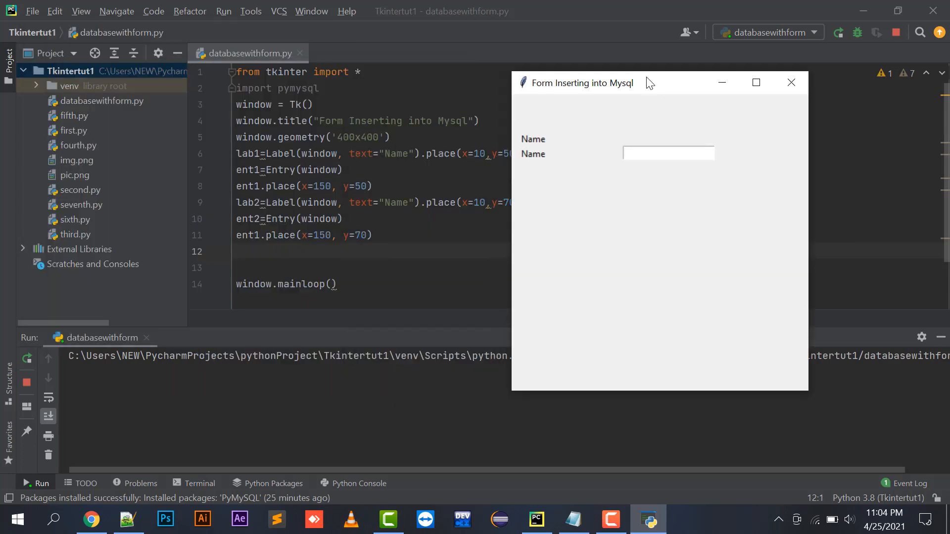
pyautogui.click(791, 83)
pyautogui.write('2')
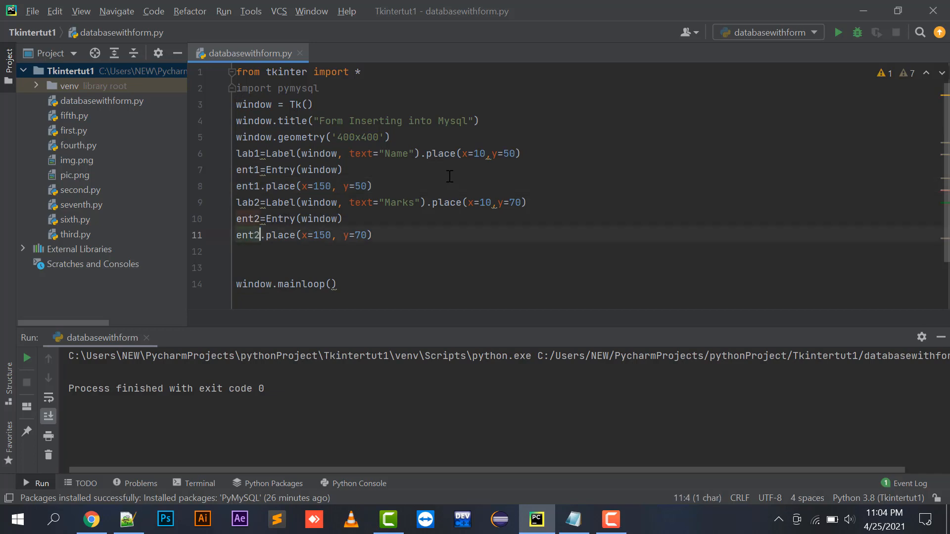
# Rerun the form, type 'aaB' into its fields, and close it
pyautogui.click(837, 33)
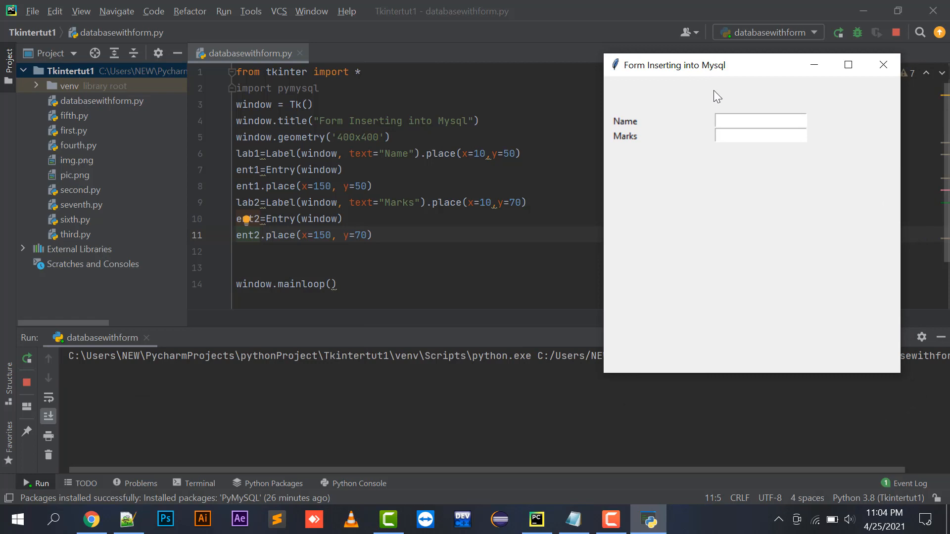
pyautogui.write('aaBC')
pyautogui.write('1232131')
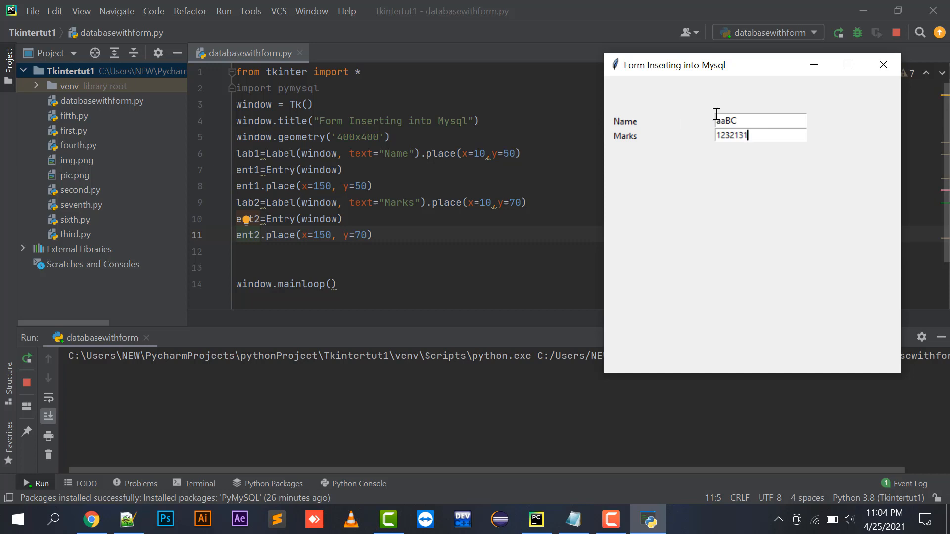
pyautogui.moveTo(550, 186)
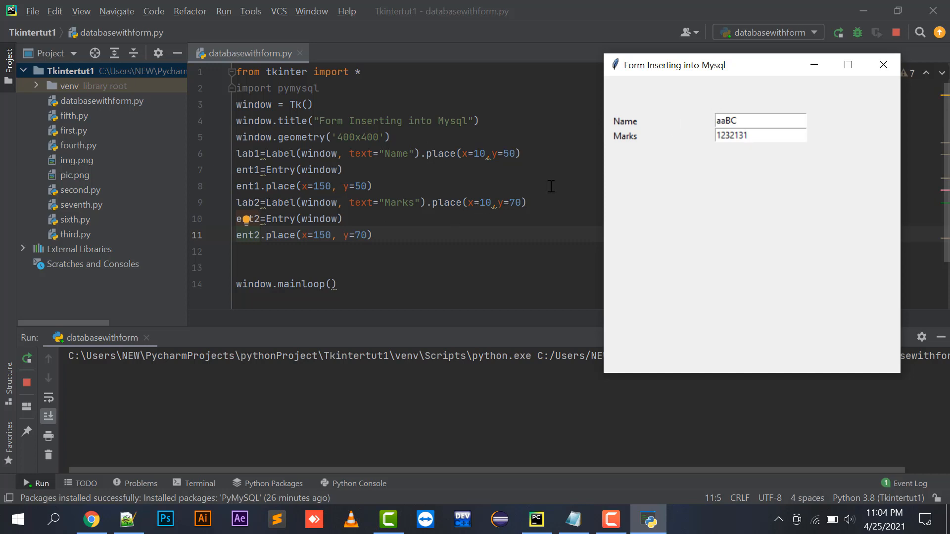
pyautogui.moveTo(617, 109)
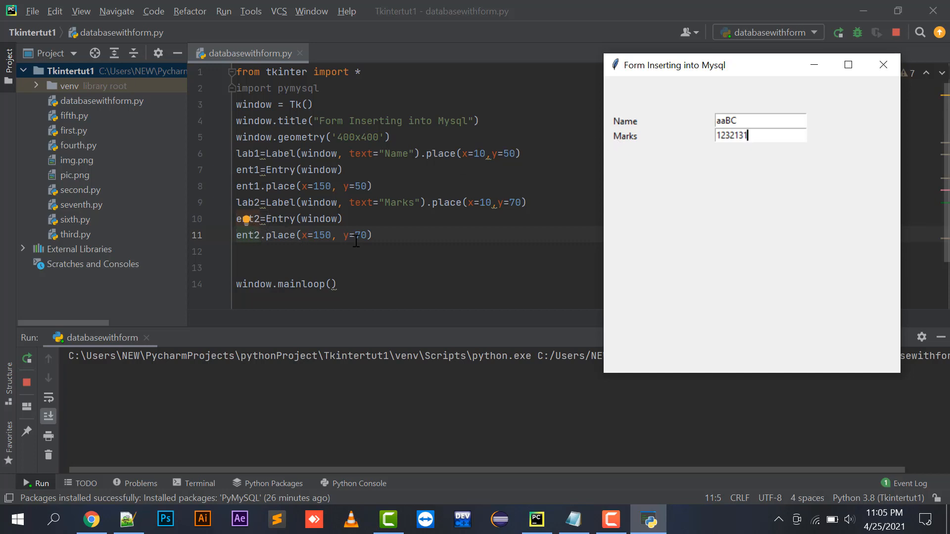
pyautogui.moveTo(513, 186)
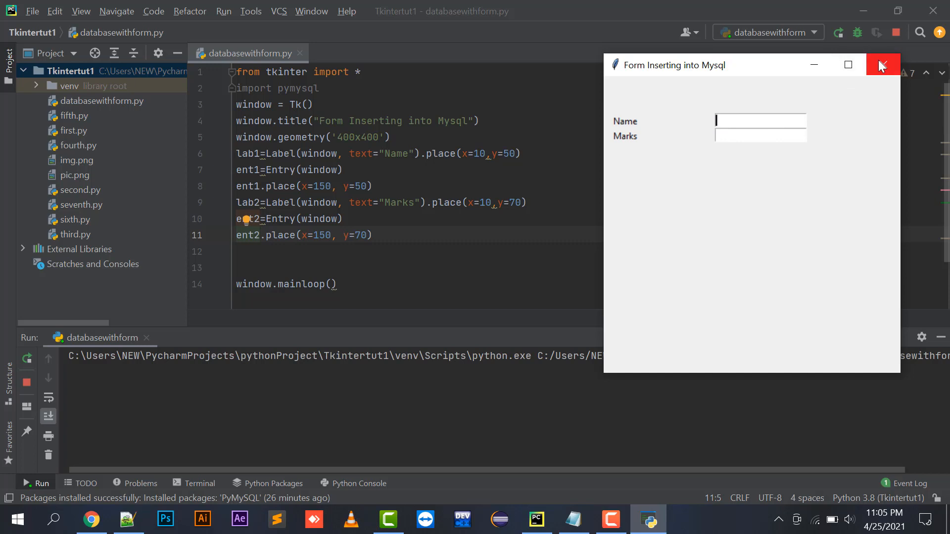
pyautogui.click(882, 65)
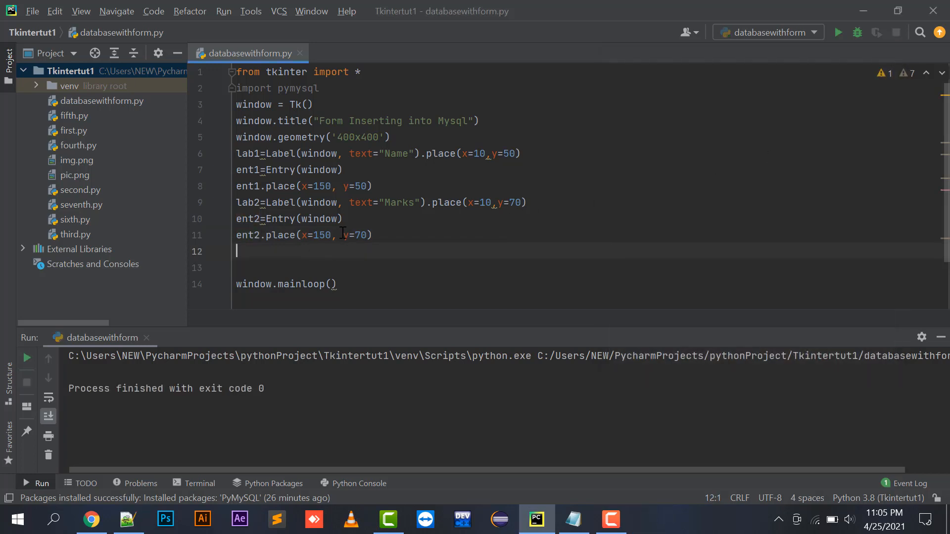
pyautogui.moveTo(375, 143)
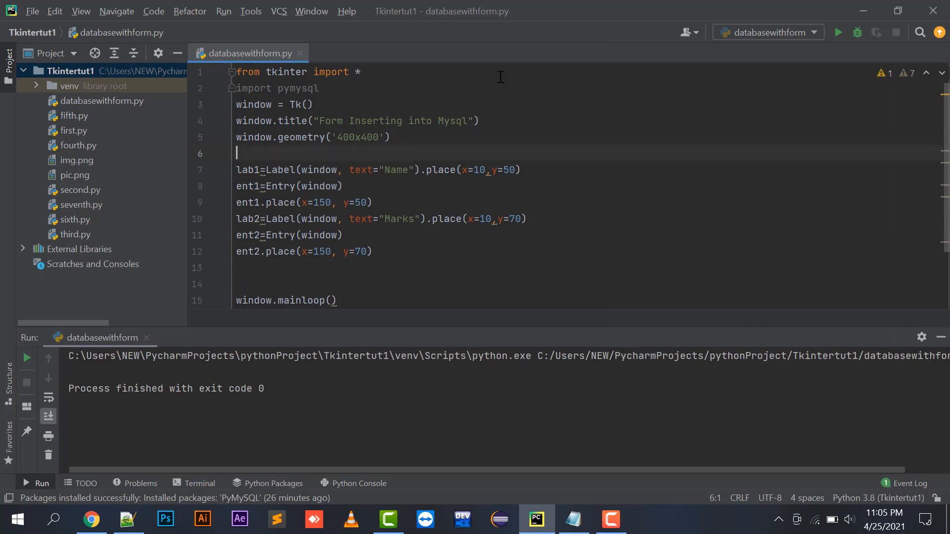
# Write connect = pymysql.connect(host localhost, user root, empty passwd, database pythondatabase)
pyautogui.write('CONNEC')
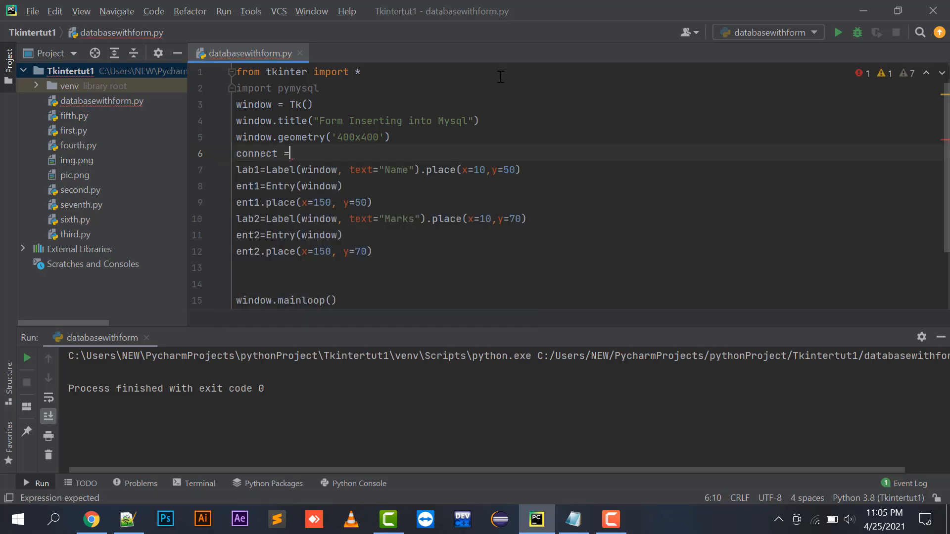
pyautogui.write('pymysql.connect(host-')
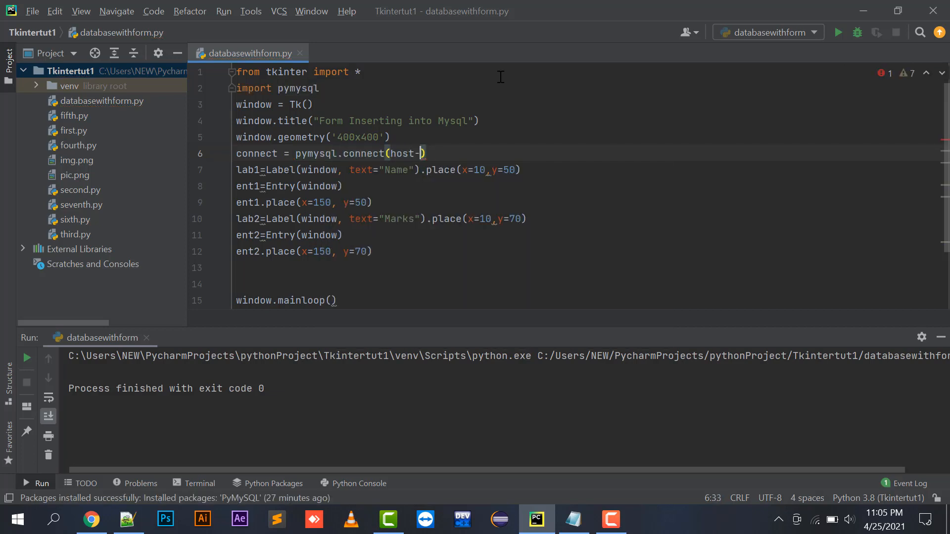
pyautogui.write('"')
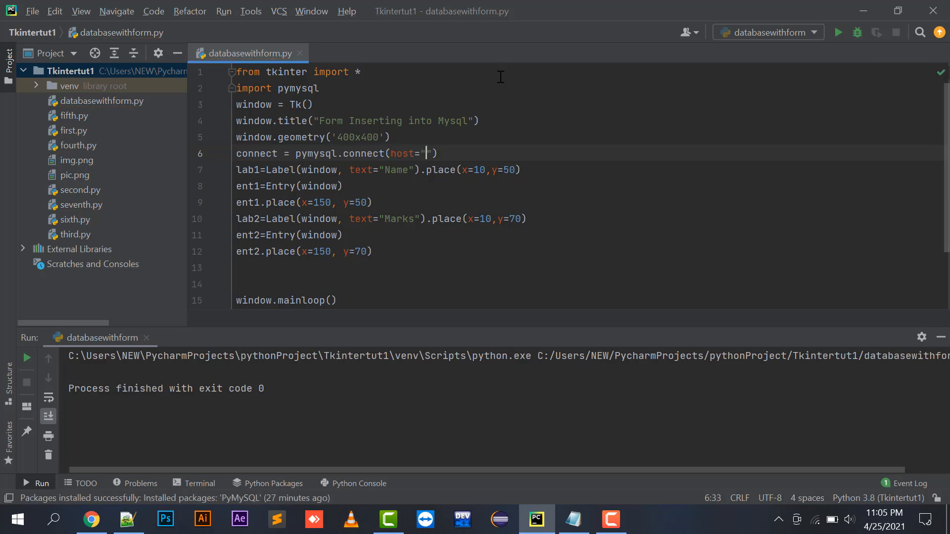
pyautogui.write('localhost",')
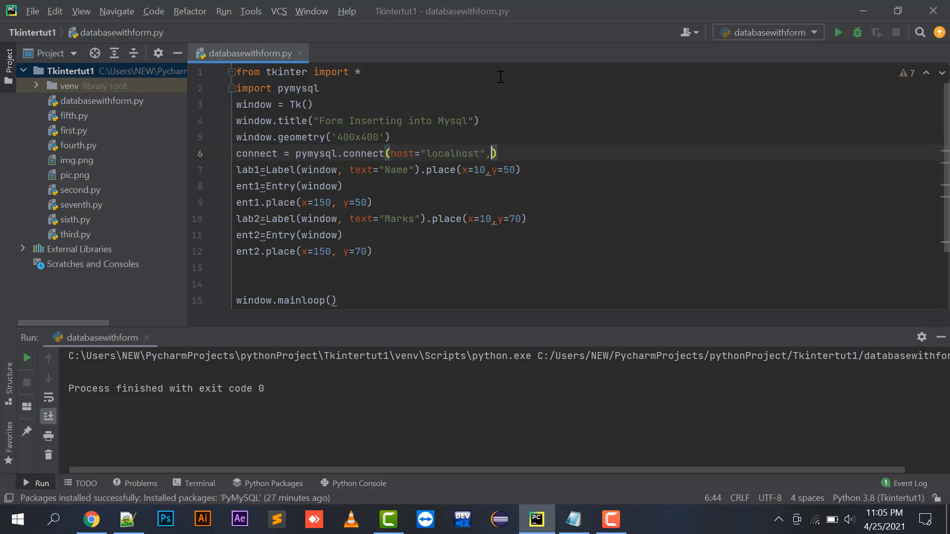
pyautogui.write('user=')
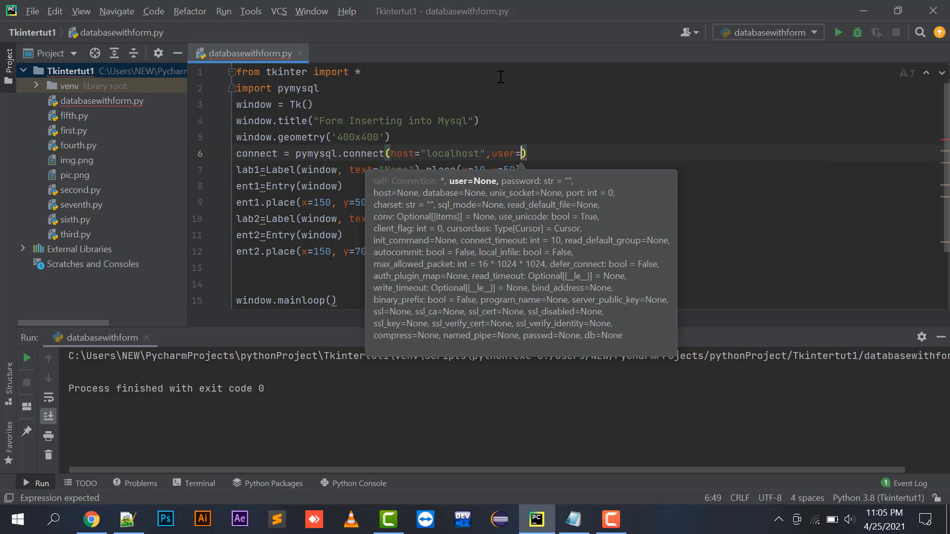
pyautogui.write('"root",')
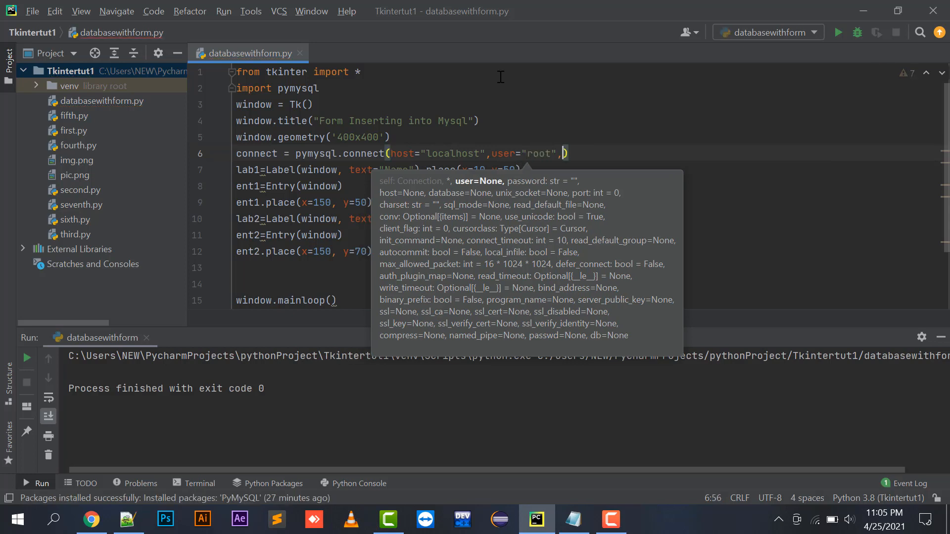
pyautogui.write('pas')
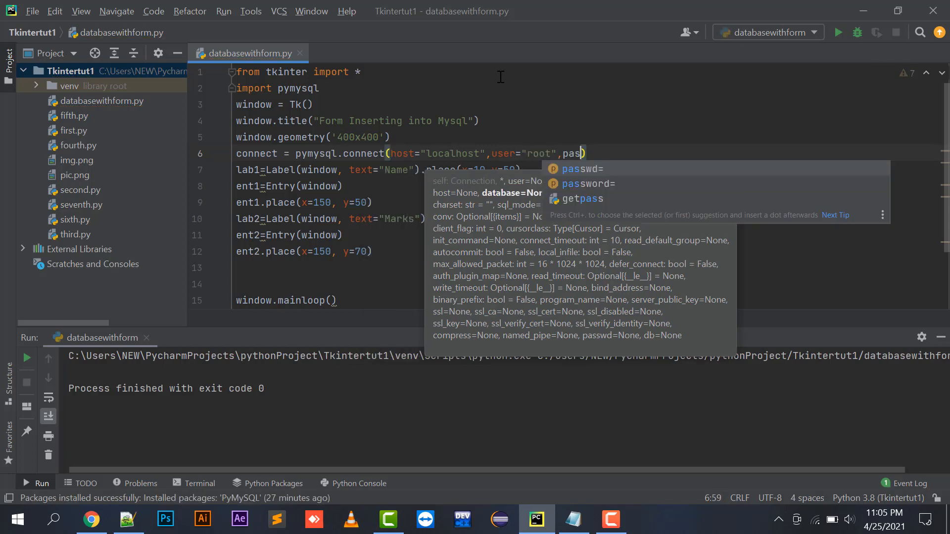
pyautogui.write('passwd="')
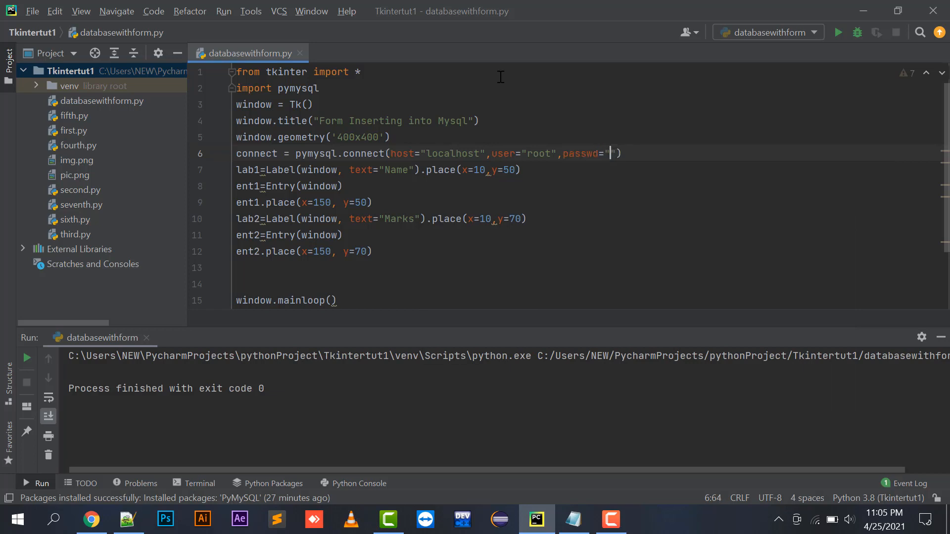
pyautogui.write(',')
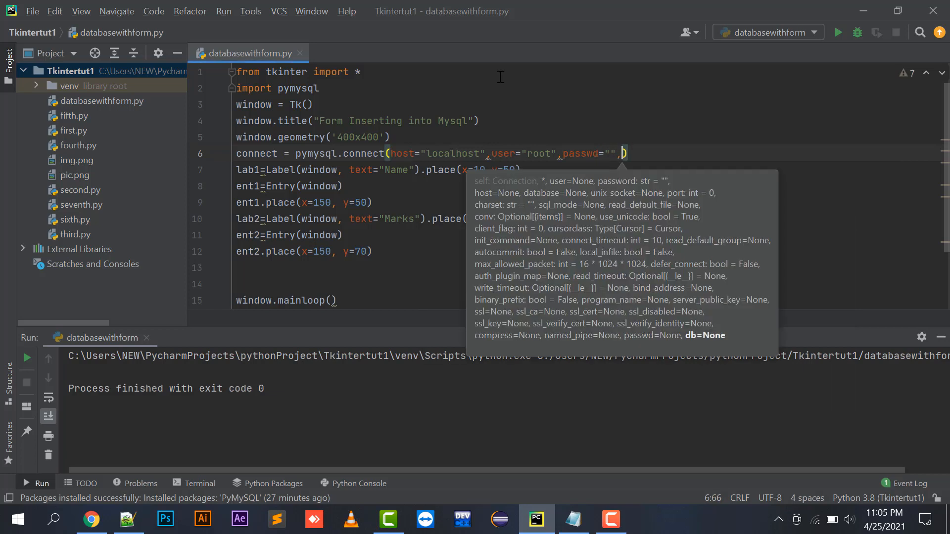
pyautogui.write('database=""')
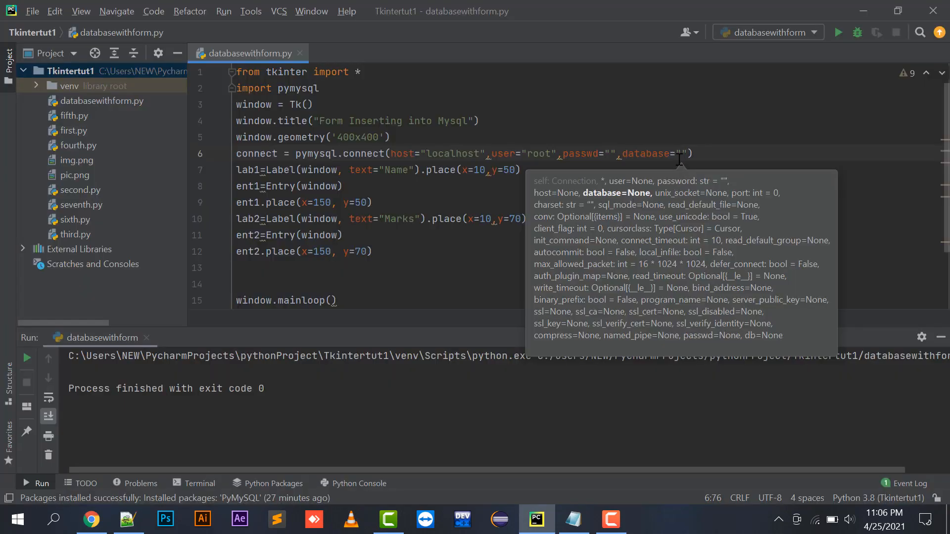
pyautogui.write('pythond')
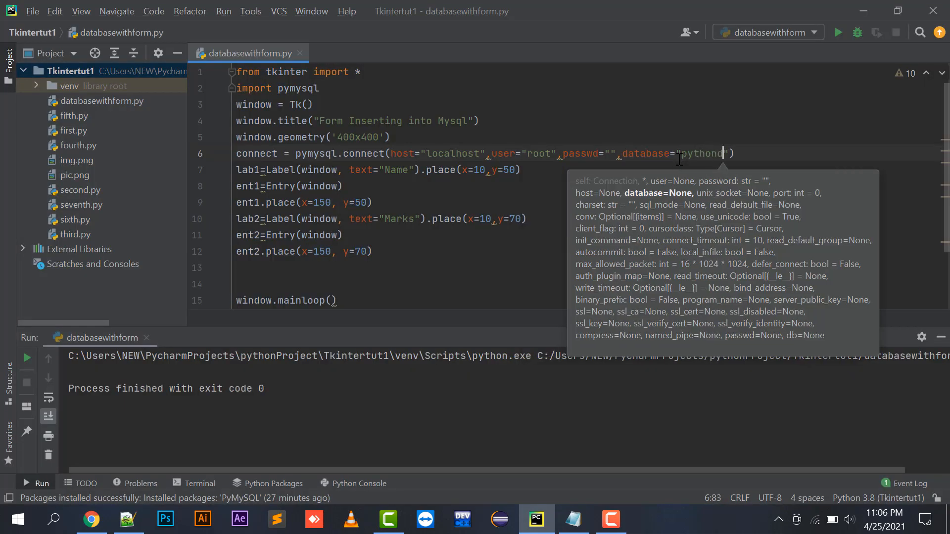
pyautogui.write('database')
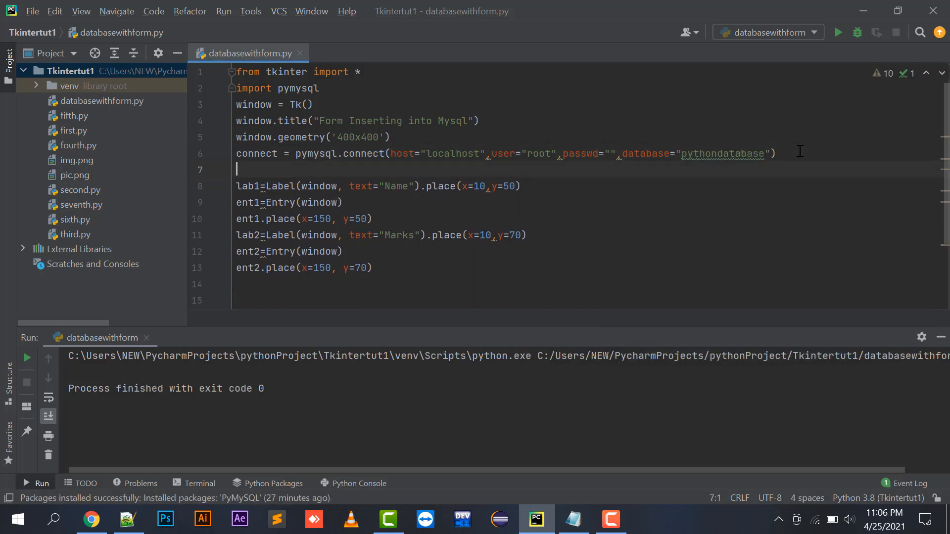
# Add 'cursor = connect.cursor()' right below the connection line
pyautogui.write('curs')
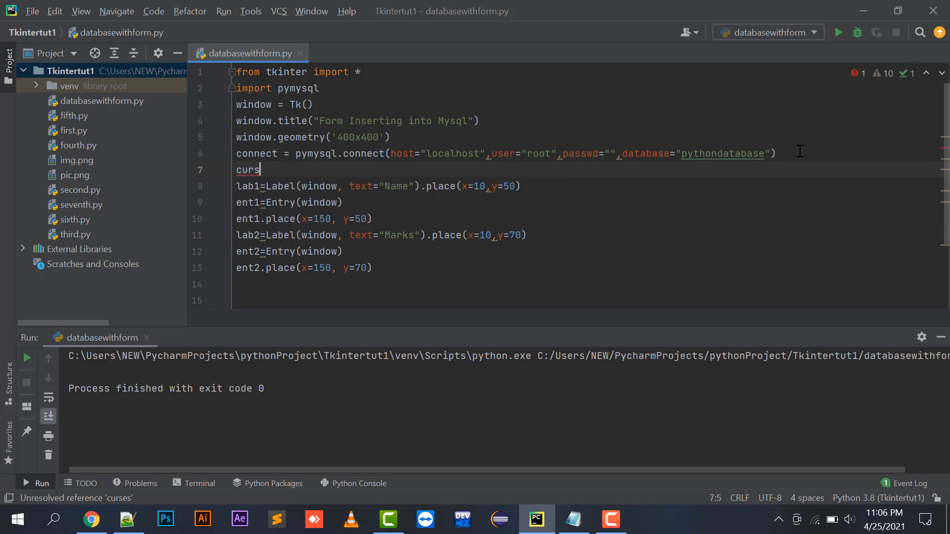
pyautogui.write('or=')
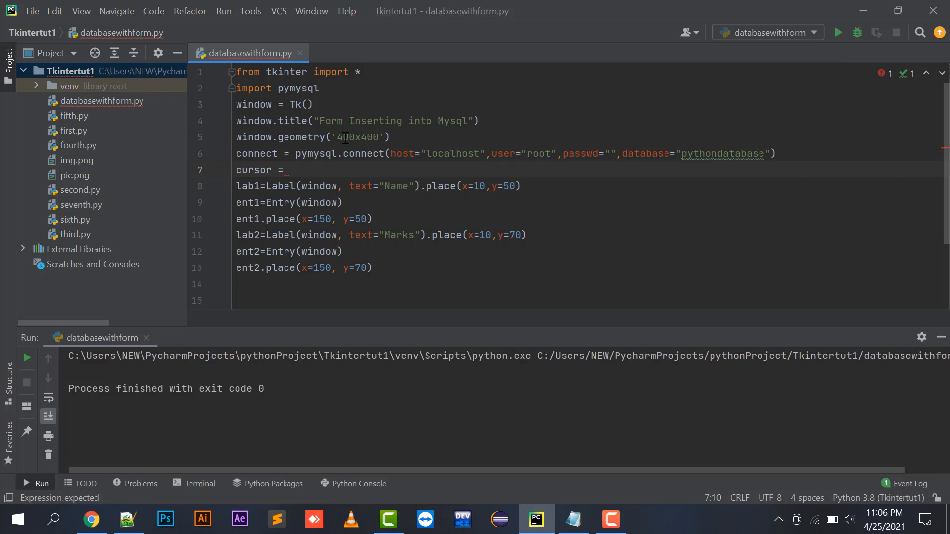
pyautogui.write('connec')
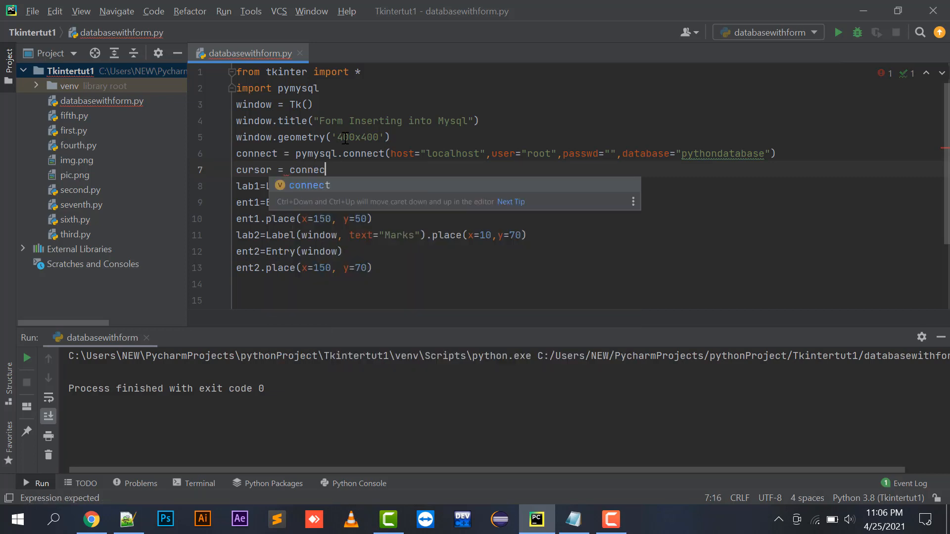
pyautogui.write('.cursor(')
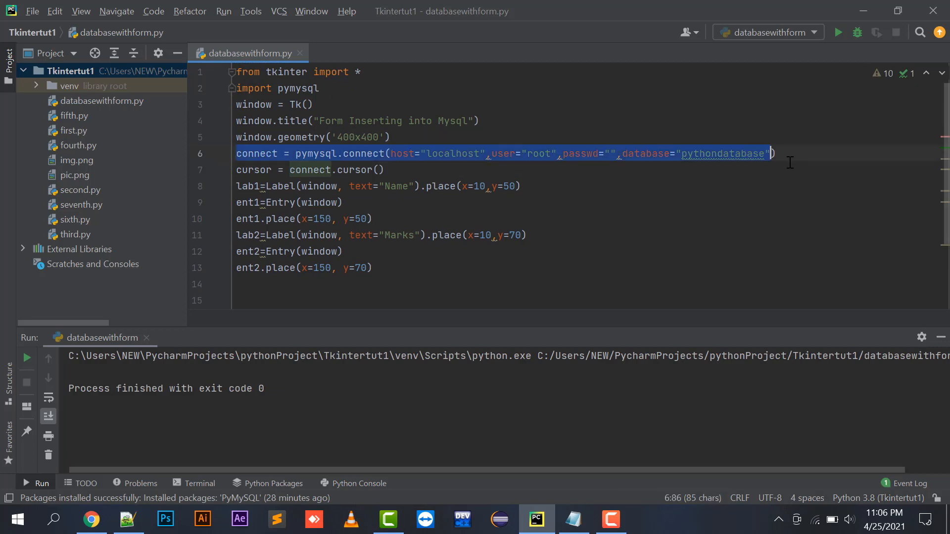
pyautogui.click(379, 169)
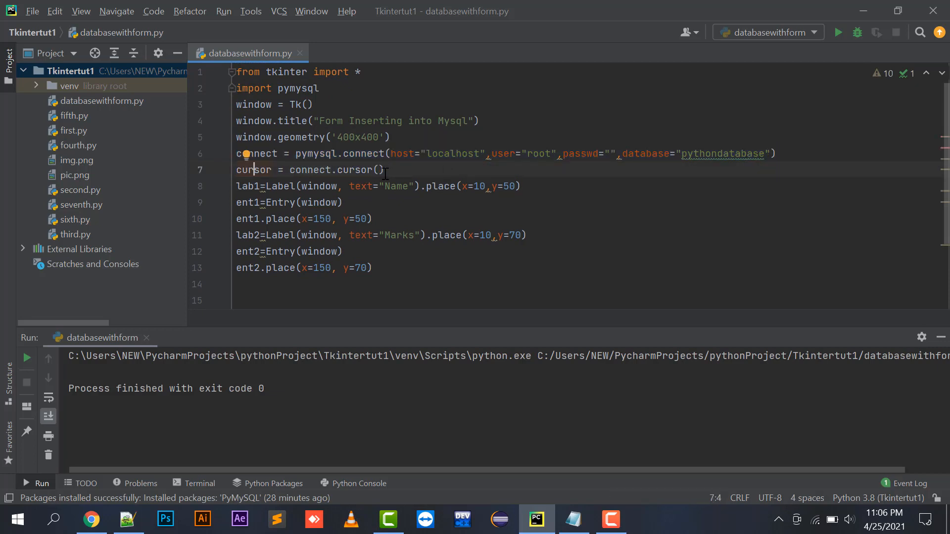
pyautogui.doubleClick(354, 170)
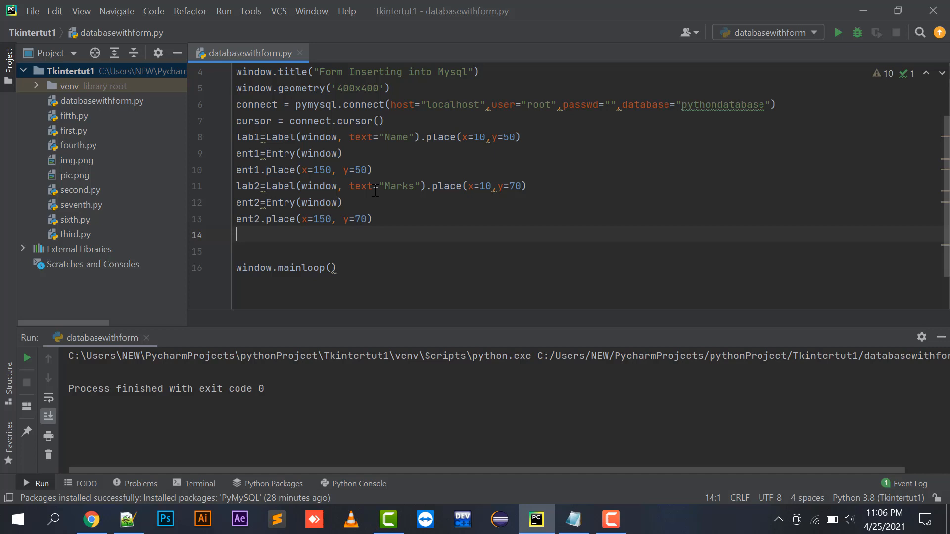
# Define savedata() with print("Testing Function") above window.mainloop()
pyautogui.write('def saved')
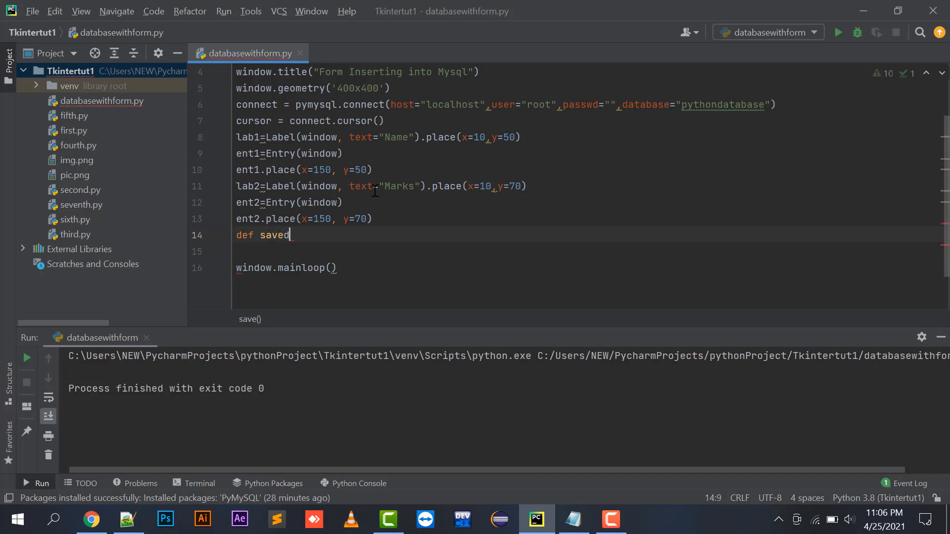
pyautogui.write('data():')
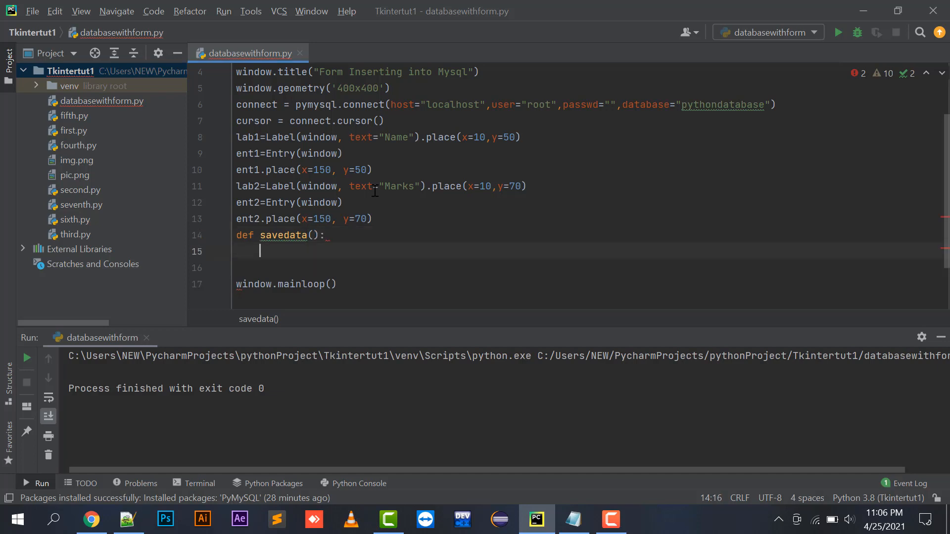
pyautogui.write('print("Test")')
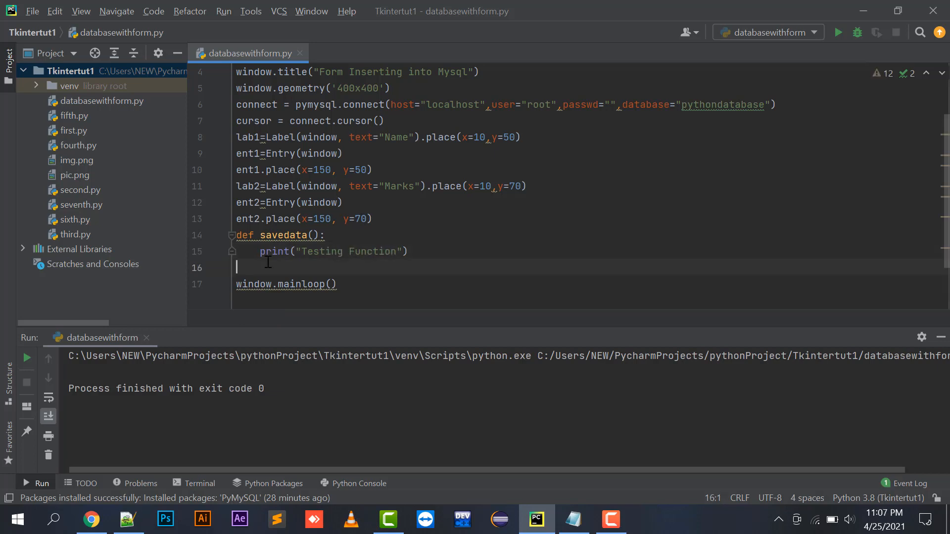
pyautogui.moveTo(370, 328)
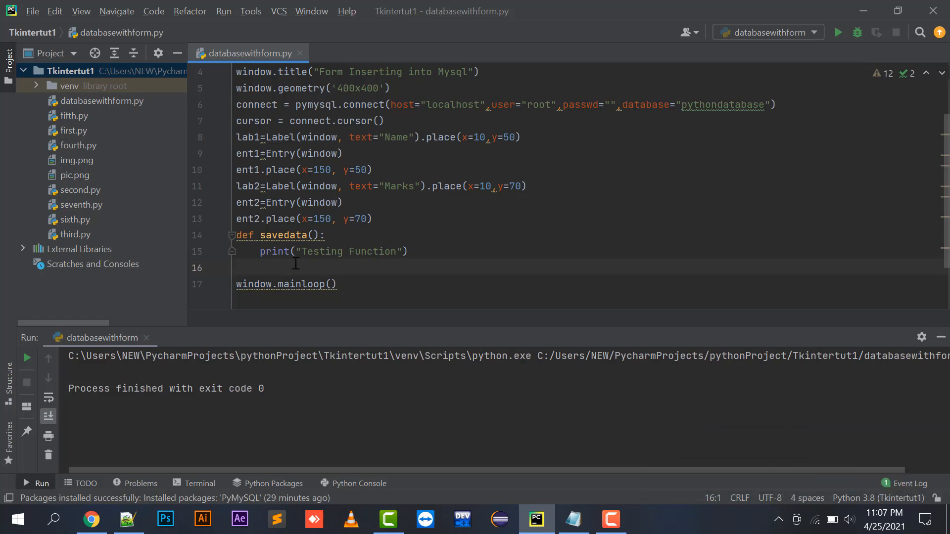
# Create a 'Save Data' Button on the window with command=savedata
pyautogui.write('btn=')
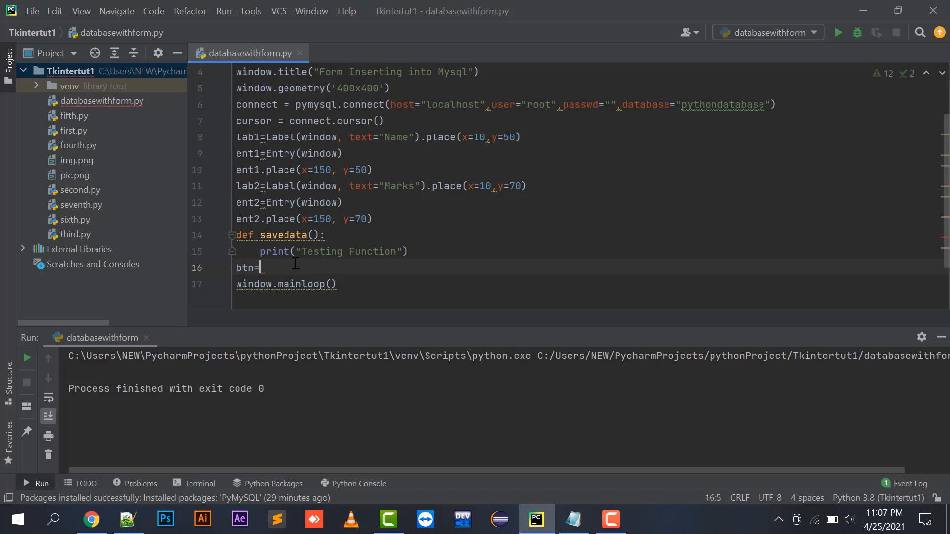
pyautogui.write('Button')
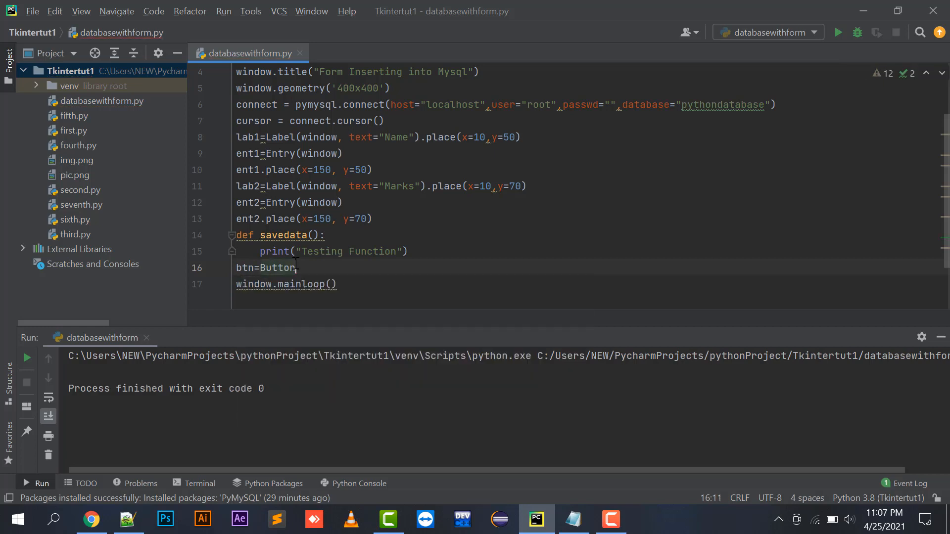
pyautogui.write('(window)')
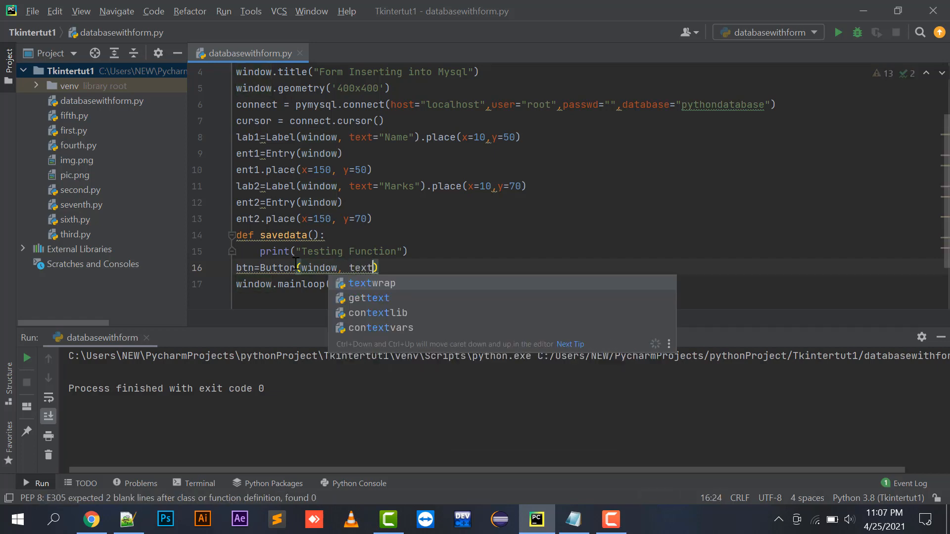
pyautogui.write('="Click Me"')
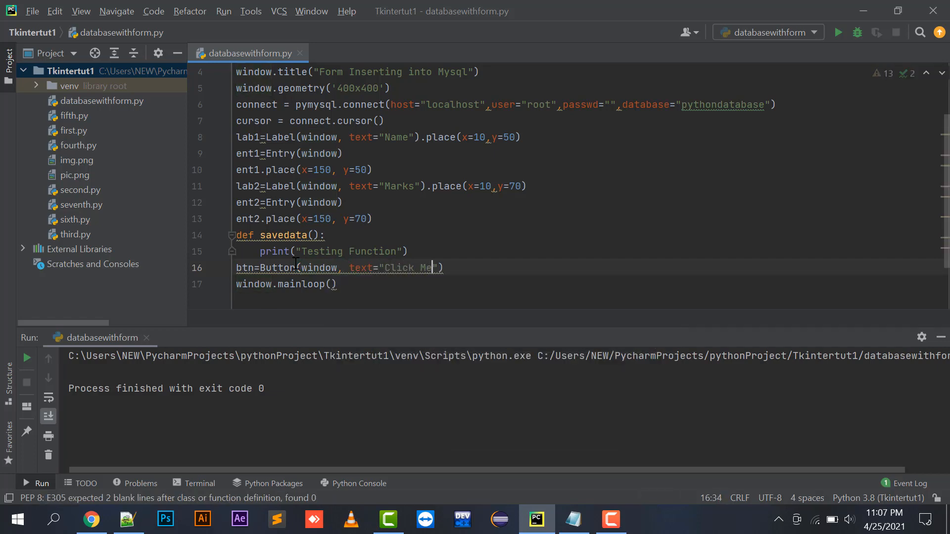
pyautogui.write('Save Data", co')
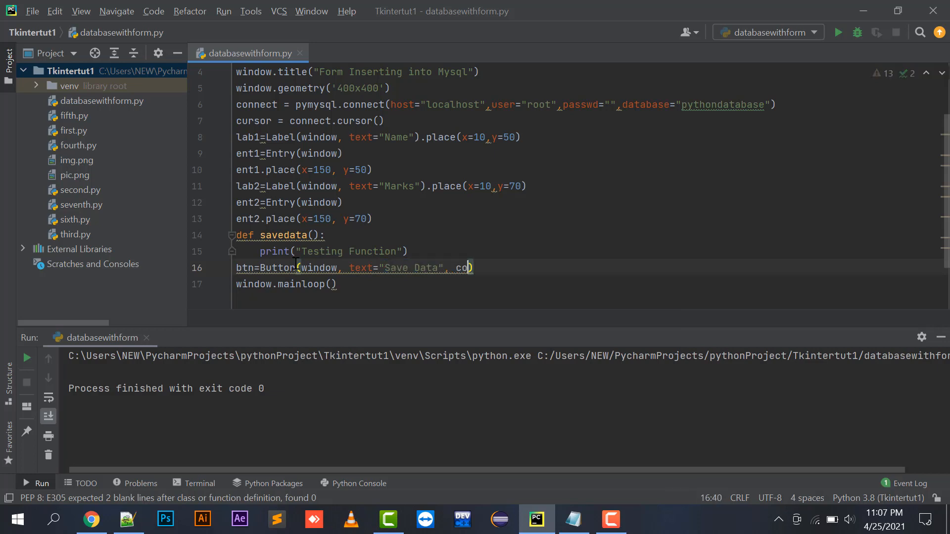
pyautogui.write('mmand=s')
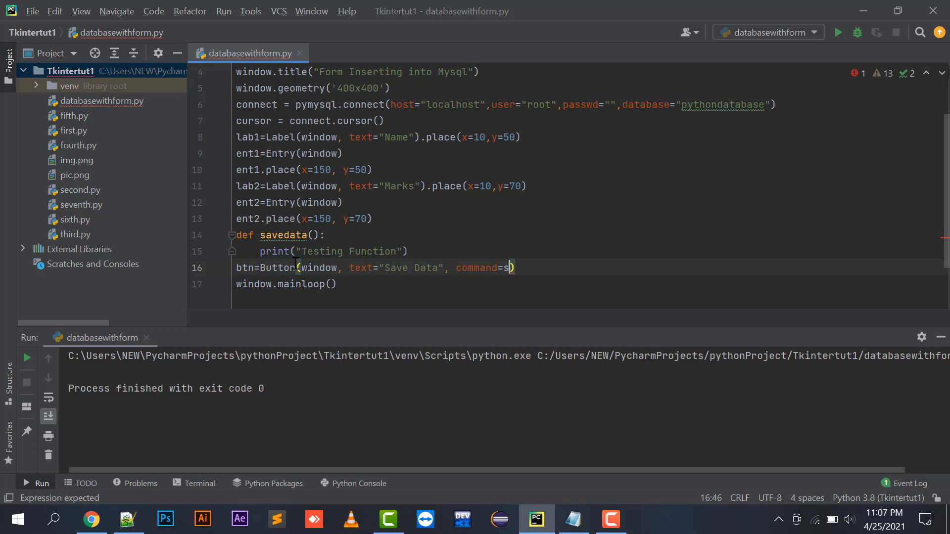
pyautogui.write('avedata')
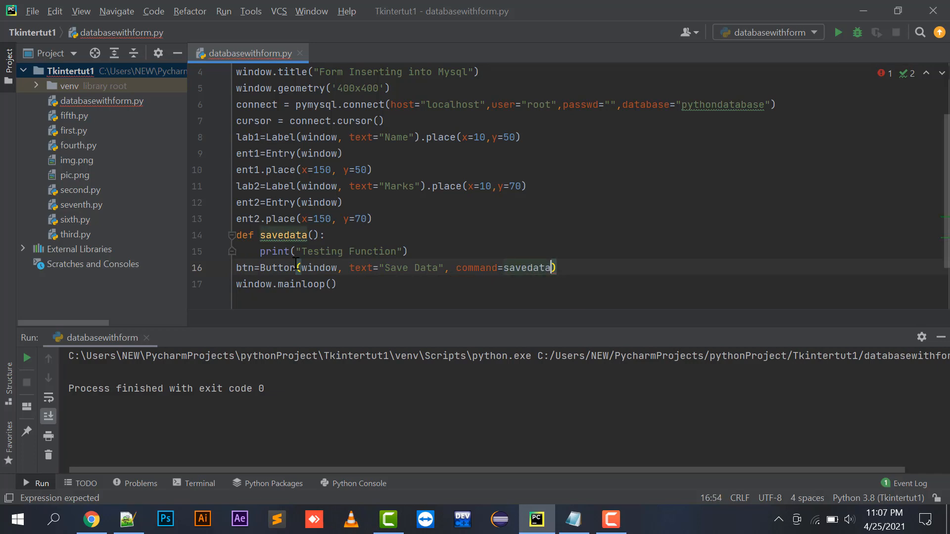
# On a new line, place the button at x=100, y=90
pyautogui.press('Enter')
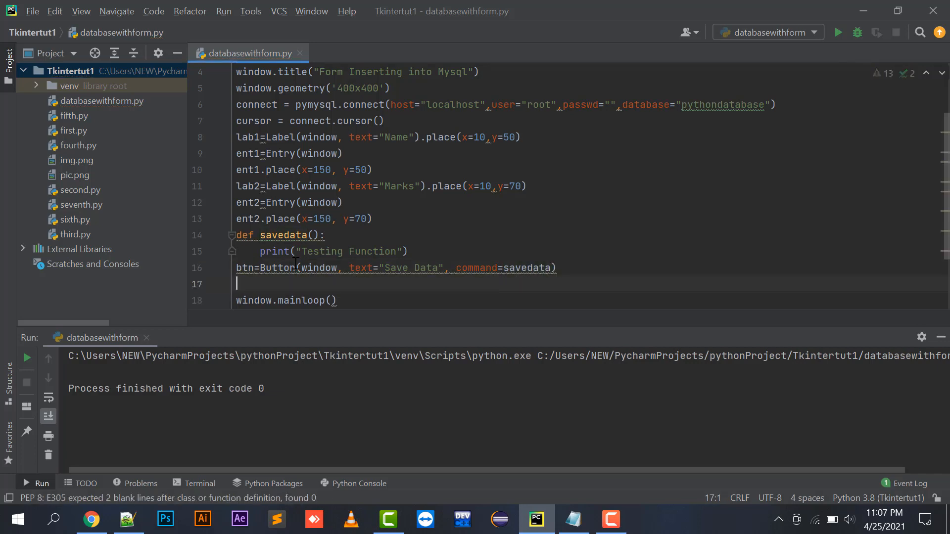
pyautogui.write('btn.place')
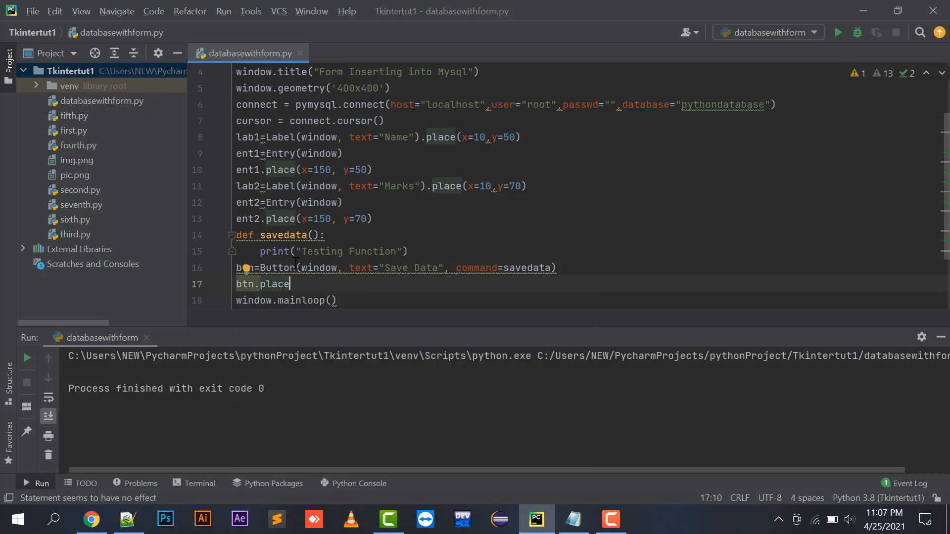
pyautogui.write('(x)')
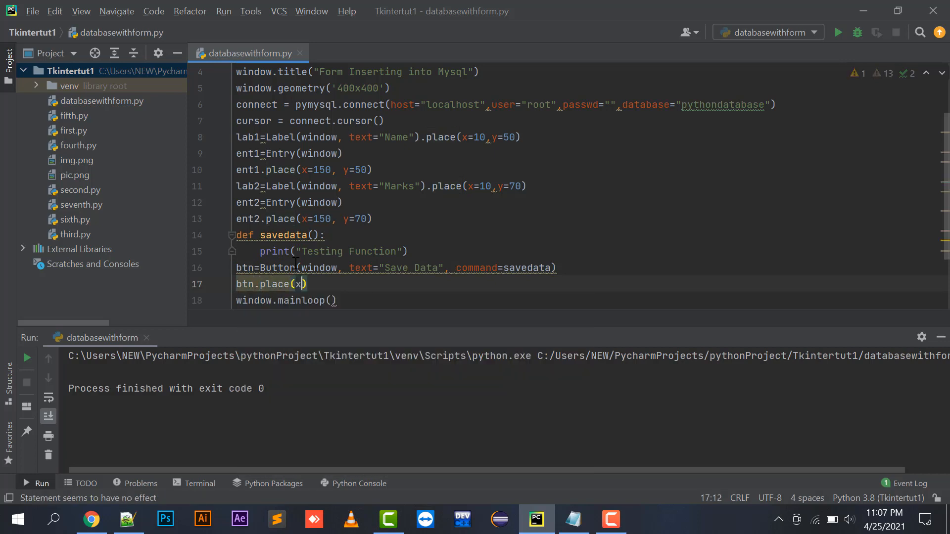
pyautogui.write('=19')
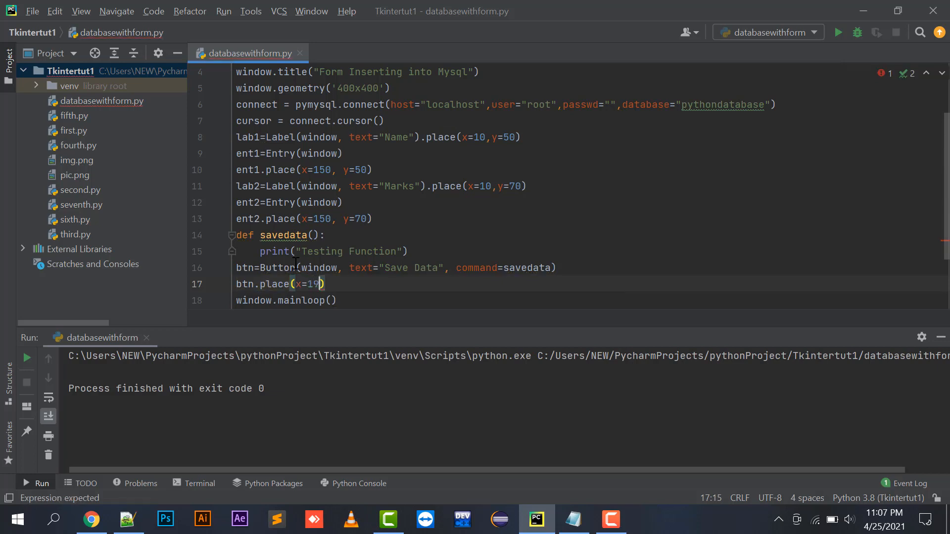
pyautogui.write('00, y')
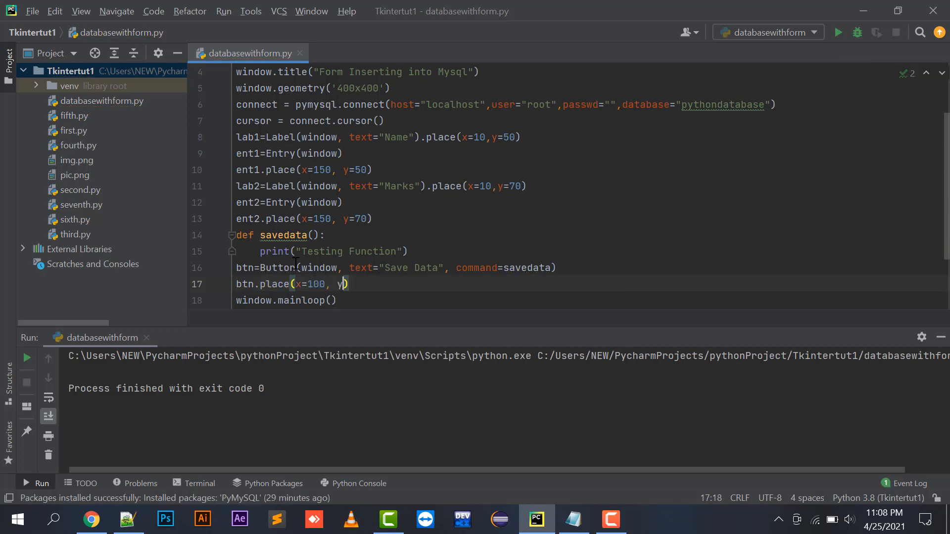
pyautogui.write('=90')
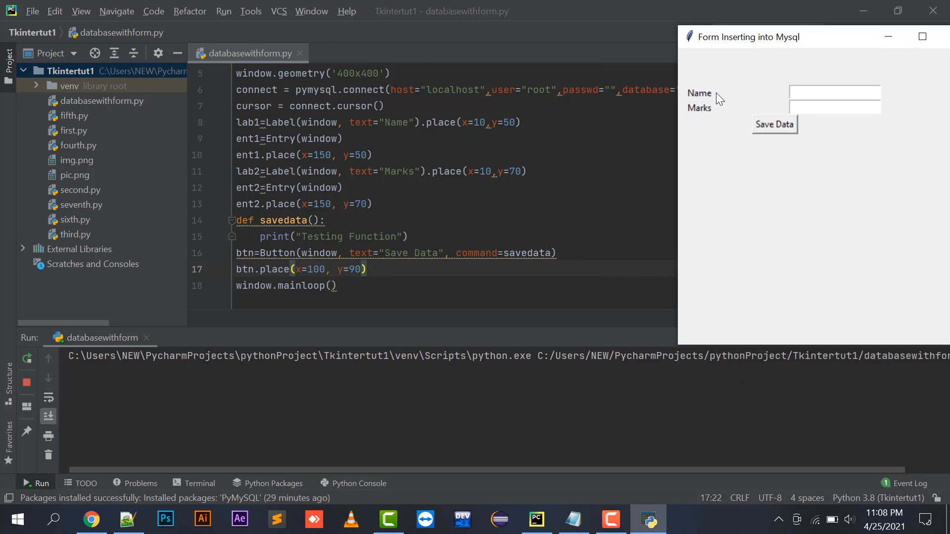
pyautogui.moveTo(259, 256)
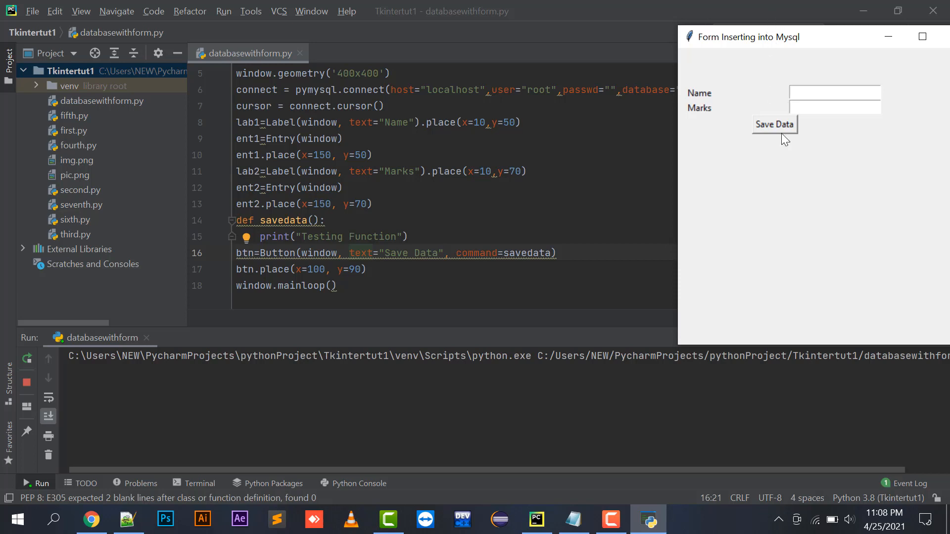
# Press Save Data to confirm 'Testing Function' prints, then close the form window
pyautogui.click(774, 124)
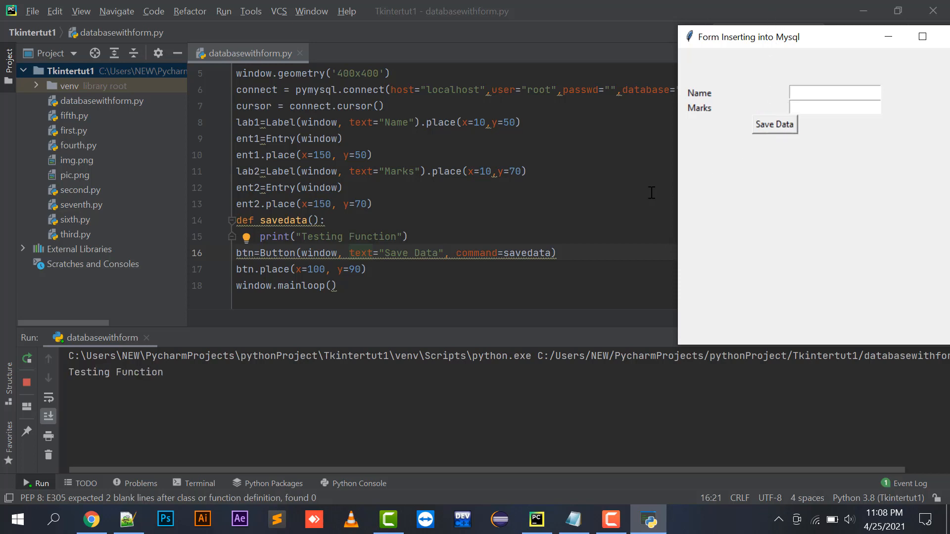
pyautogui.moveTo(111, 388)
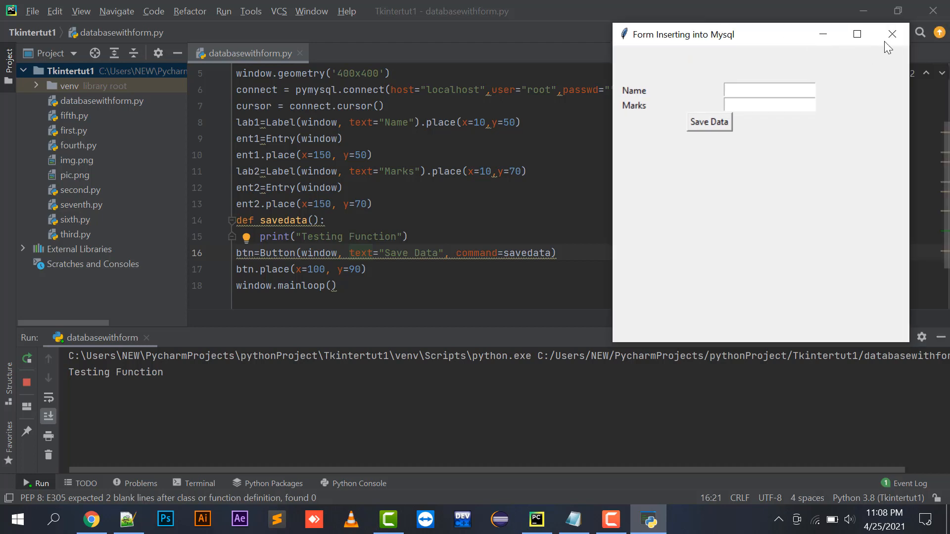
pyautogui.click(891, 34)
pyautogui.write('\\')
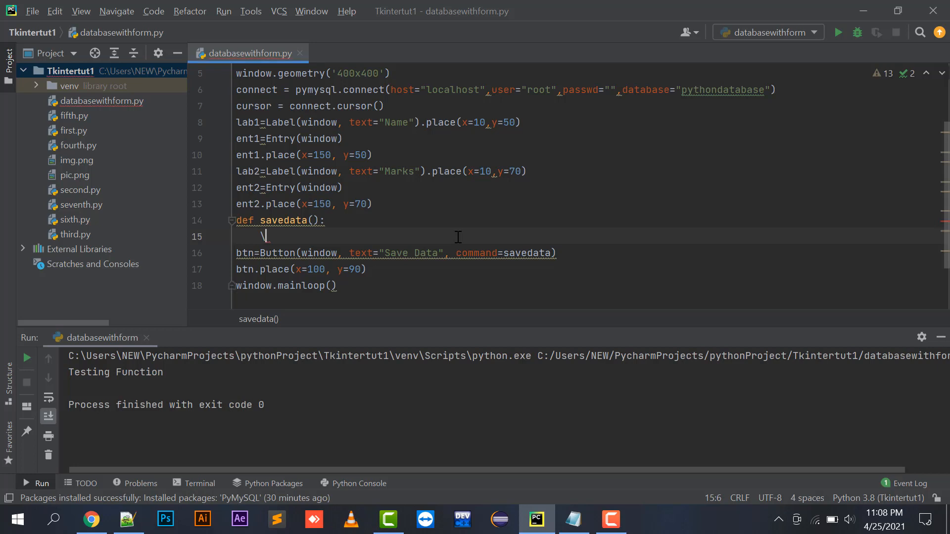
# In savedata, read name from ent1.get() and marks from ent2.get()
pyautogui.write('name=')
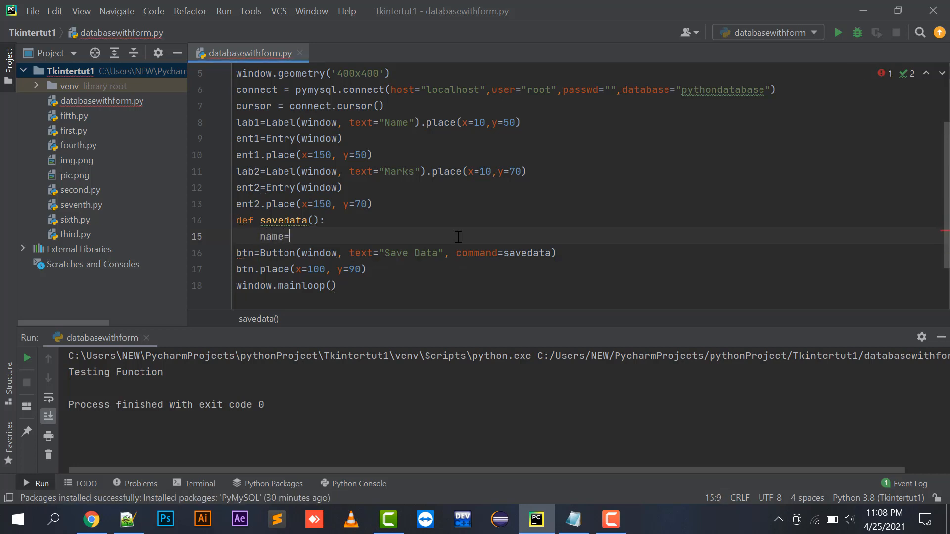
pyautogui.write('ent1.')
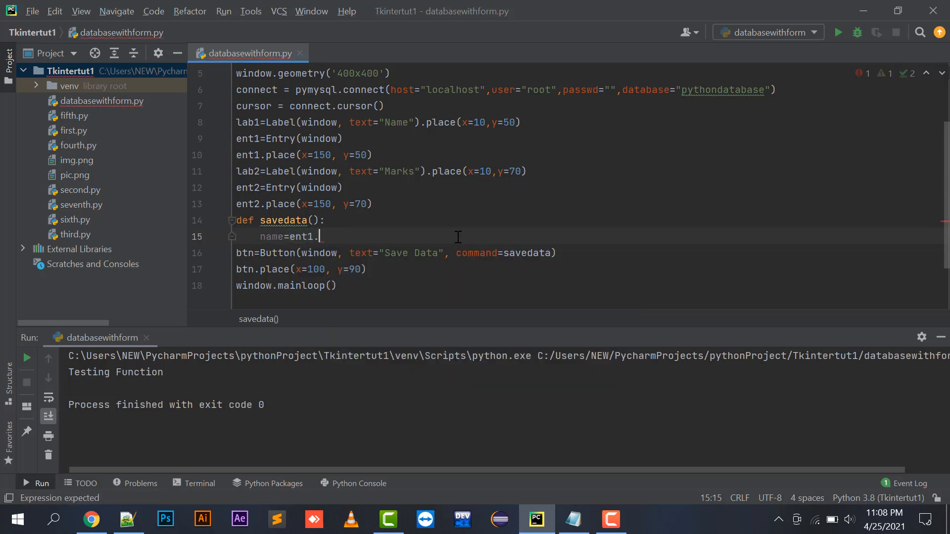
pyautogui.write('get()')
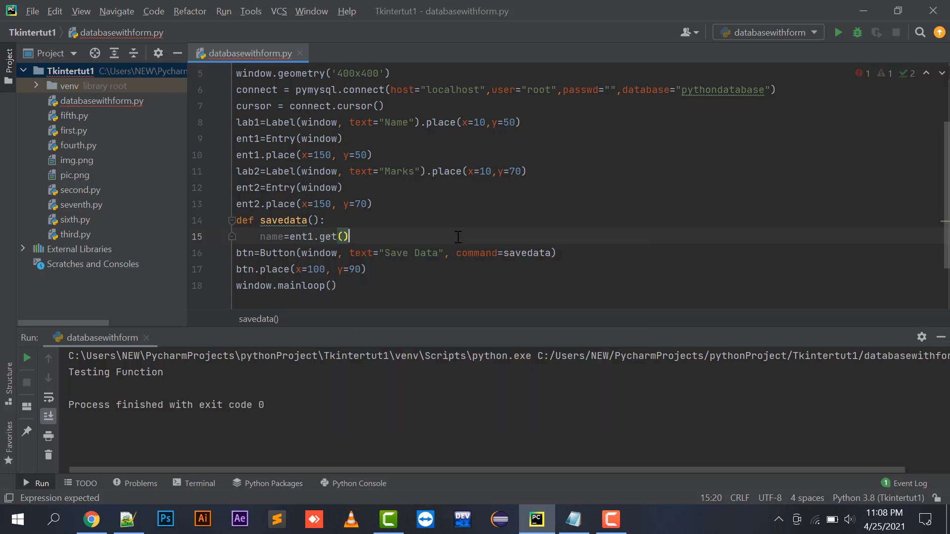
pyautogui.press('enter')
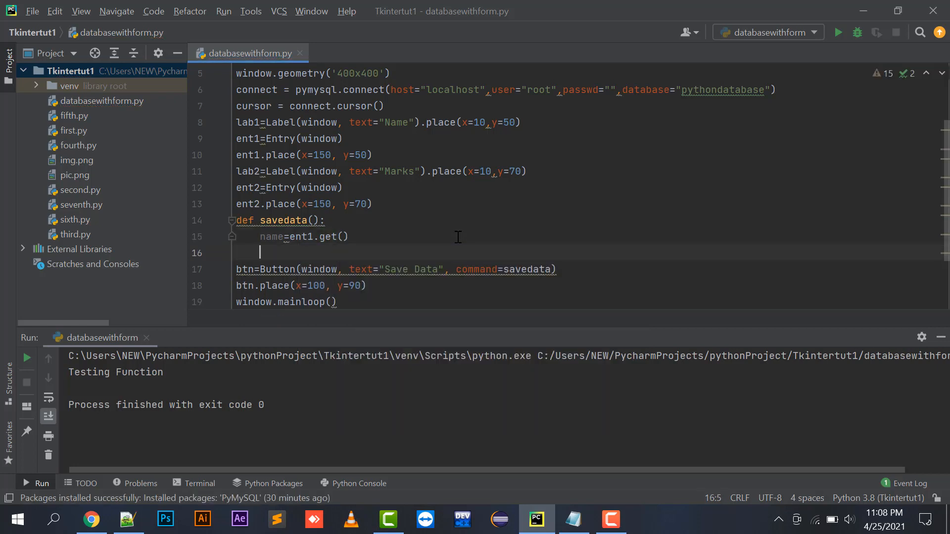
pyautogui.write('marks=en')
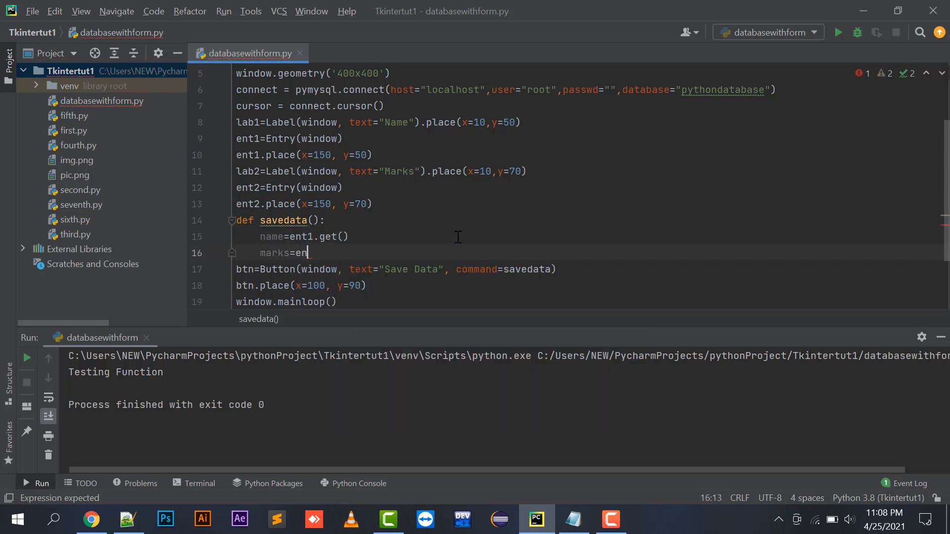
pyautogui.write('t2.get(')
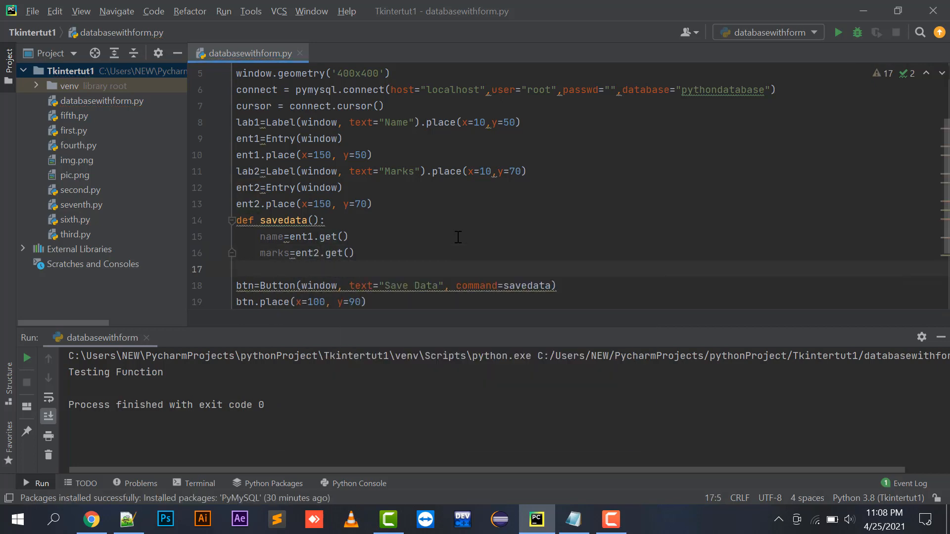
# Start a cursor.execute insert into studenttable, checking its column names in phpMyAdmin
pyautogui.write('cursor')
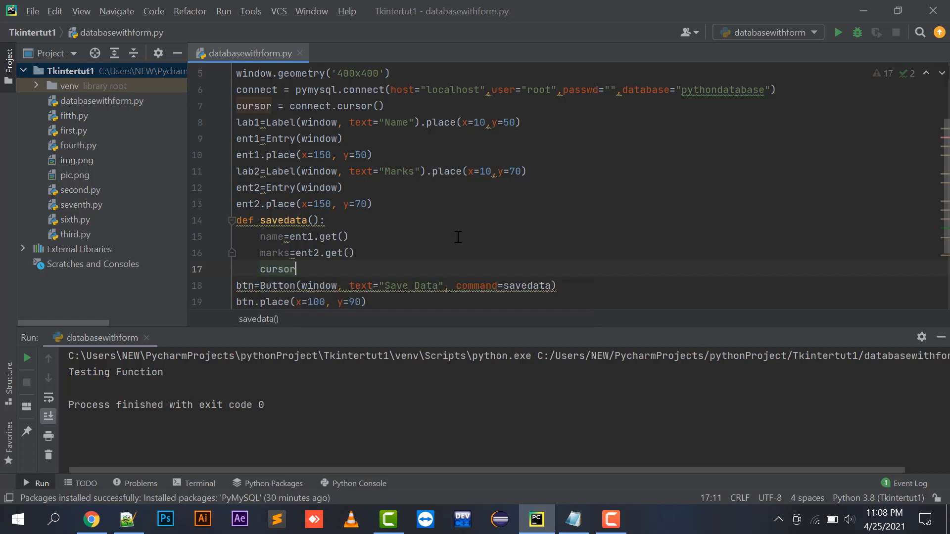
pyautogui.write('.execute()')
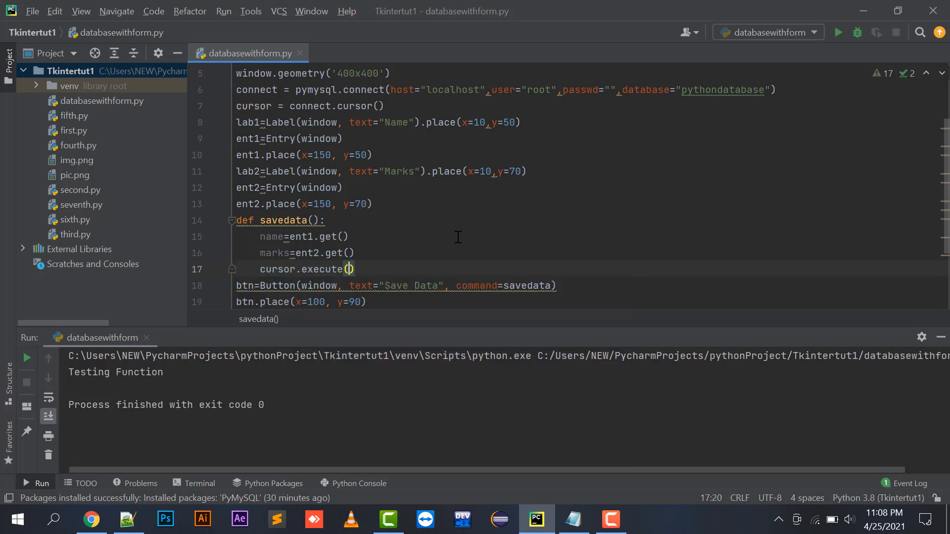
pyautogui.write('"')
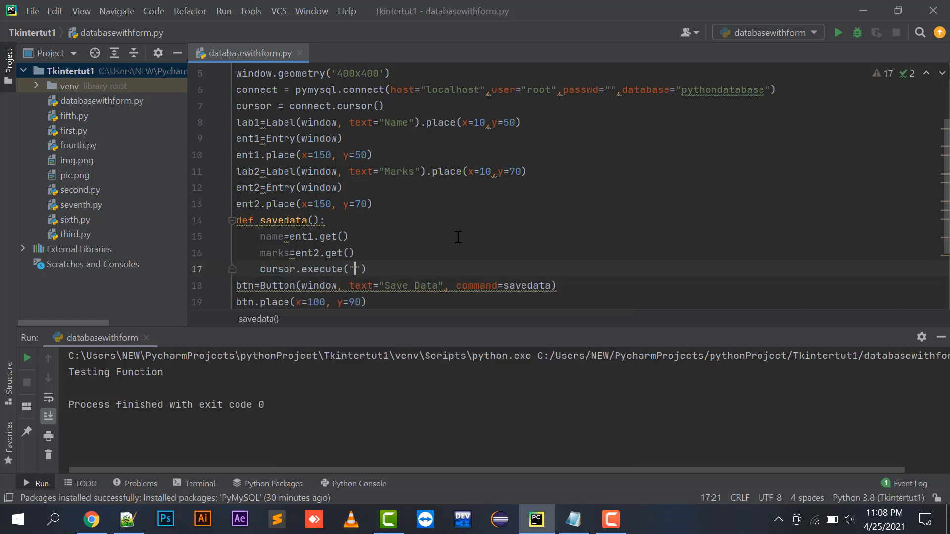
pyautogui.write('insert into stude')
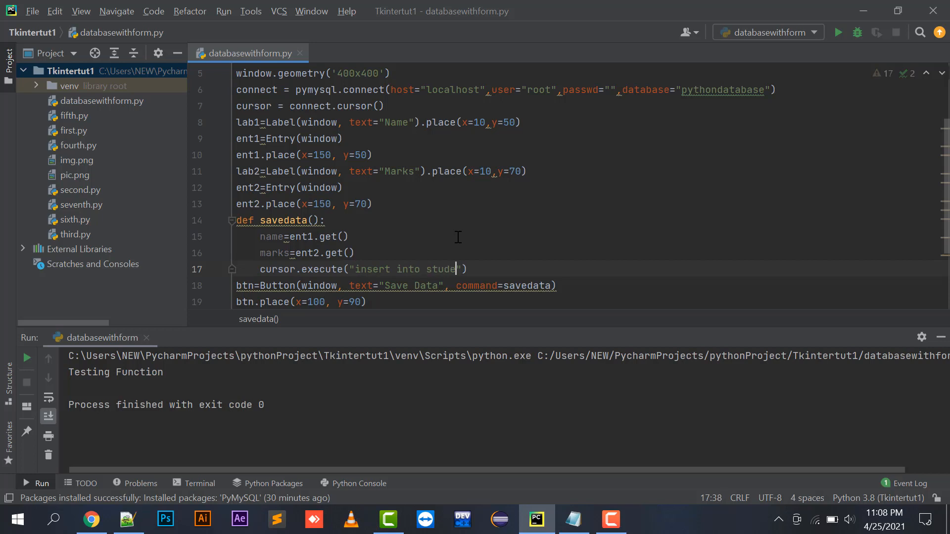
pyautogui.write('nt(')
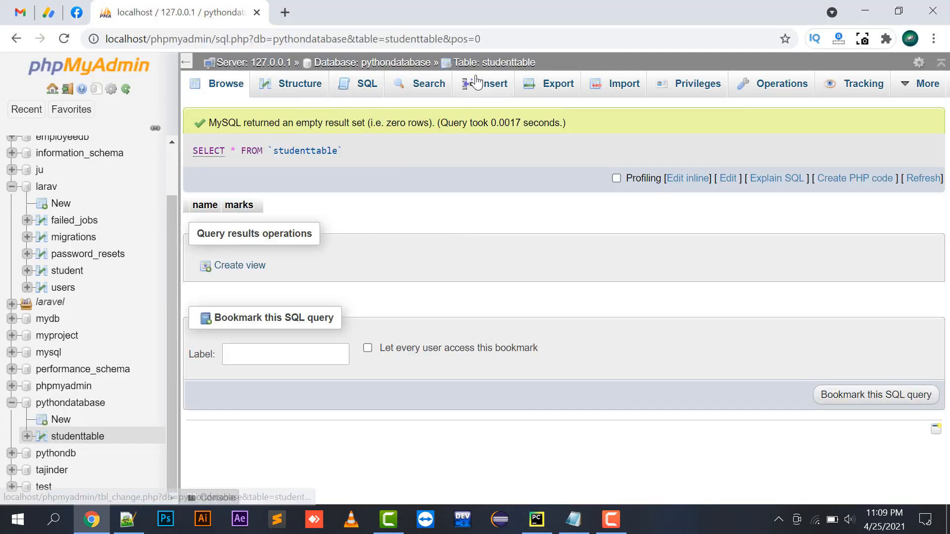
pyautogui.click(535, 519)
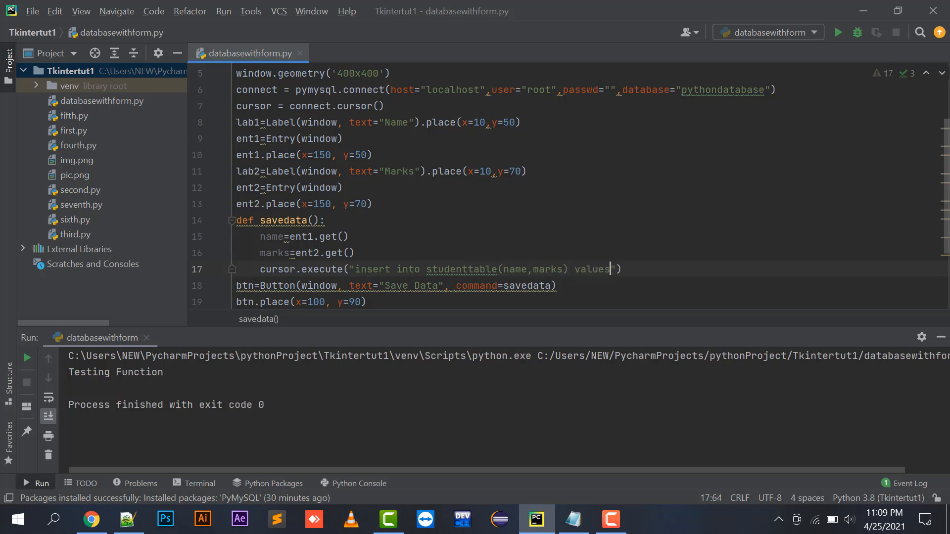
# Complete the insert query's values to concatenate both name and marks
pyautogui.write('()')
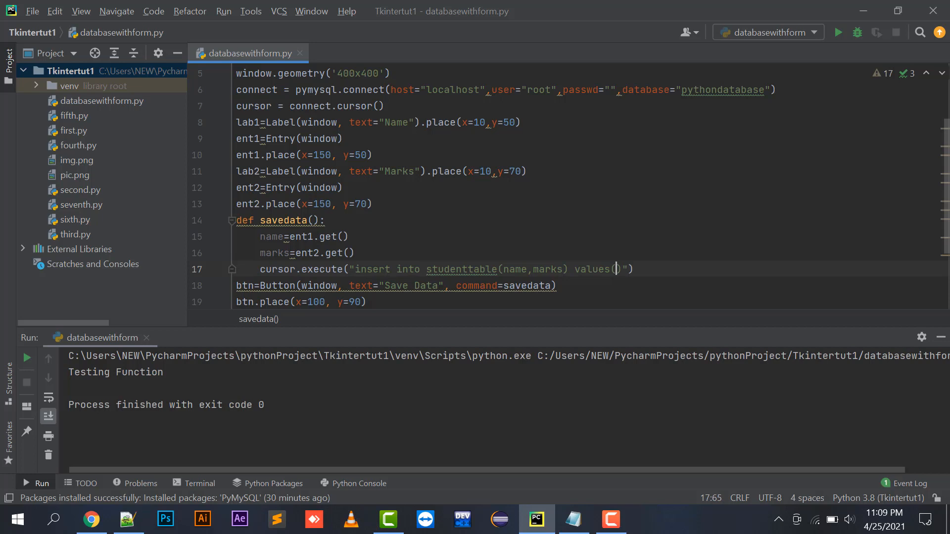
pyautogui.write("'")
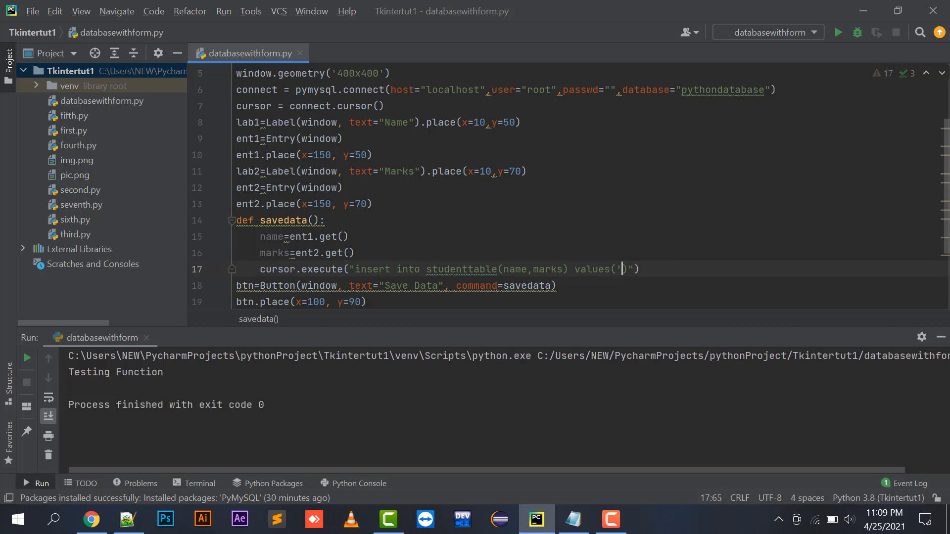
pyautogui.write('"')
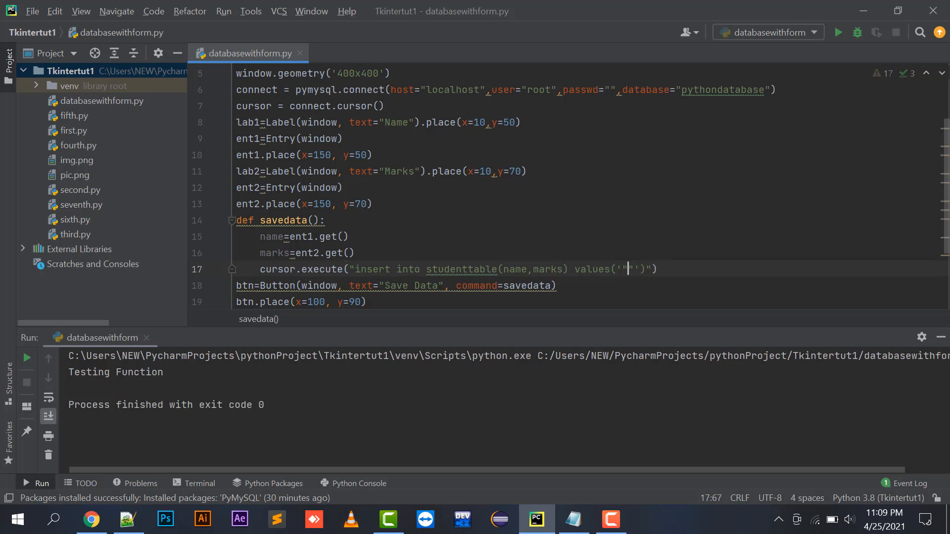
pyautogui.write('+name+')
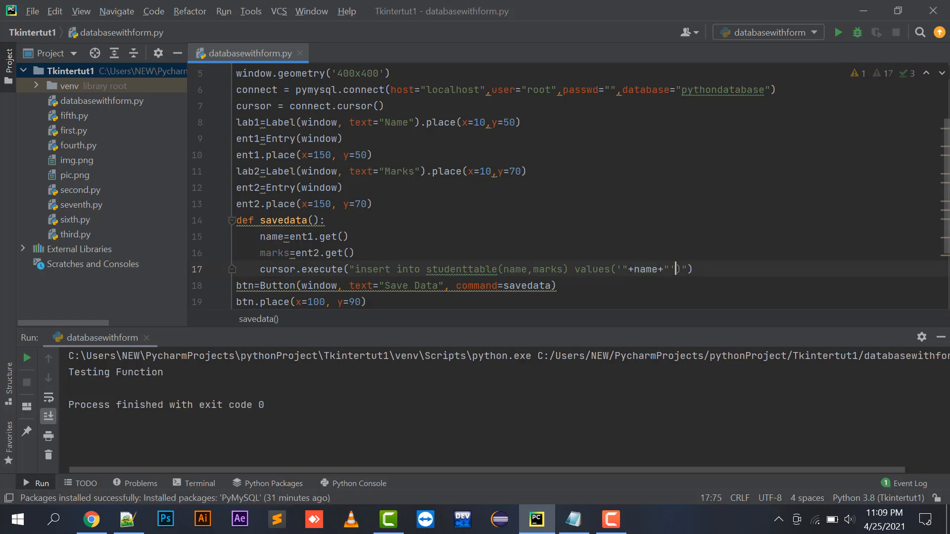
pyautogui.doubleClick(270, 236)
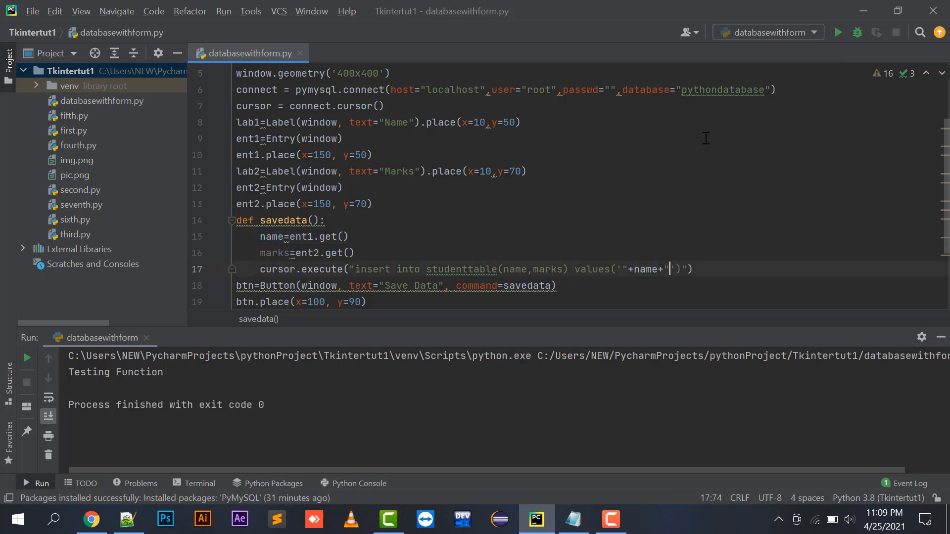
pyautogui.write(', "')
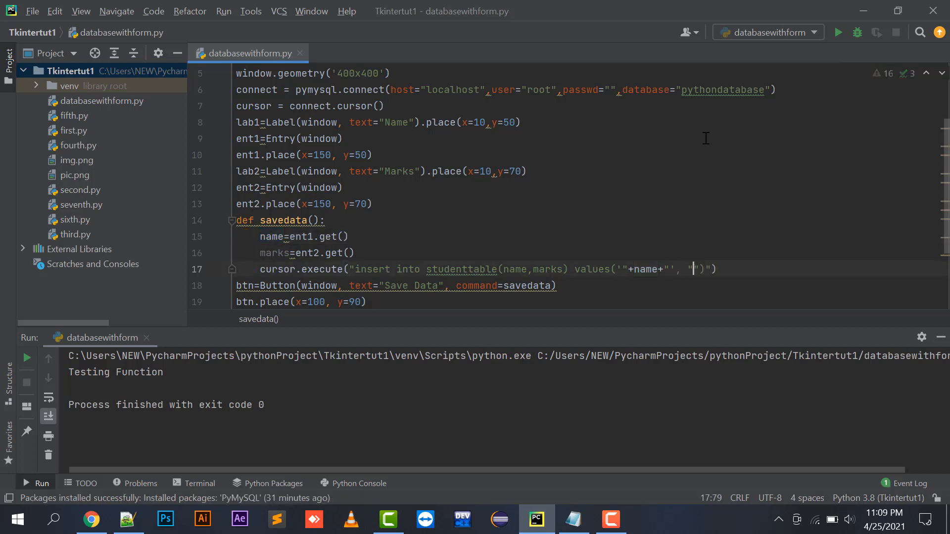
pyautogui.press('Backspace')
pyautogui.write('"+marks+"')
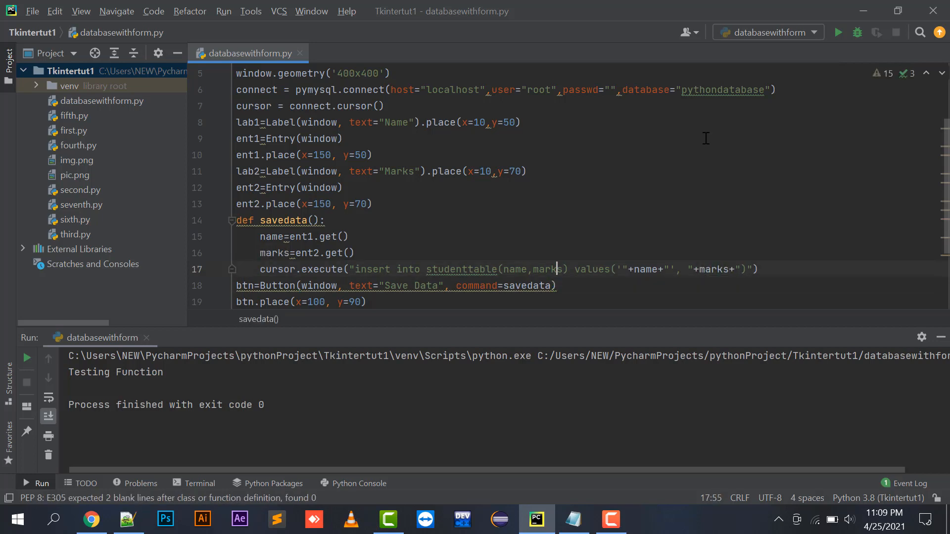
# Add connect.commit() and a 'Record Inserted' print after the execute line
pyautogui.doubleClick(332, 253)
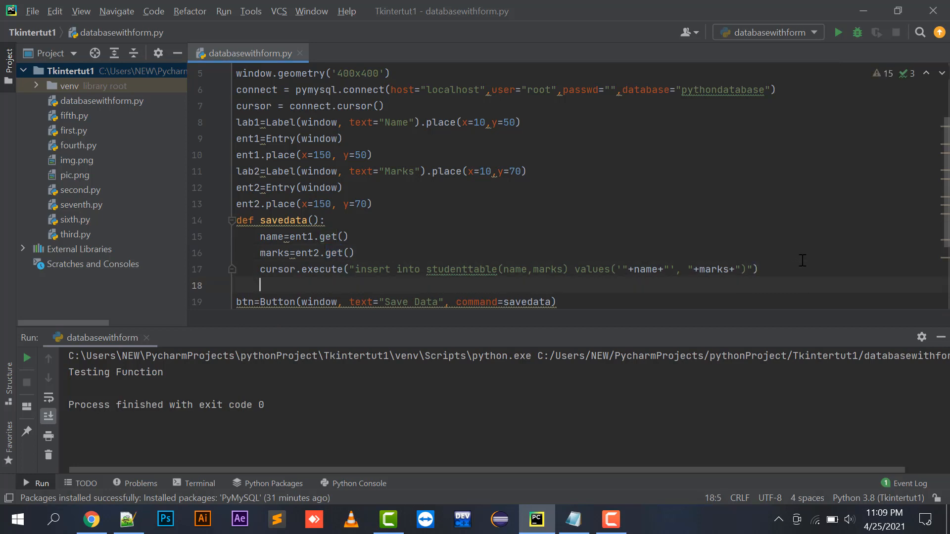
pyautogui.write('connect')
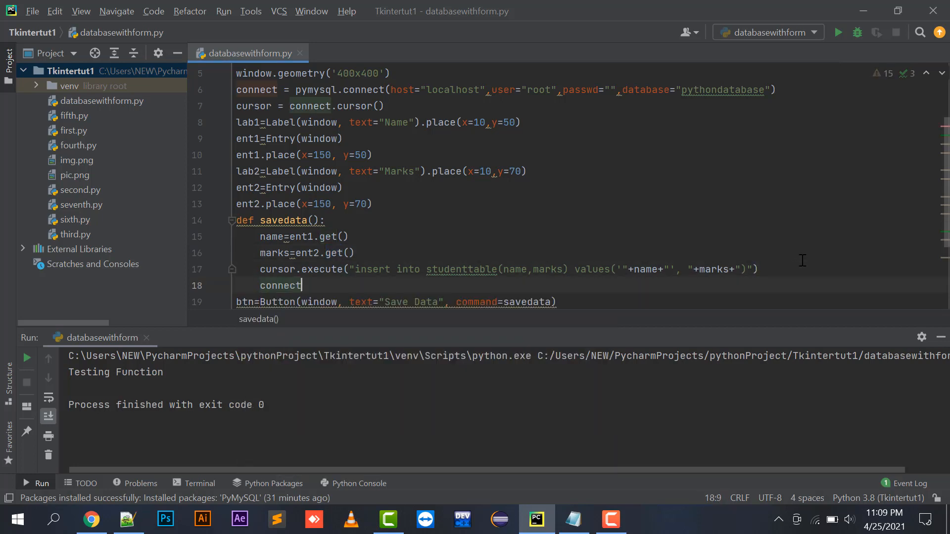
pyautogui.write('.commit()')
pyautogui.write('print("')
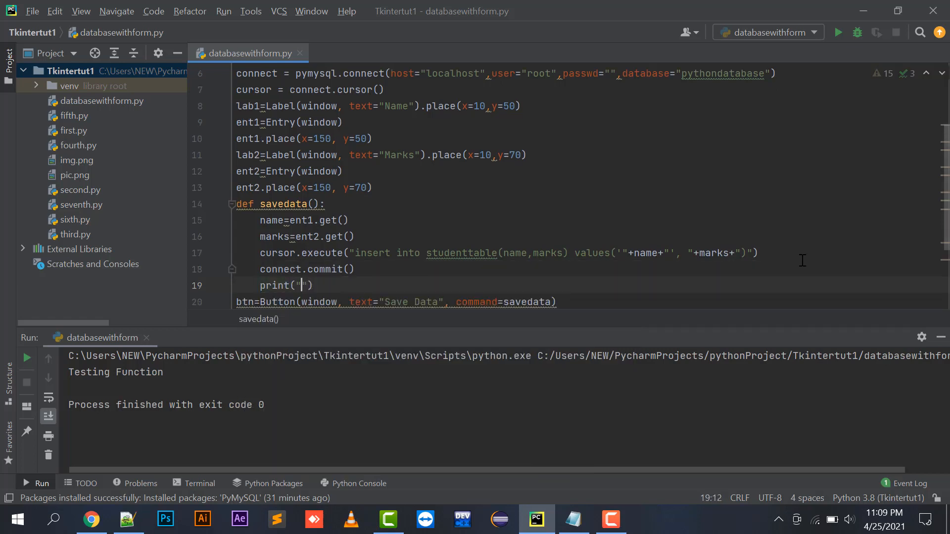
pyautogui.write('Record Insert')
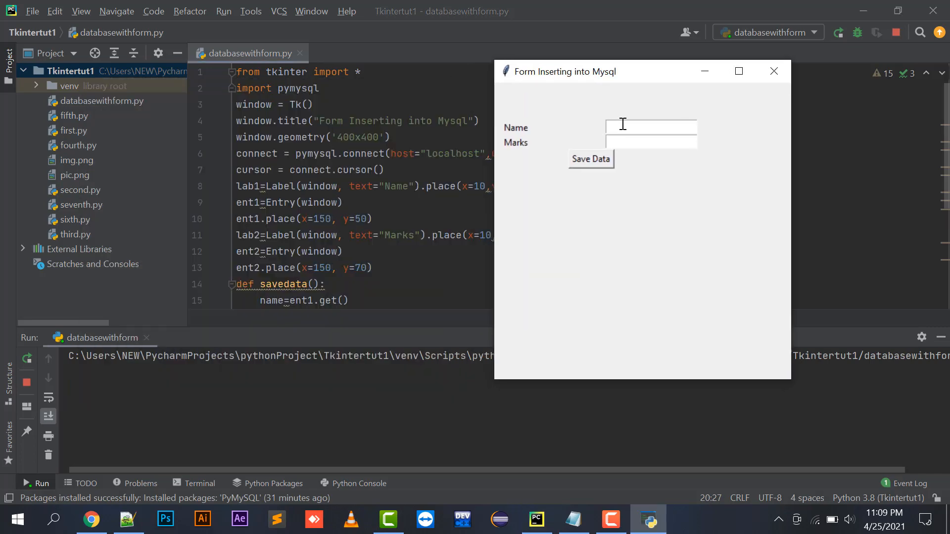
# Enter Name John and Marks 1000 in the form and save the record
pyautogui.write('Jphn')
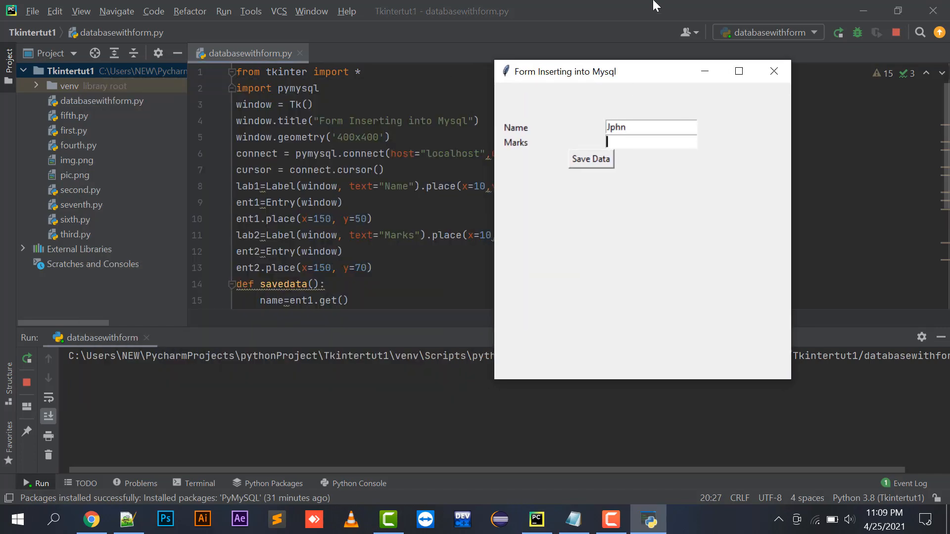
pyautogui.write('10')
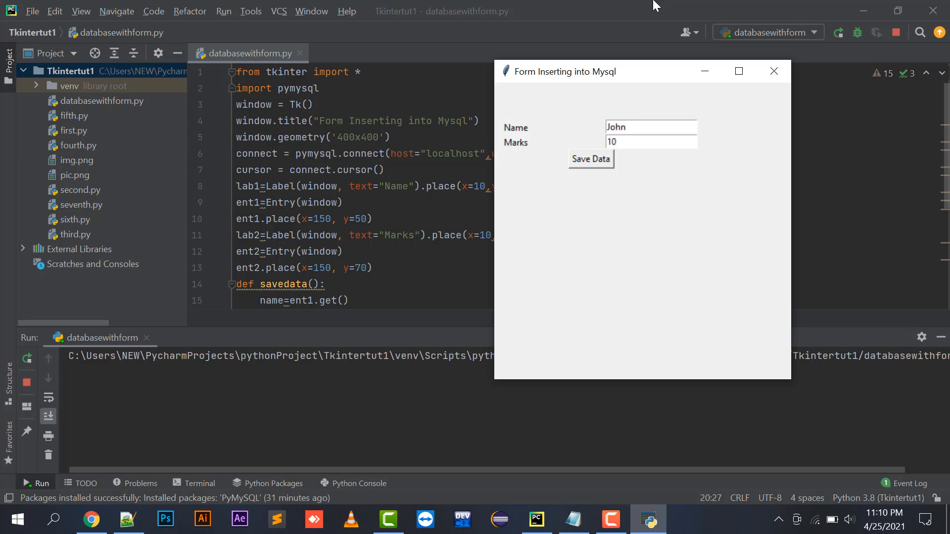
pyautogui.click(589, 159)
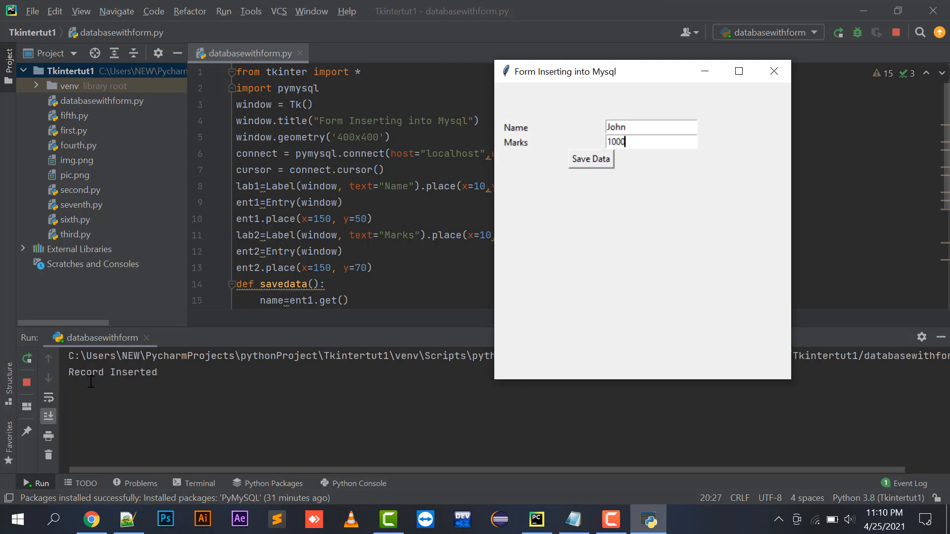
pyautogui.moveTo(773, 71)
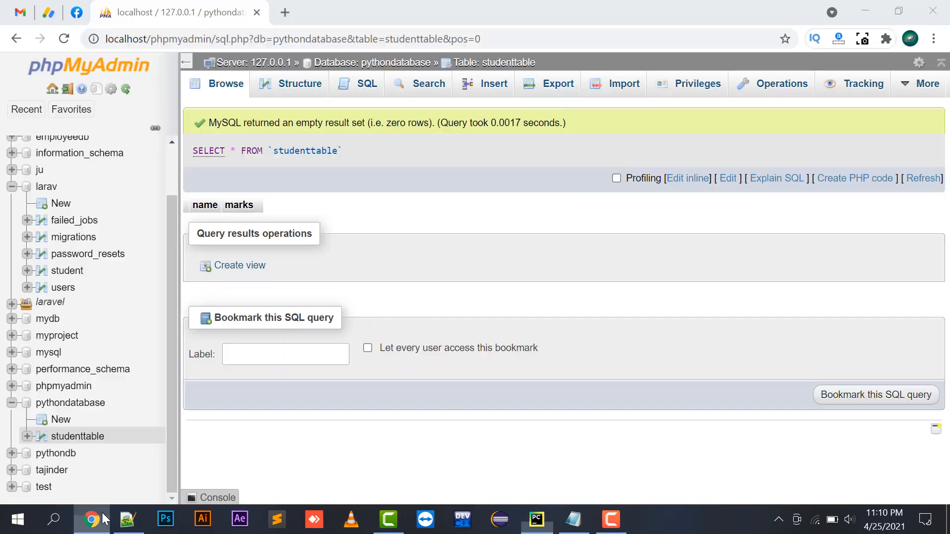
# Browse studenttable in phpMyAdmin to see the John/1000 row, then return to PyCharm
pyautogui.click(225, 84)
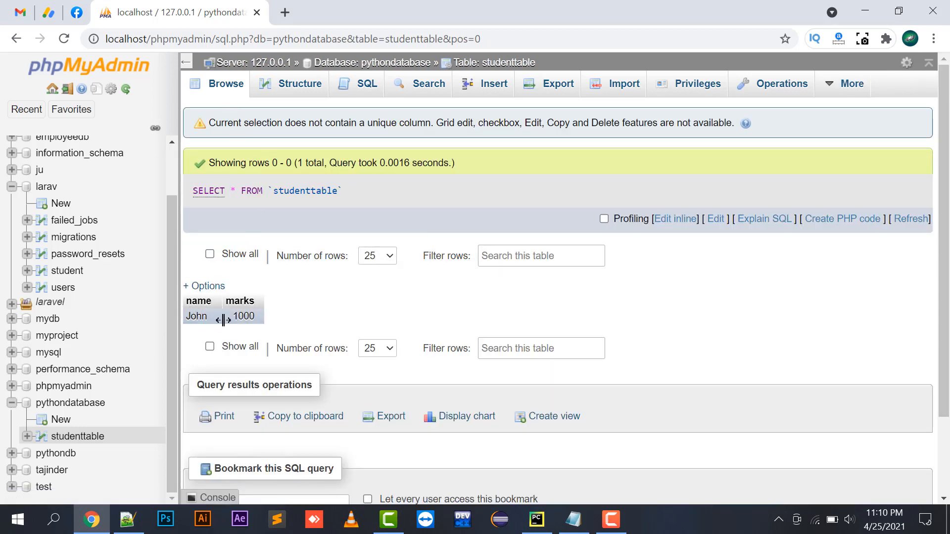
pyautogui.moveTo(233, 328)
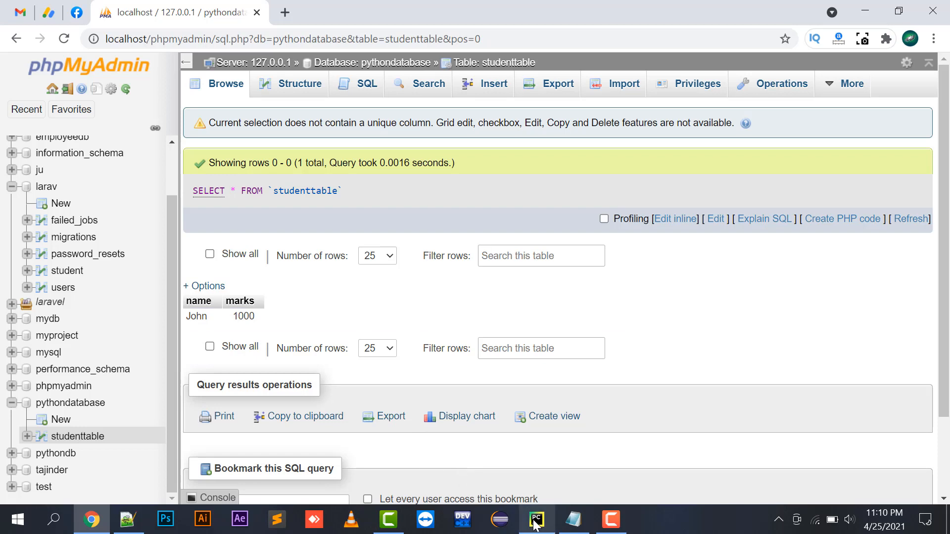
pyautogui.click(535, 519)
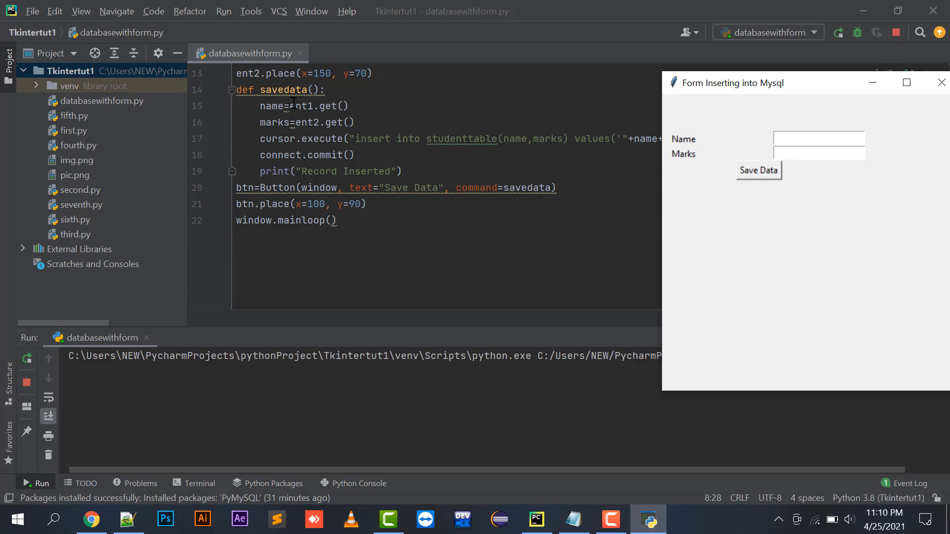
# Type test text 'sdfdsfs' into the form's Name entry
pyautogui.click(817, 138)
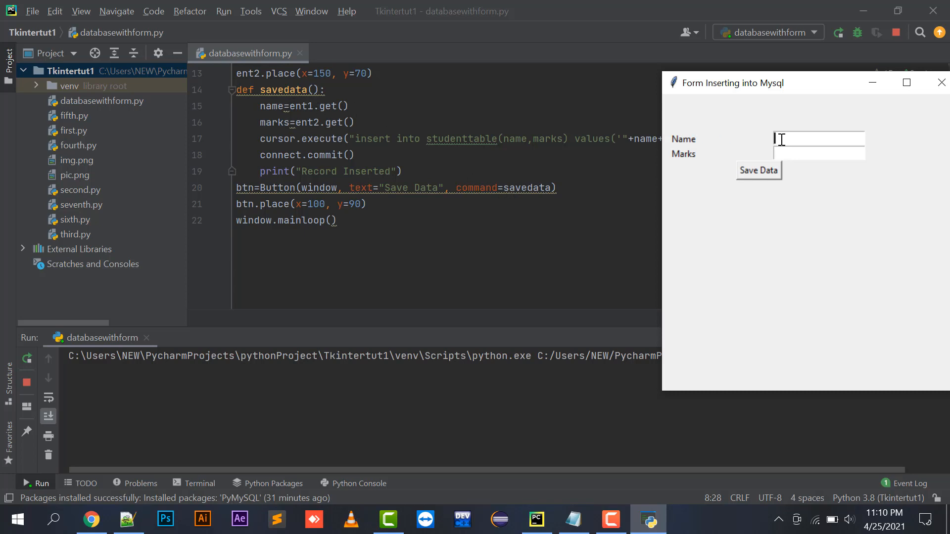
pyautogui.write('s')
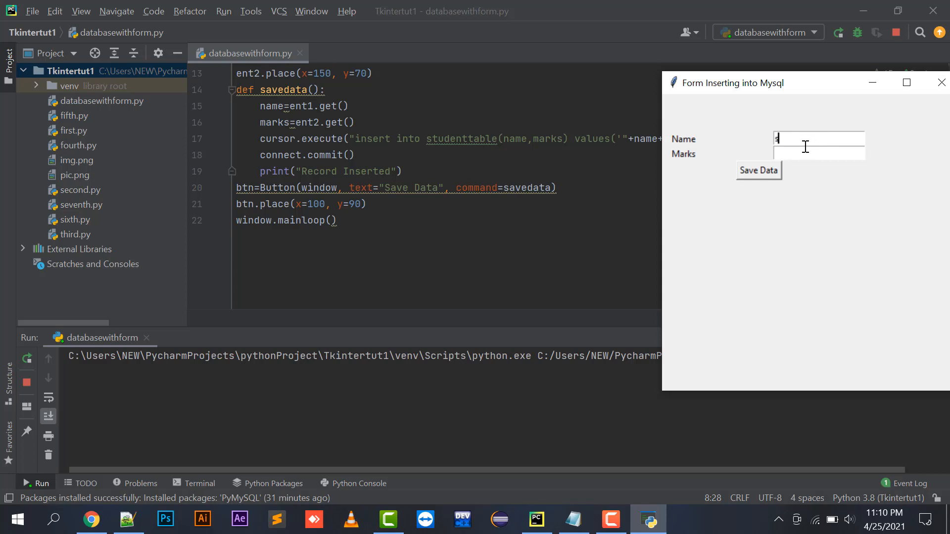
pyautogui.write('dfdsfs')
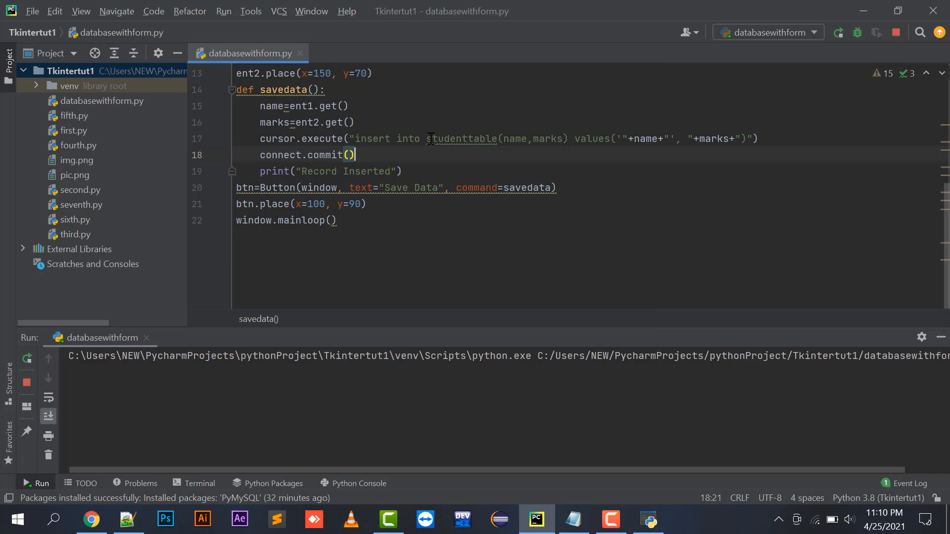
pyautogui.moveTo(515, 136)
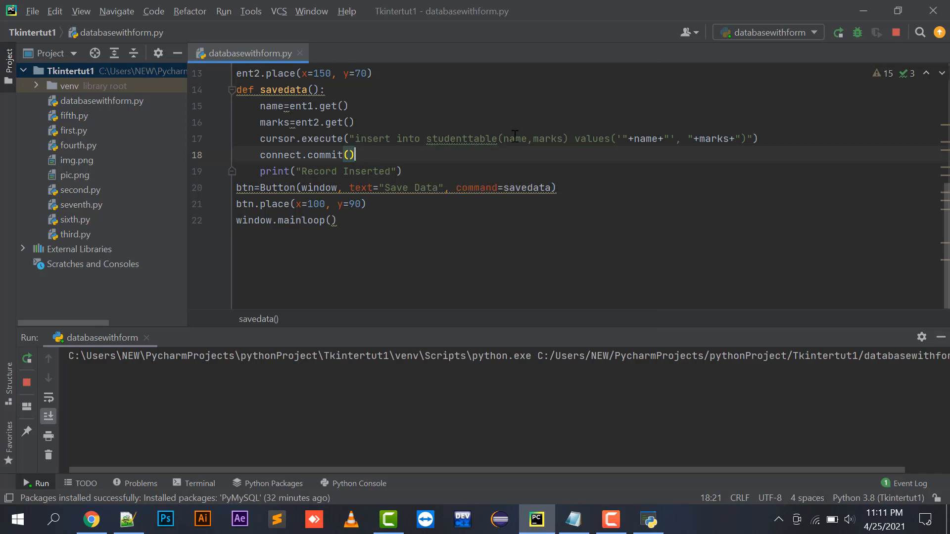
# Highlight the insert columns, commit call and Record message, then focus the form's Marks entry
pyautogui.doubleClick(591, 138)
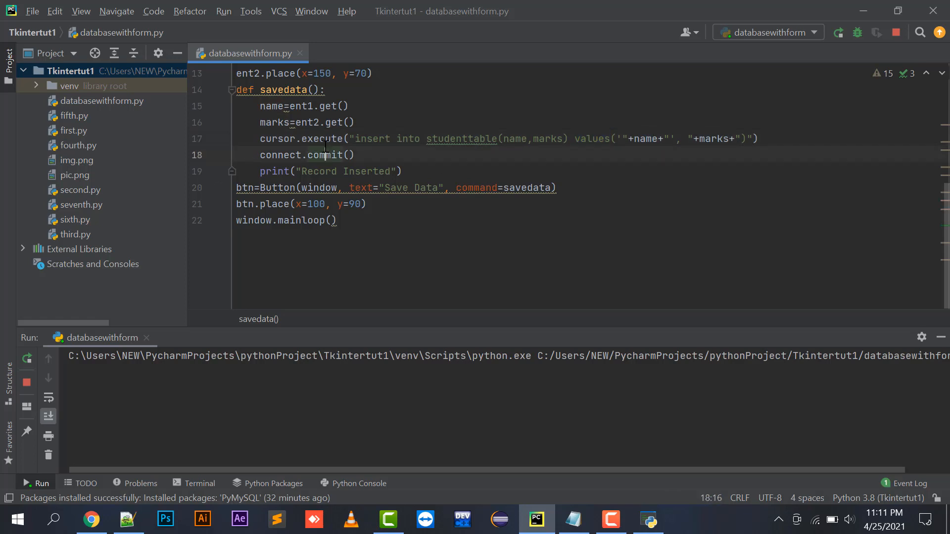
pyautogui.doubleClick(324, 155)
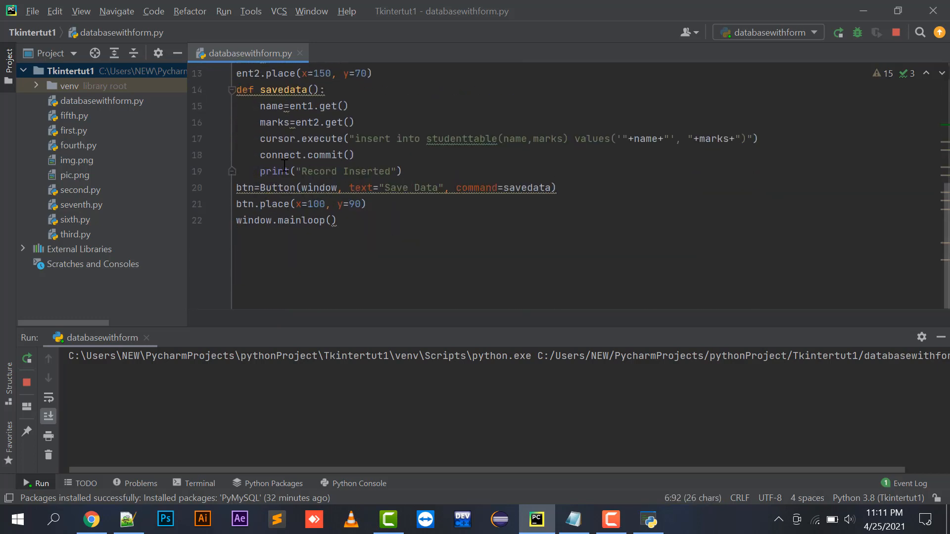
pyautogui.doubleClick(317, 170)
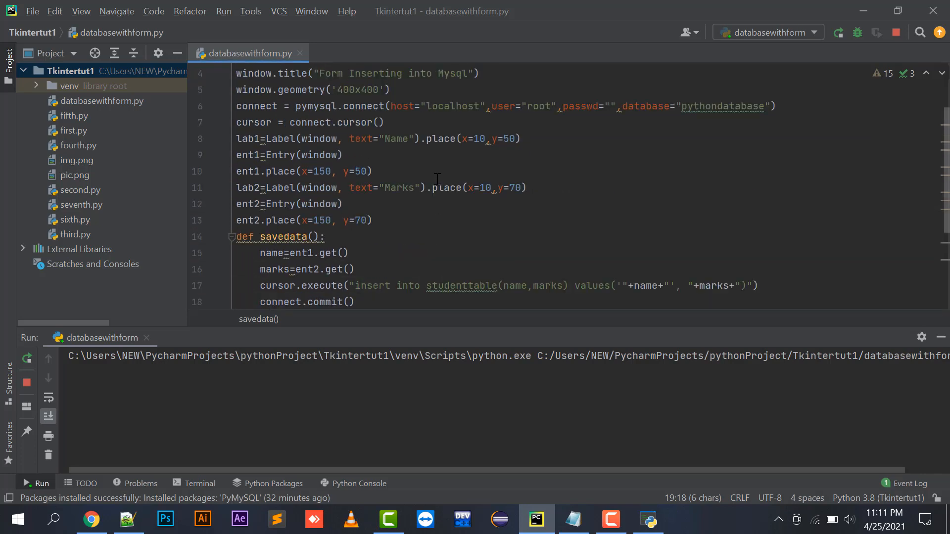
pyautogui.scroll(-3)
pyautogui.write('sdfdsfs')
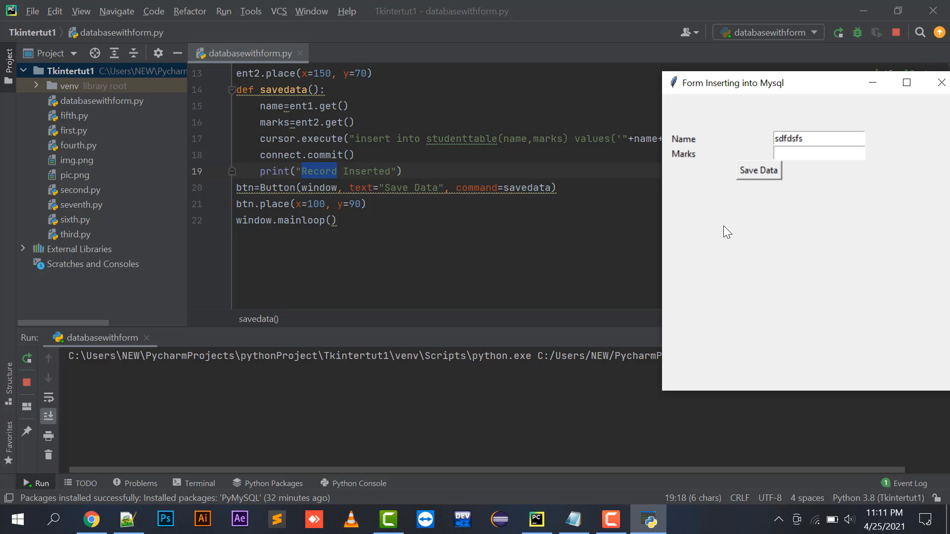
pyautogui.click(817, 154)
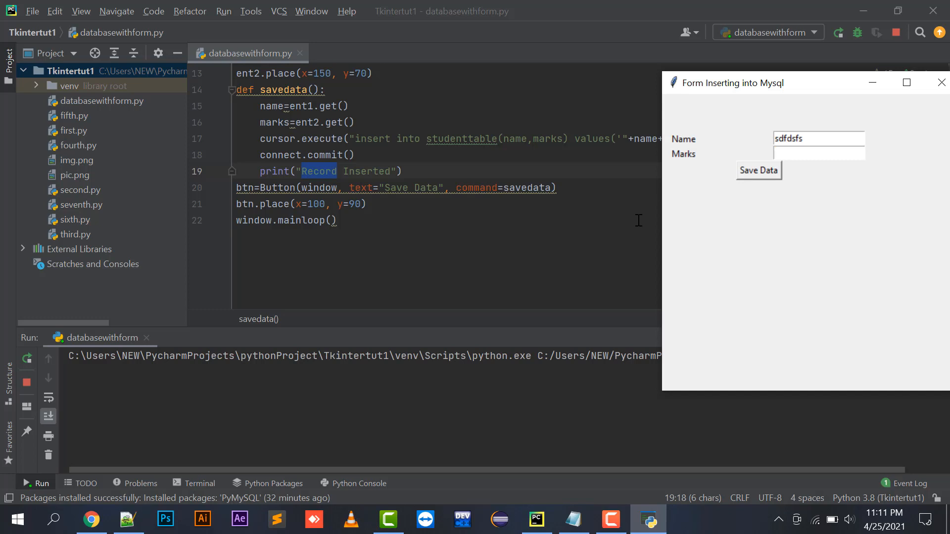
pyautogui.click(818, 154)
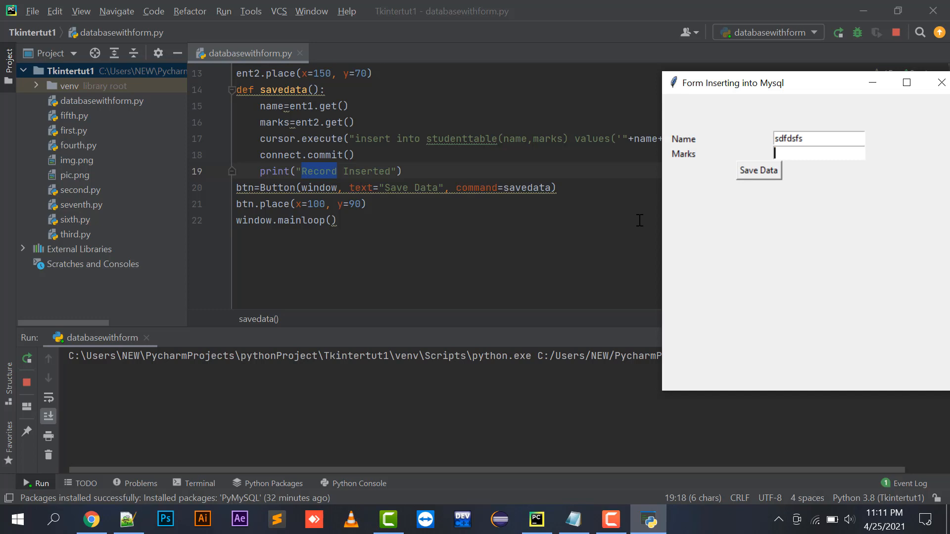